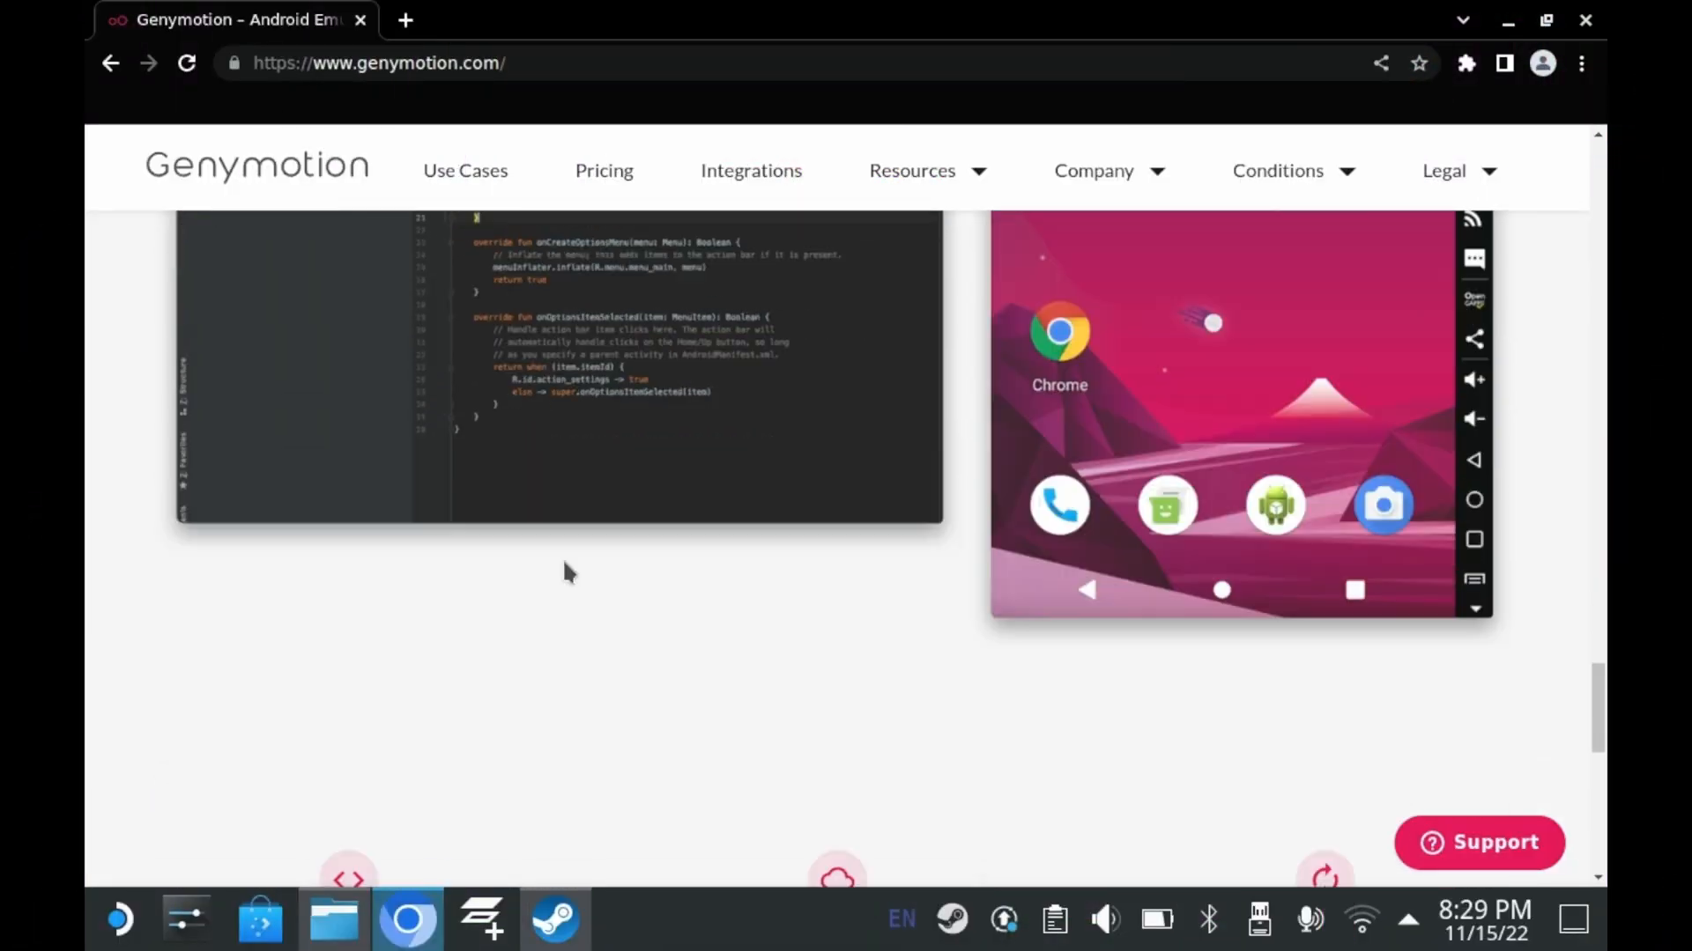
From genymotion.com's Resources menu reach the Download page and get the Linux 64-bit installer.
scroll(down, 3)
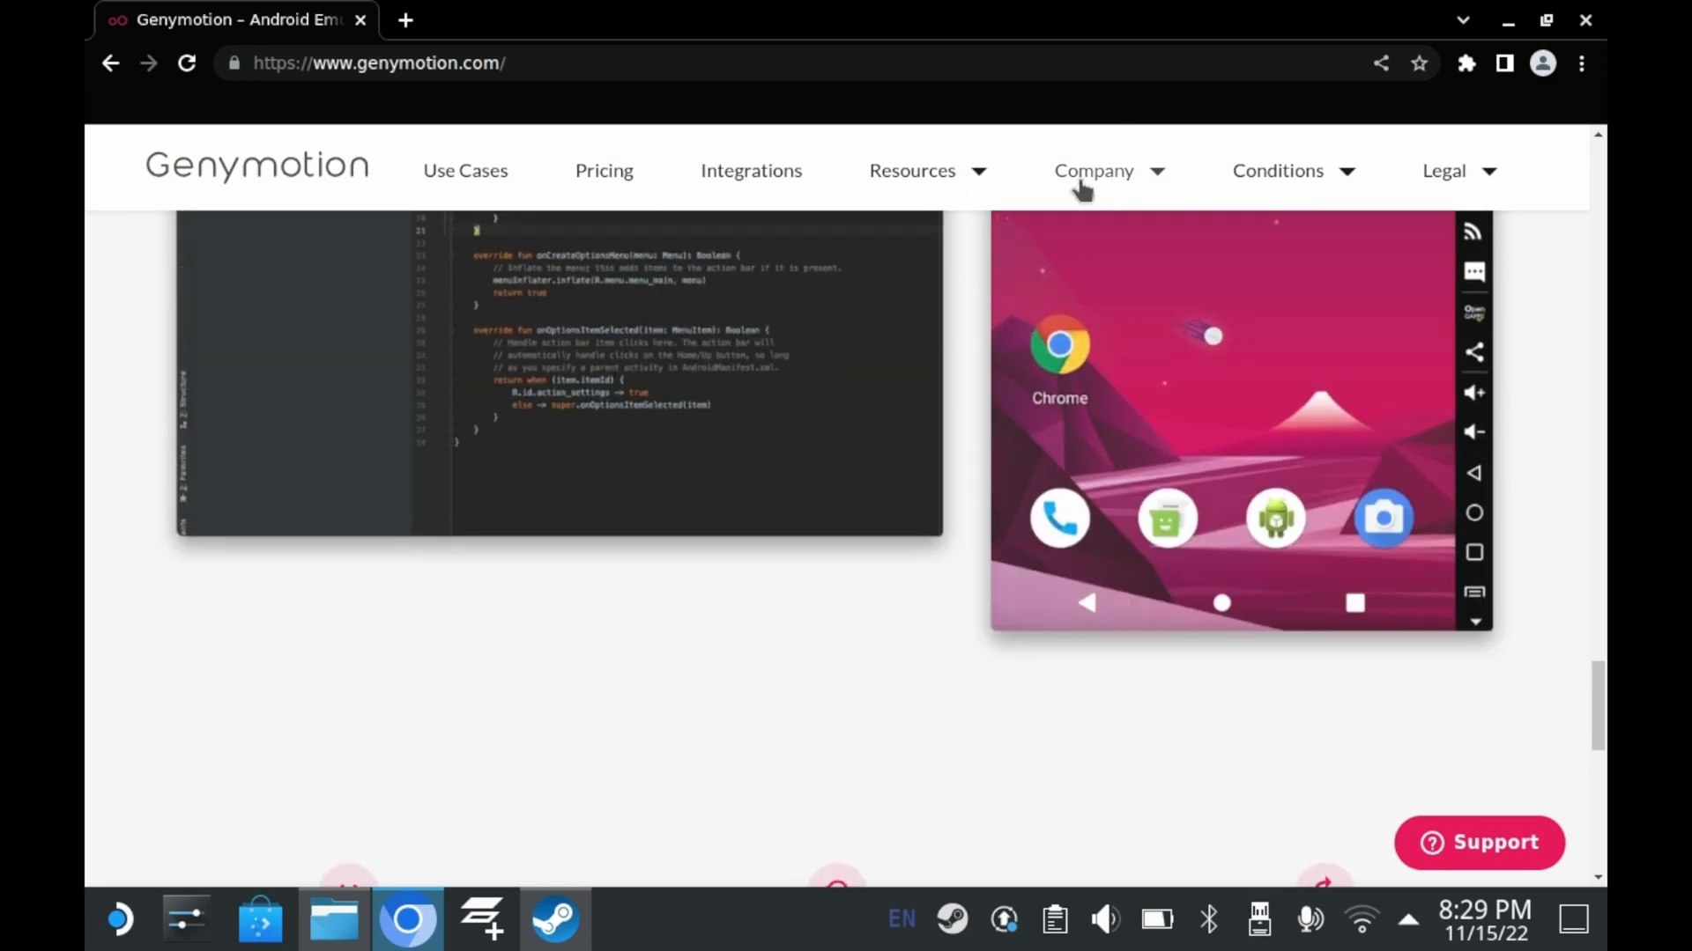
click(1093, 171)
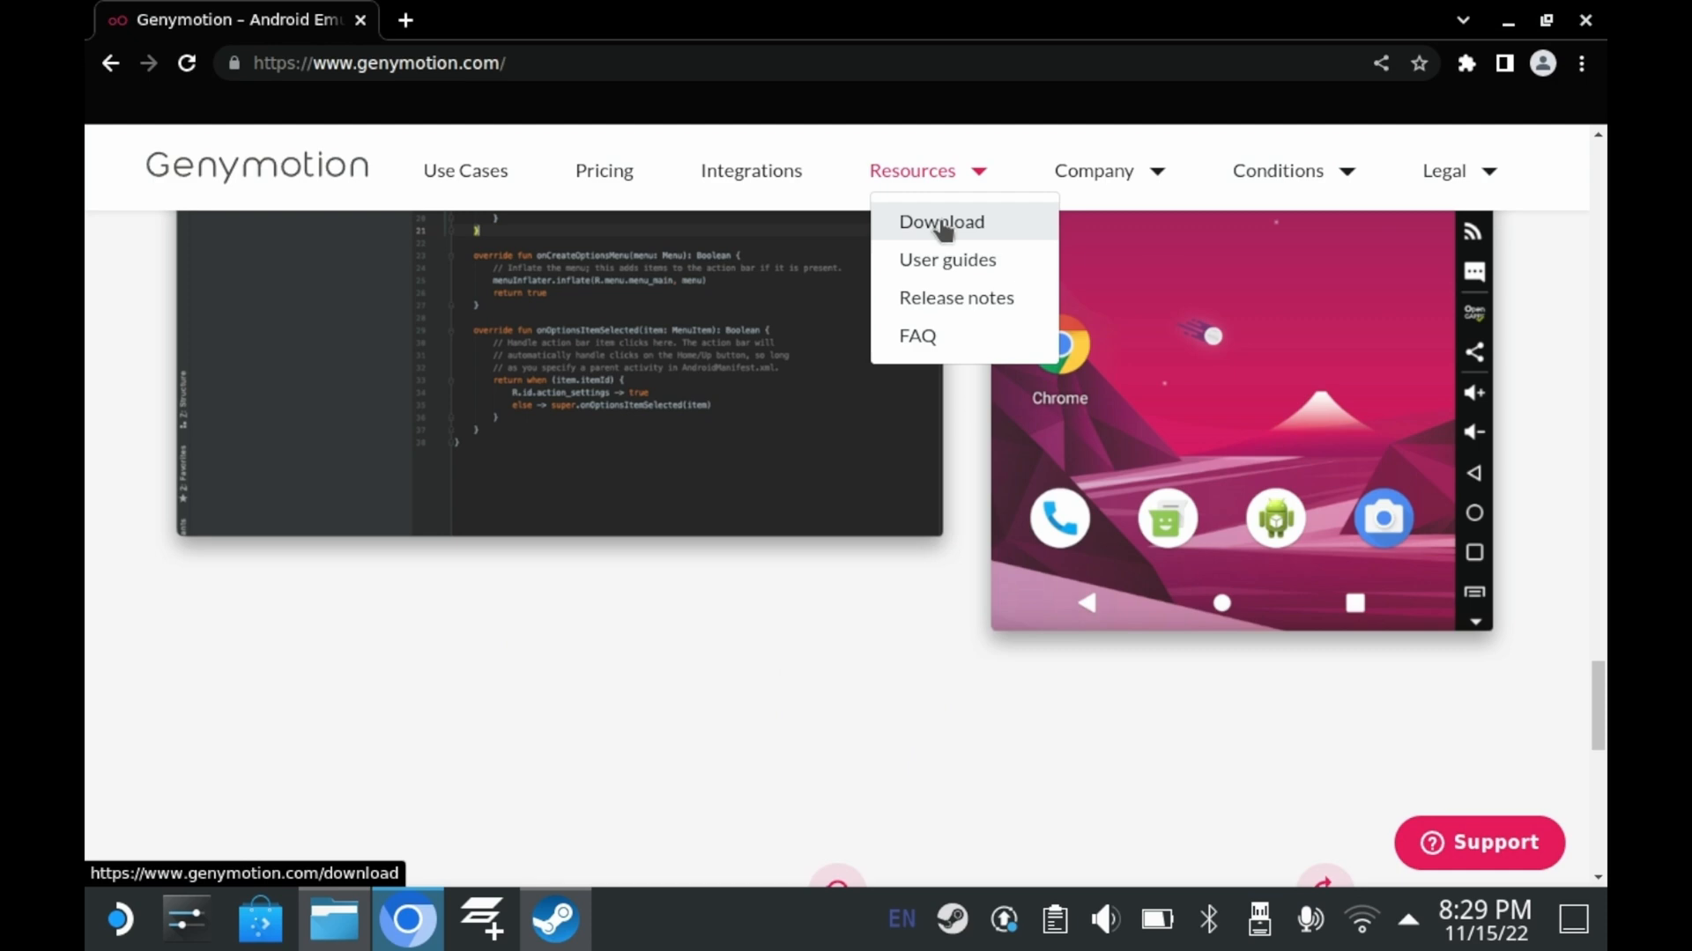
click(939, 222)
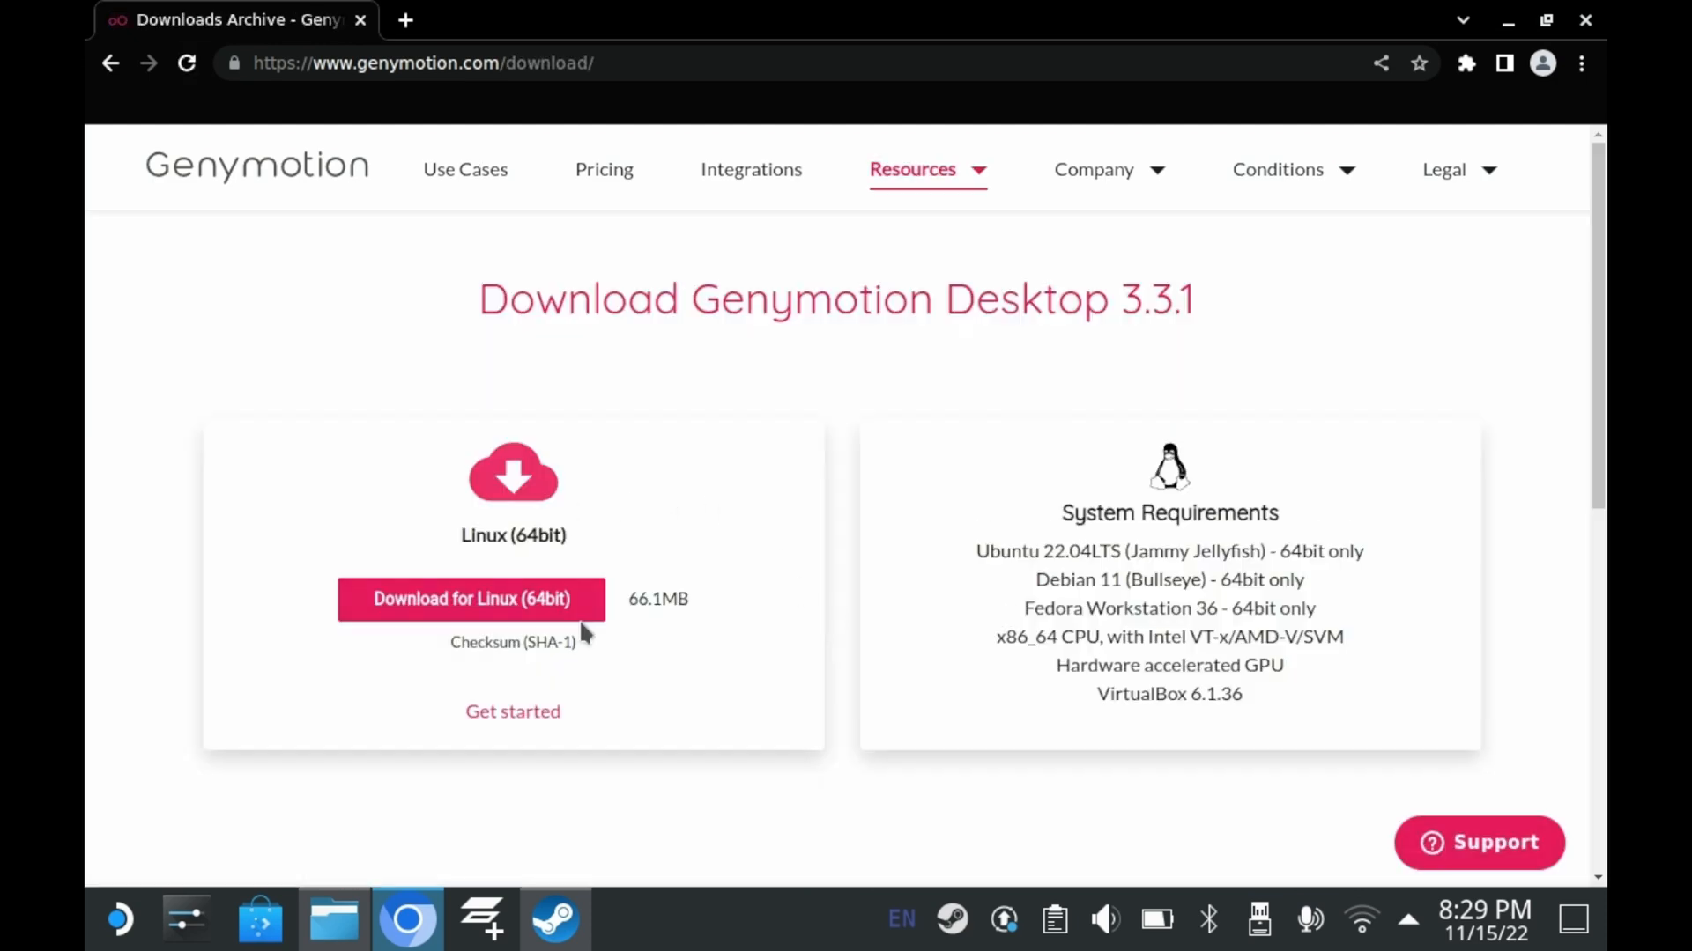
click(471, 599)
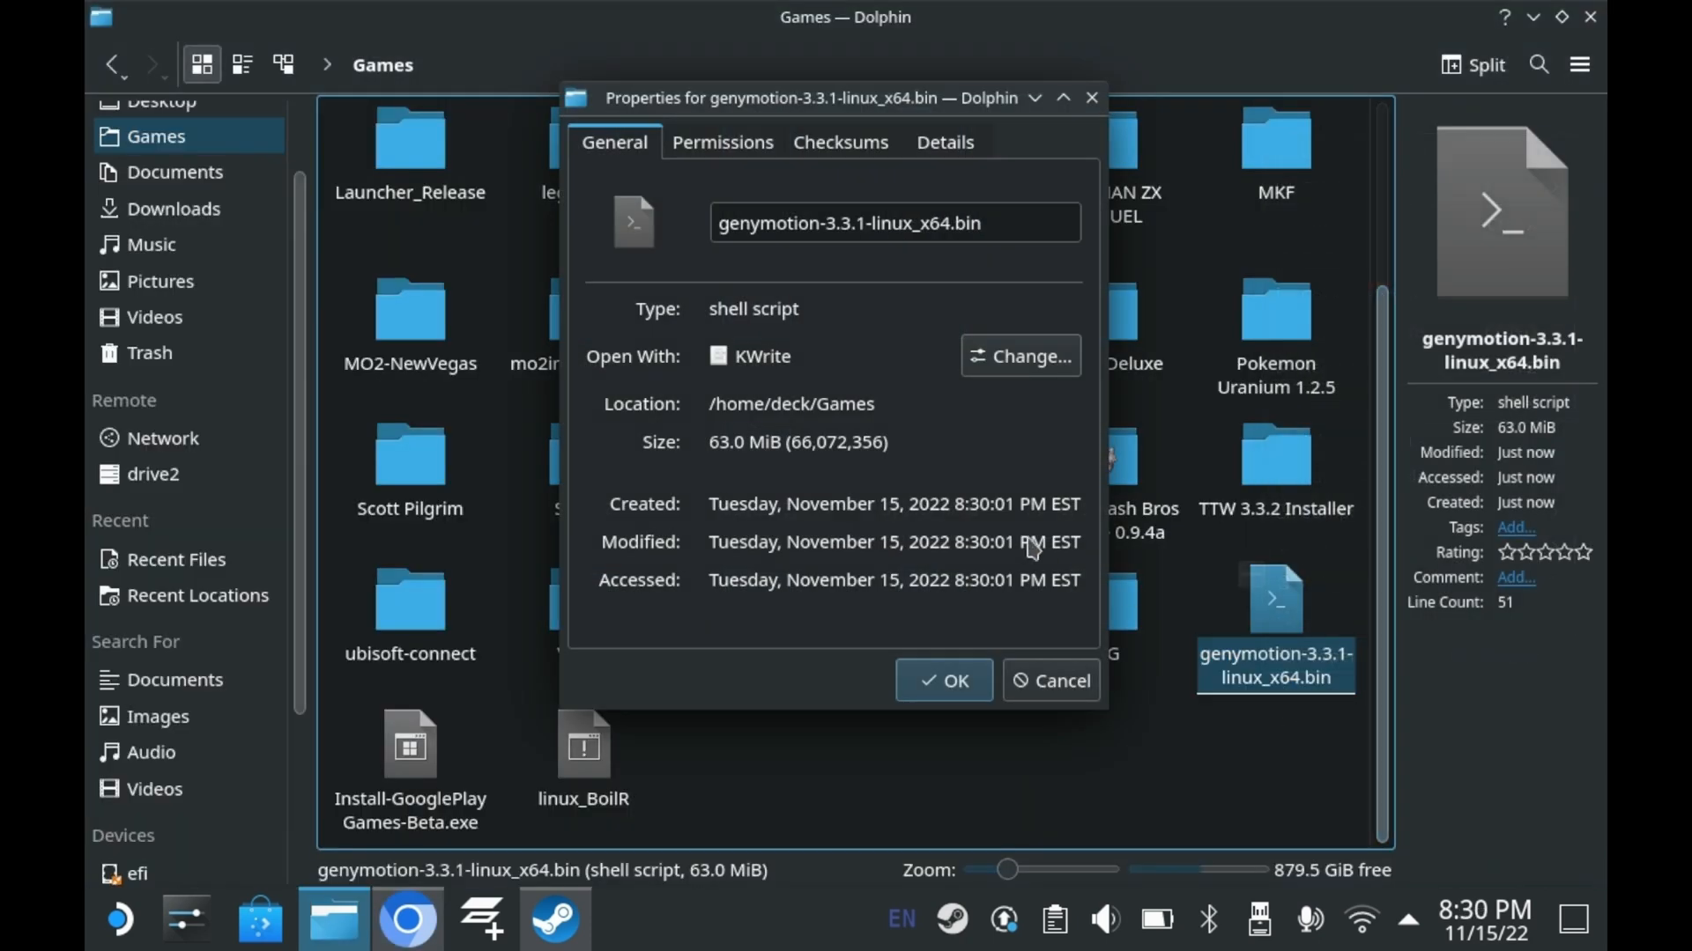
Run the .bin installer in Konsole and answer y to install into Games/genymotion.
click(722, 141)
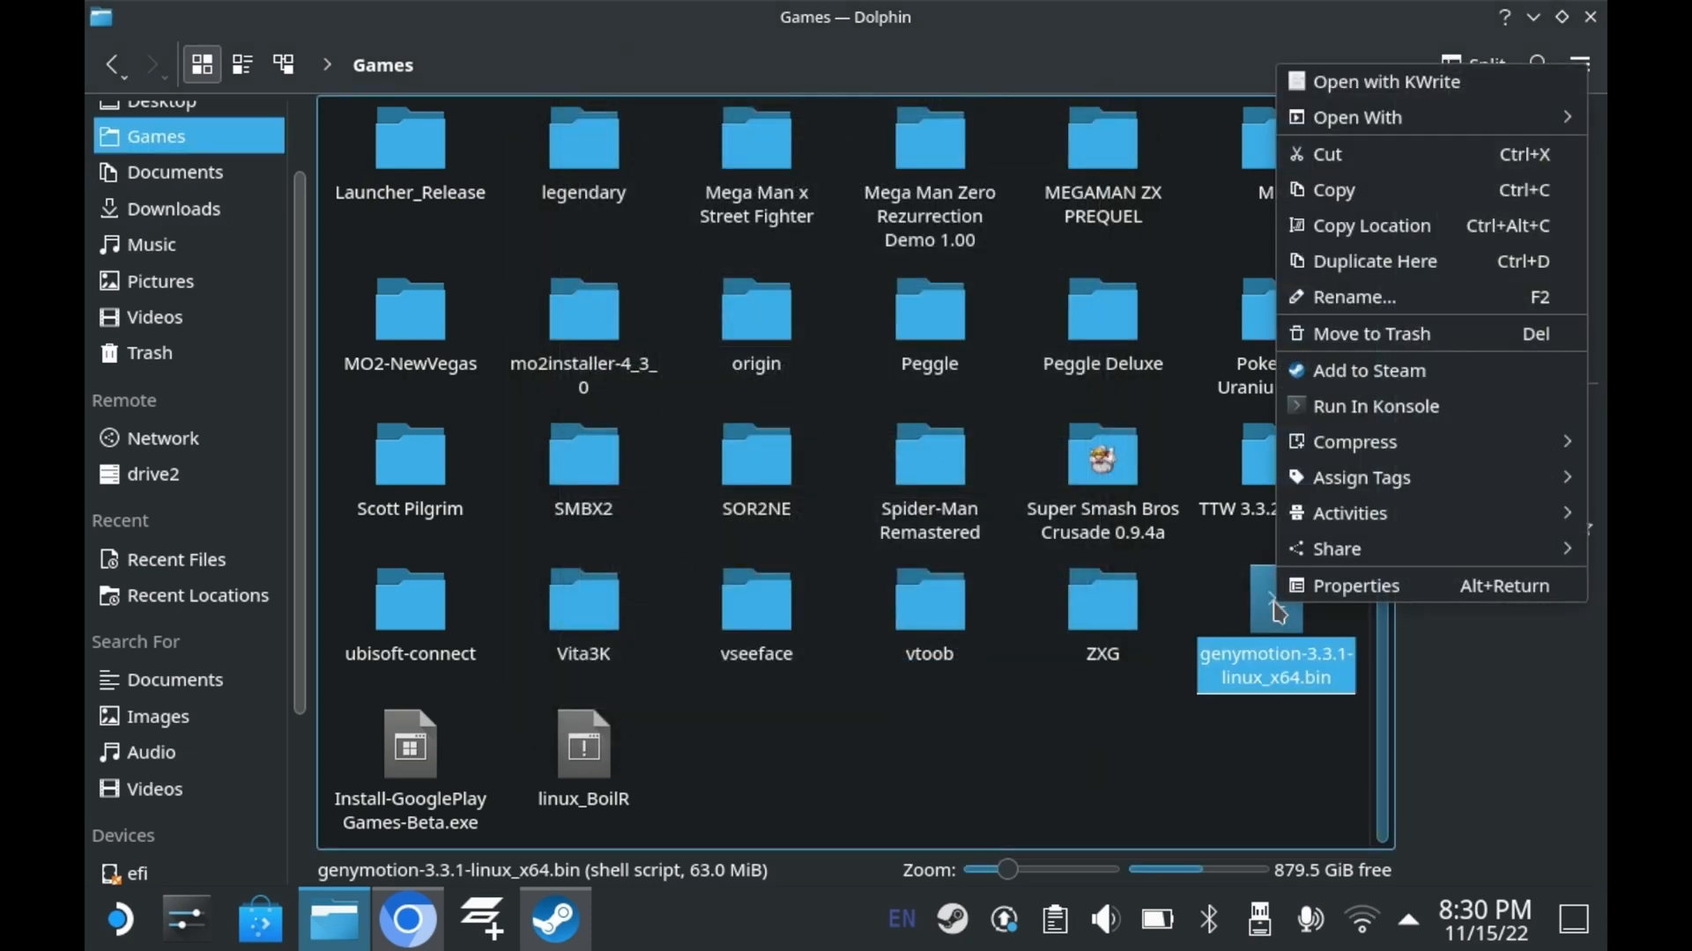
click(1376, 405)
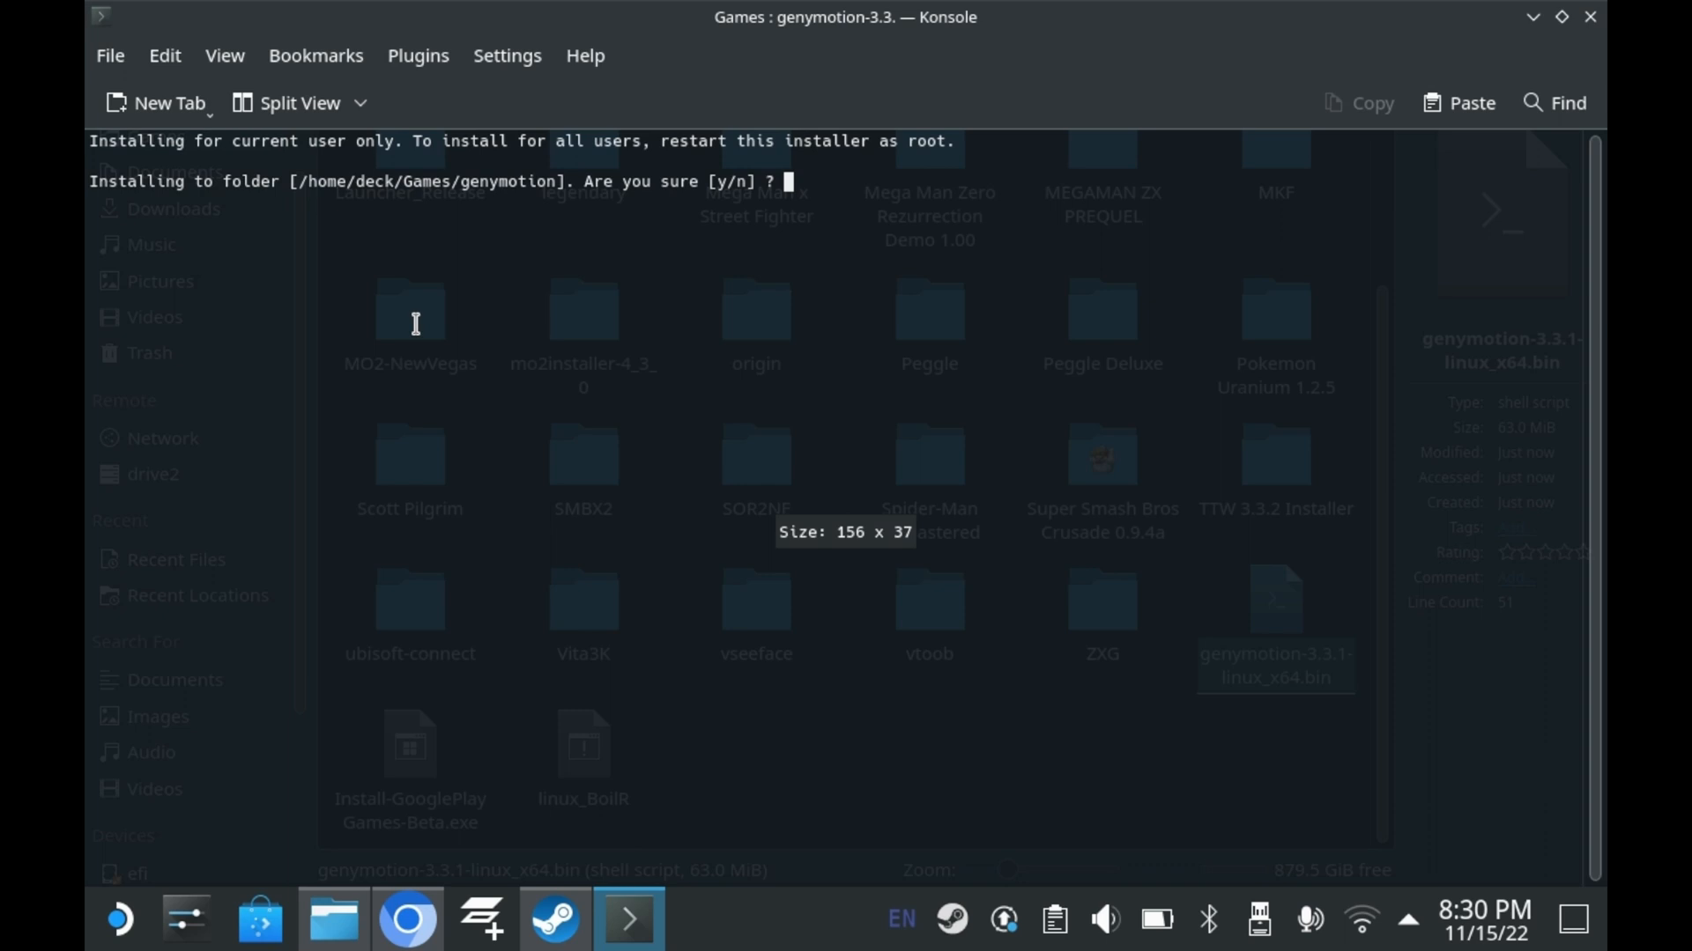
mouse_move(522, 262)
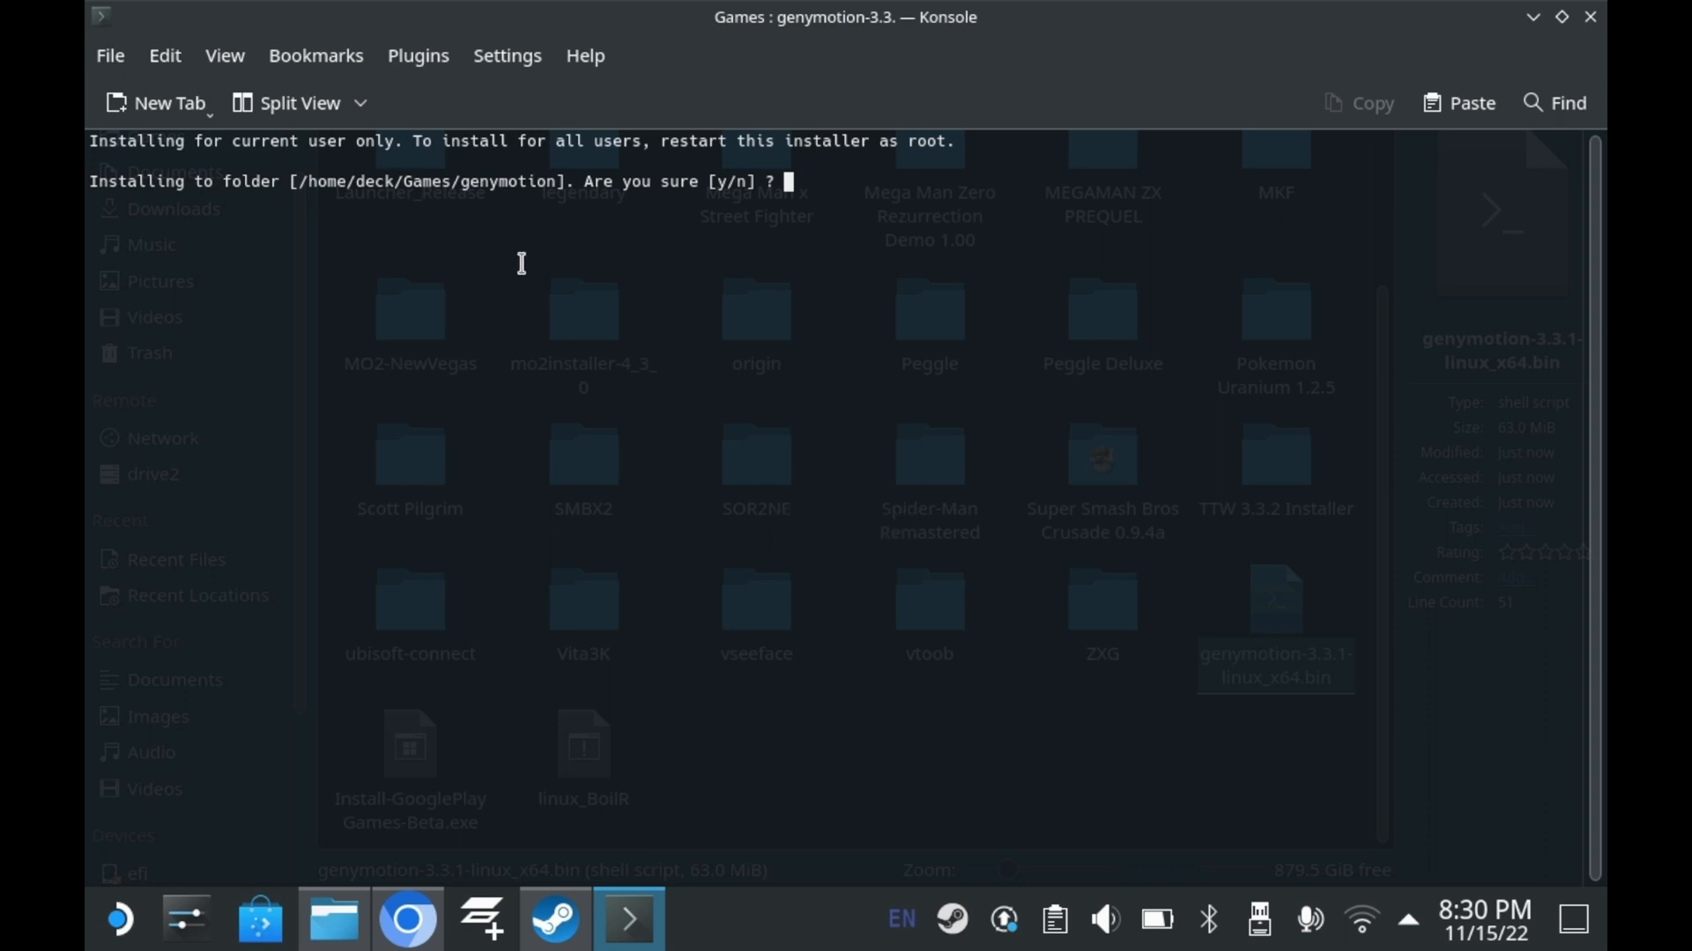
text(y)
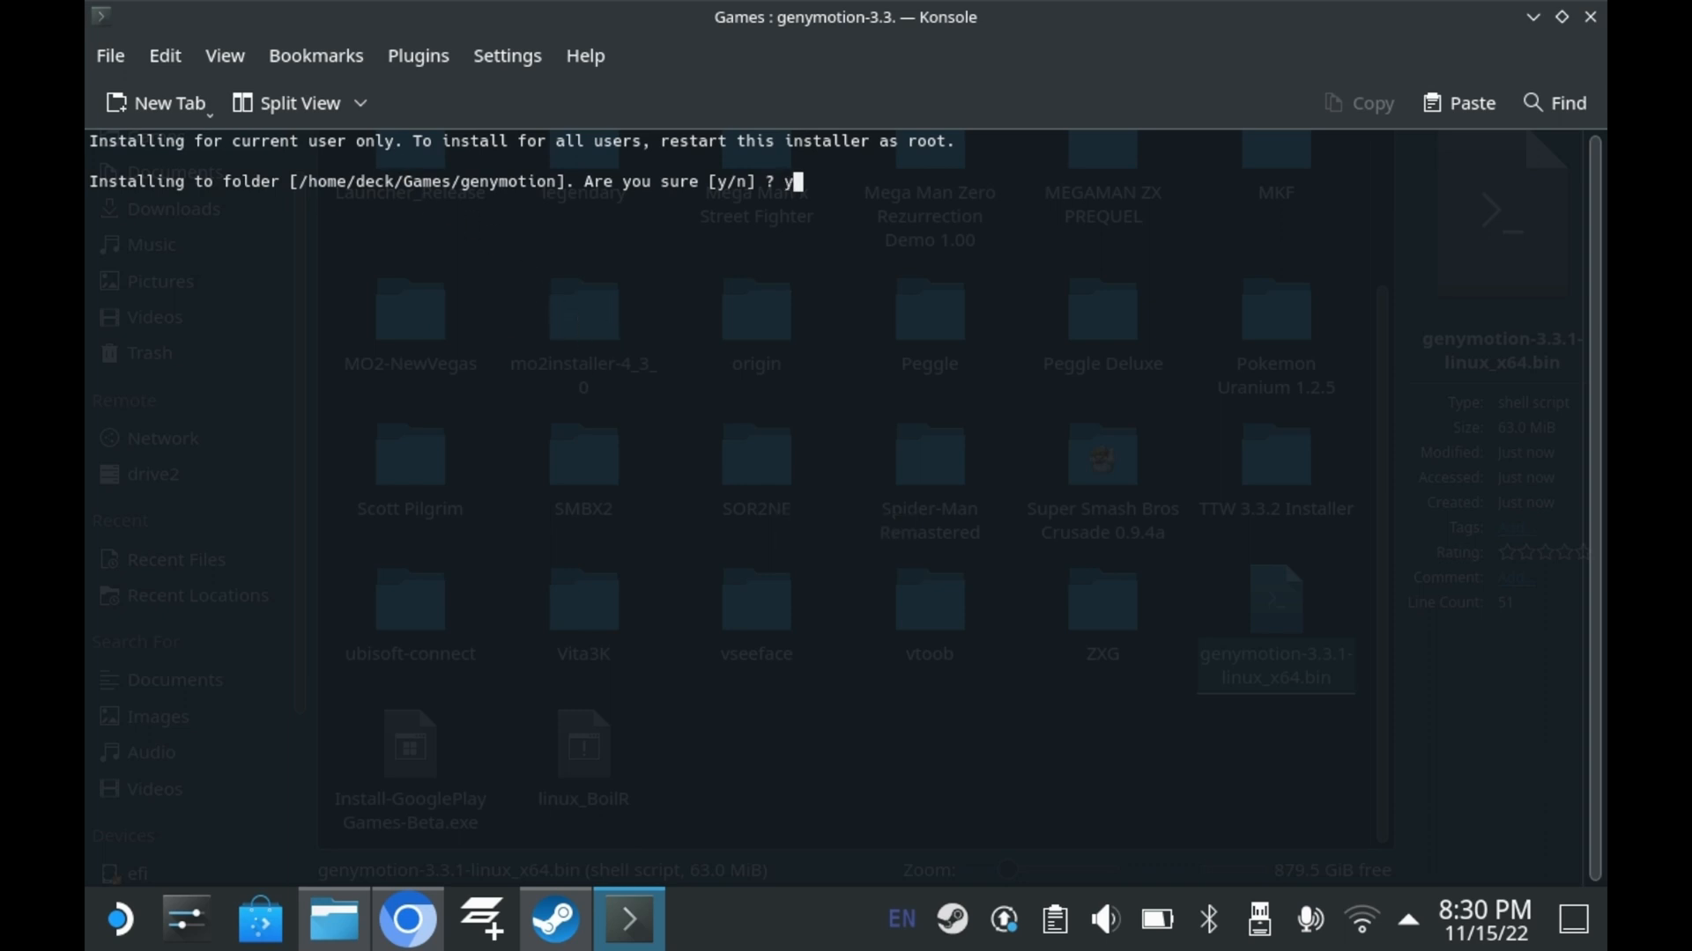
key(Return)
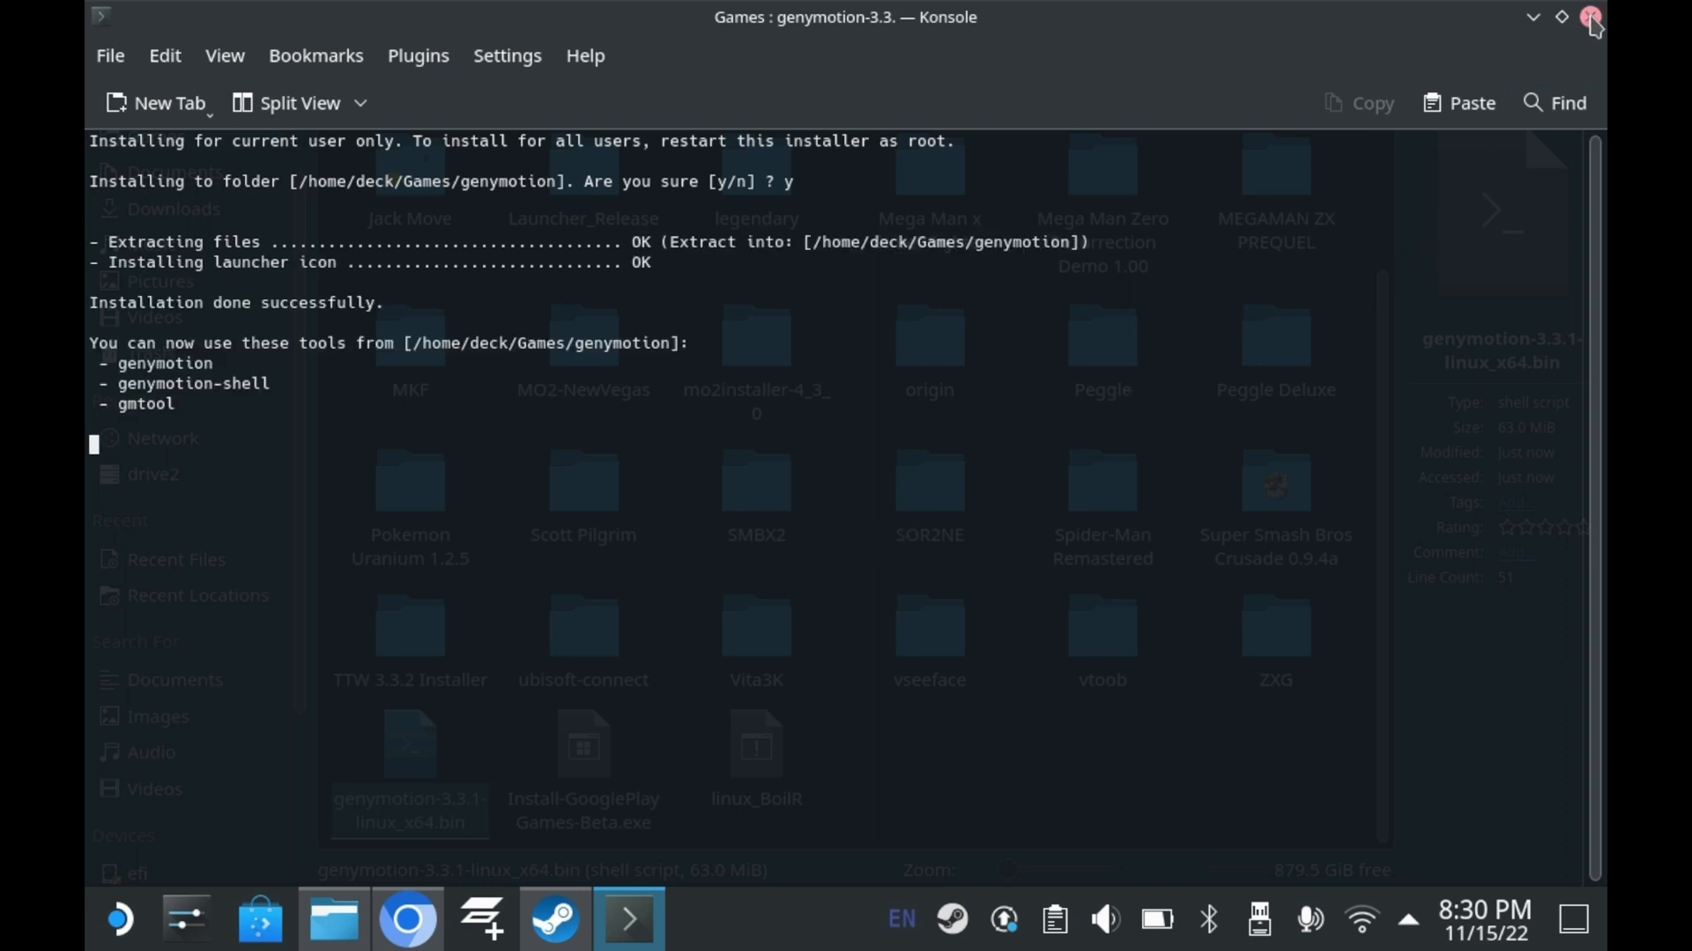
mouse_move(1591, 19)
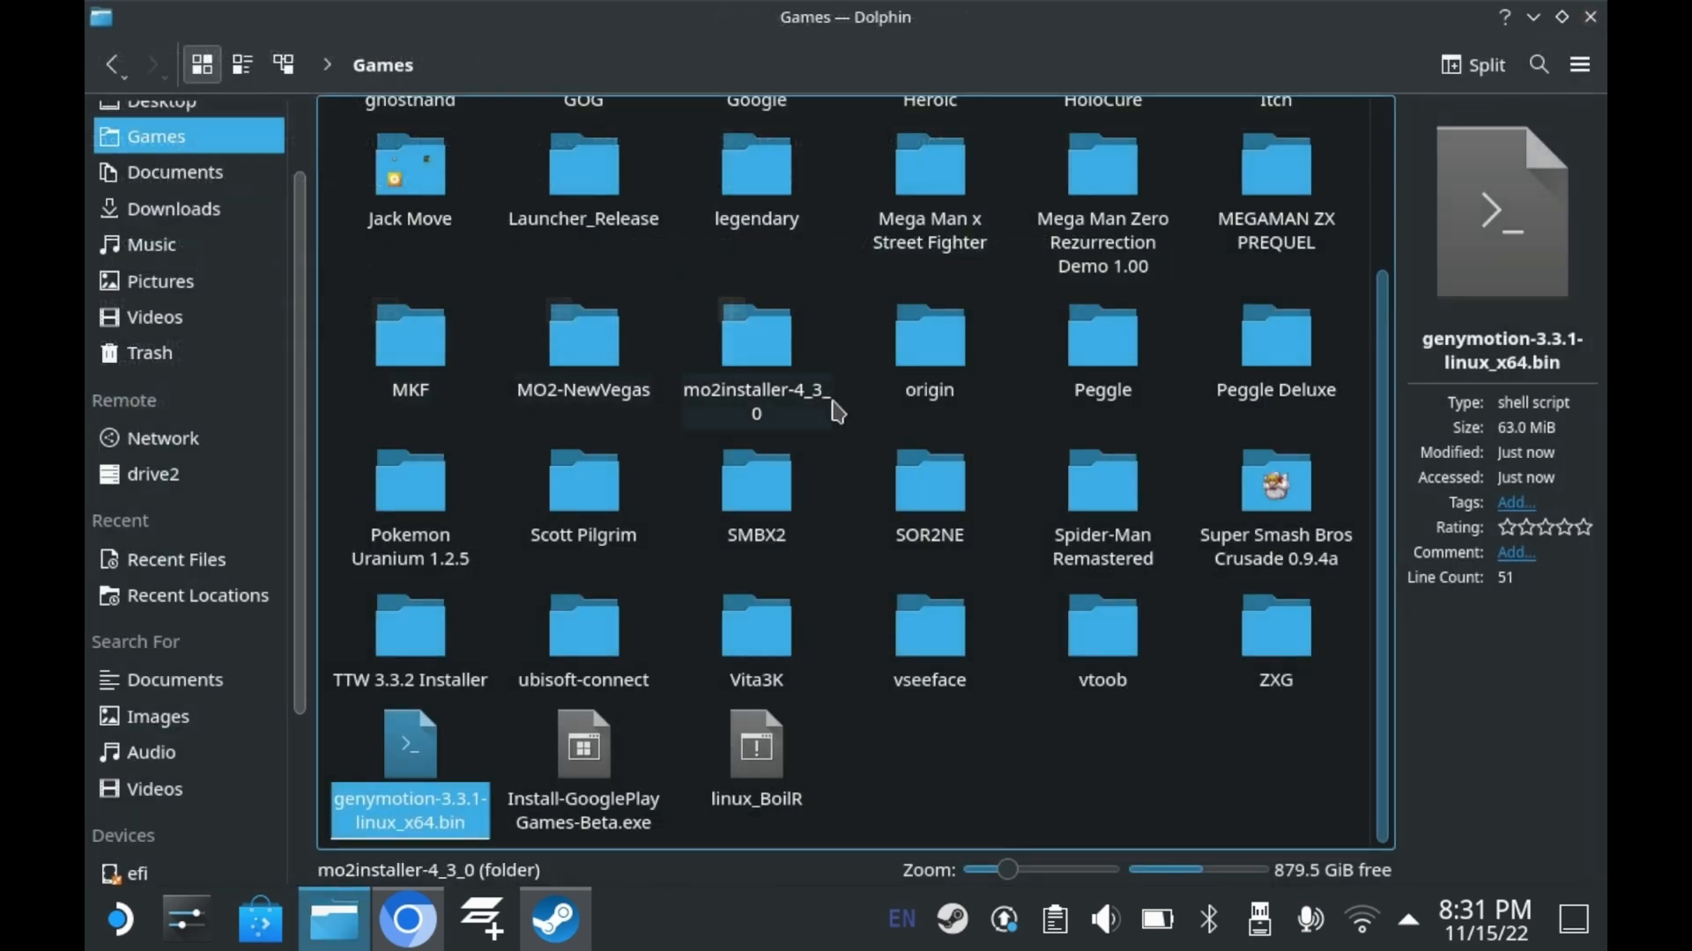
Enter the genymotion install folder and run genymotion-shell in Konsole.
scroll(up, 3)
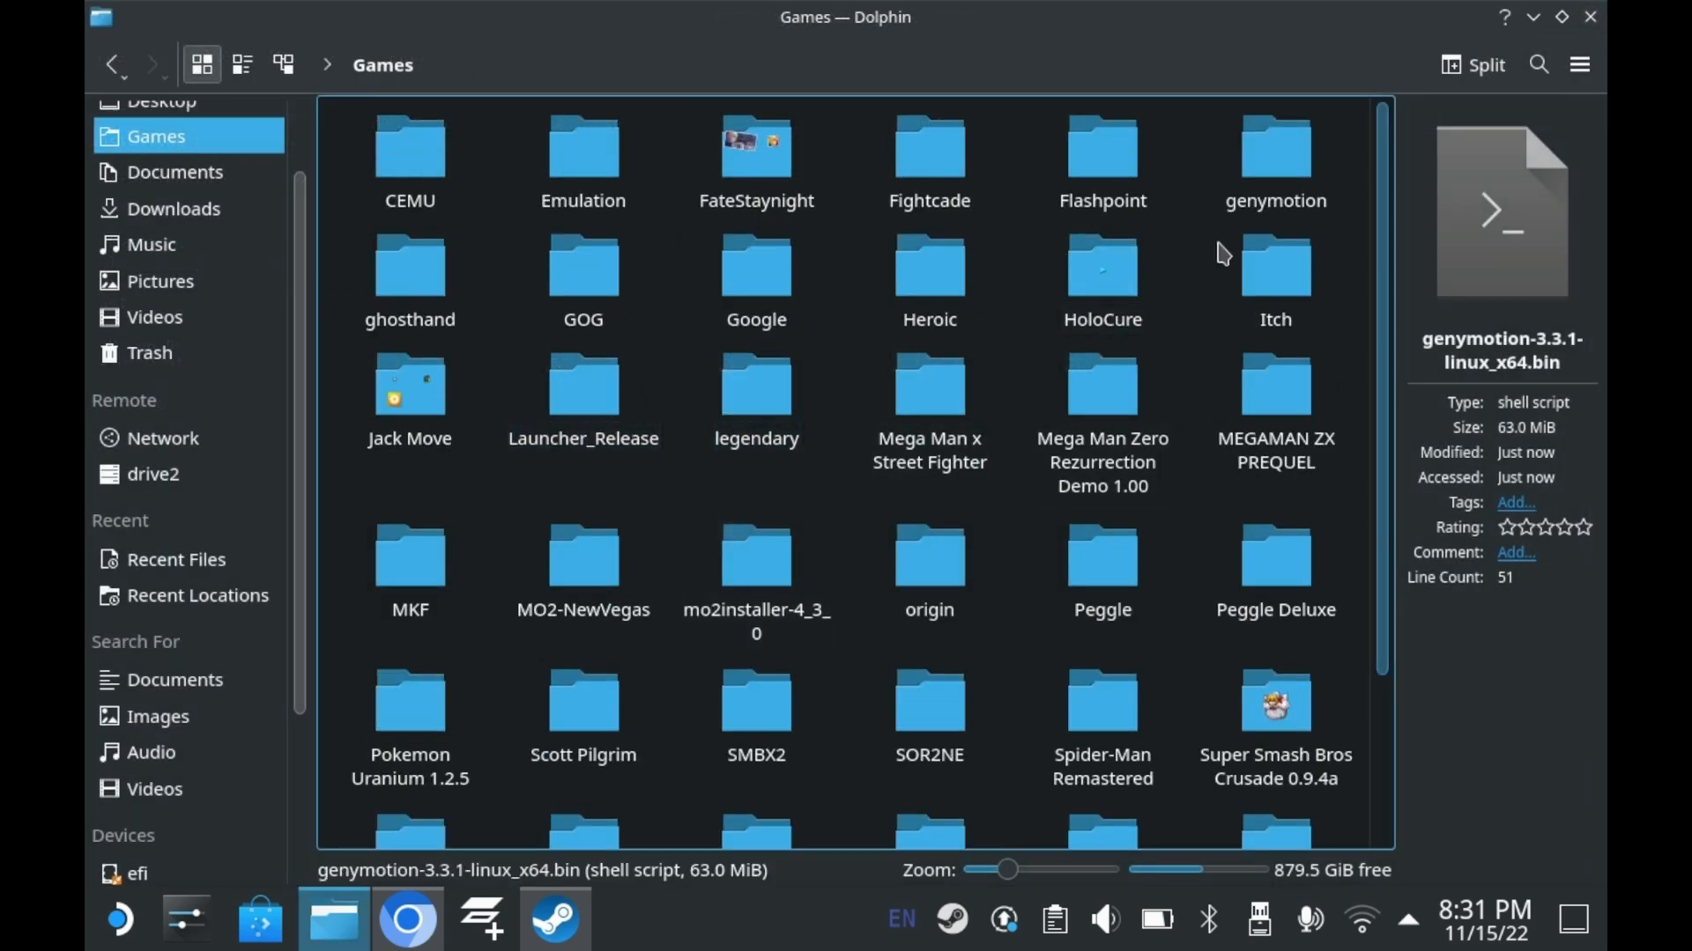
double_click(1275, 146)
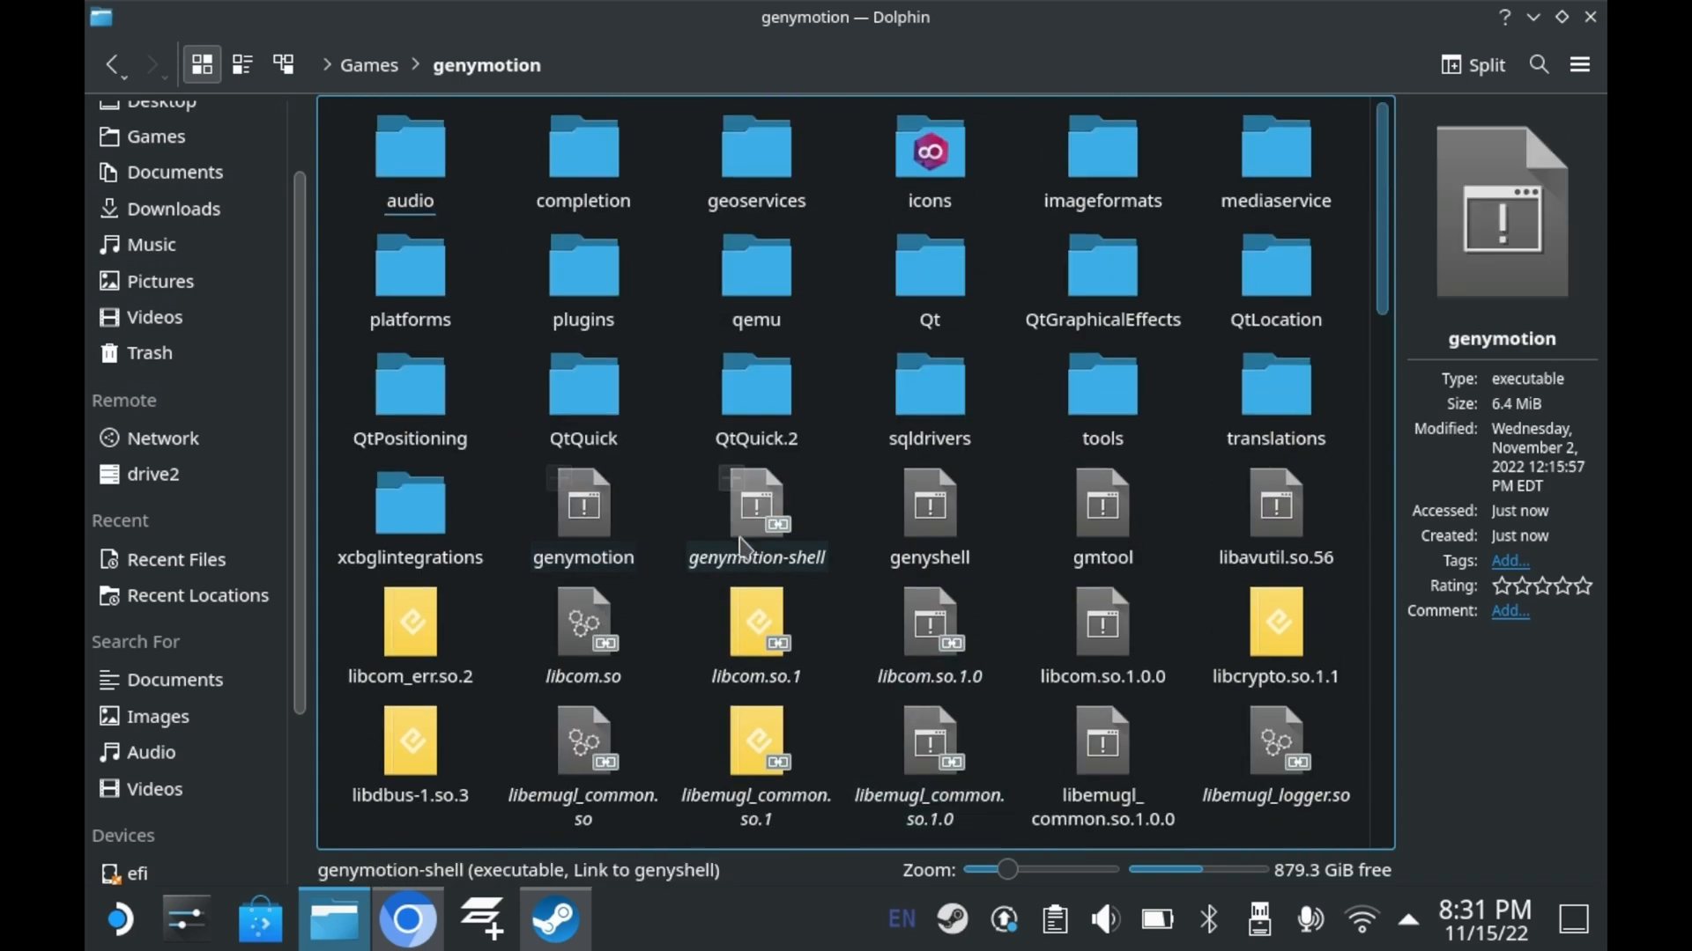
click(584, 504)
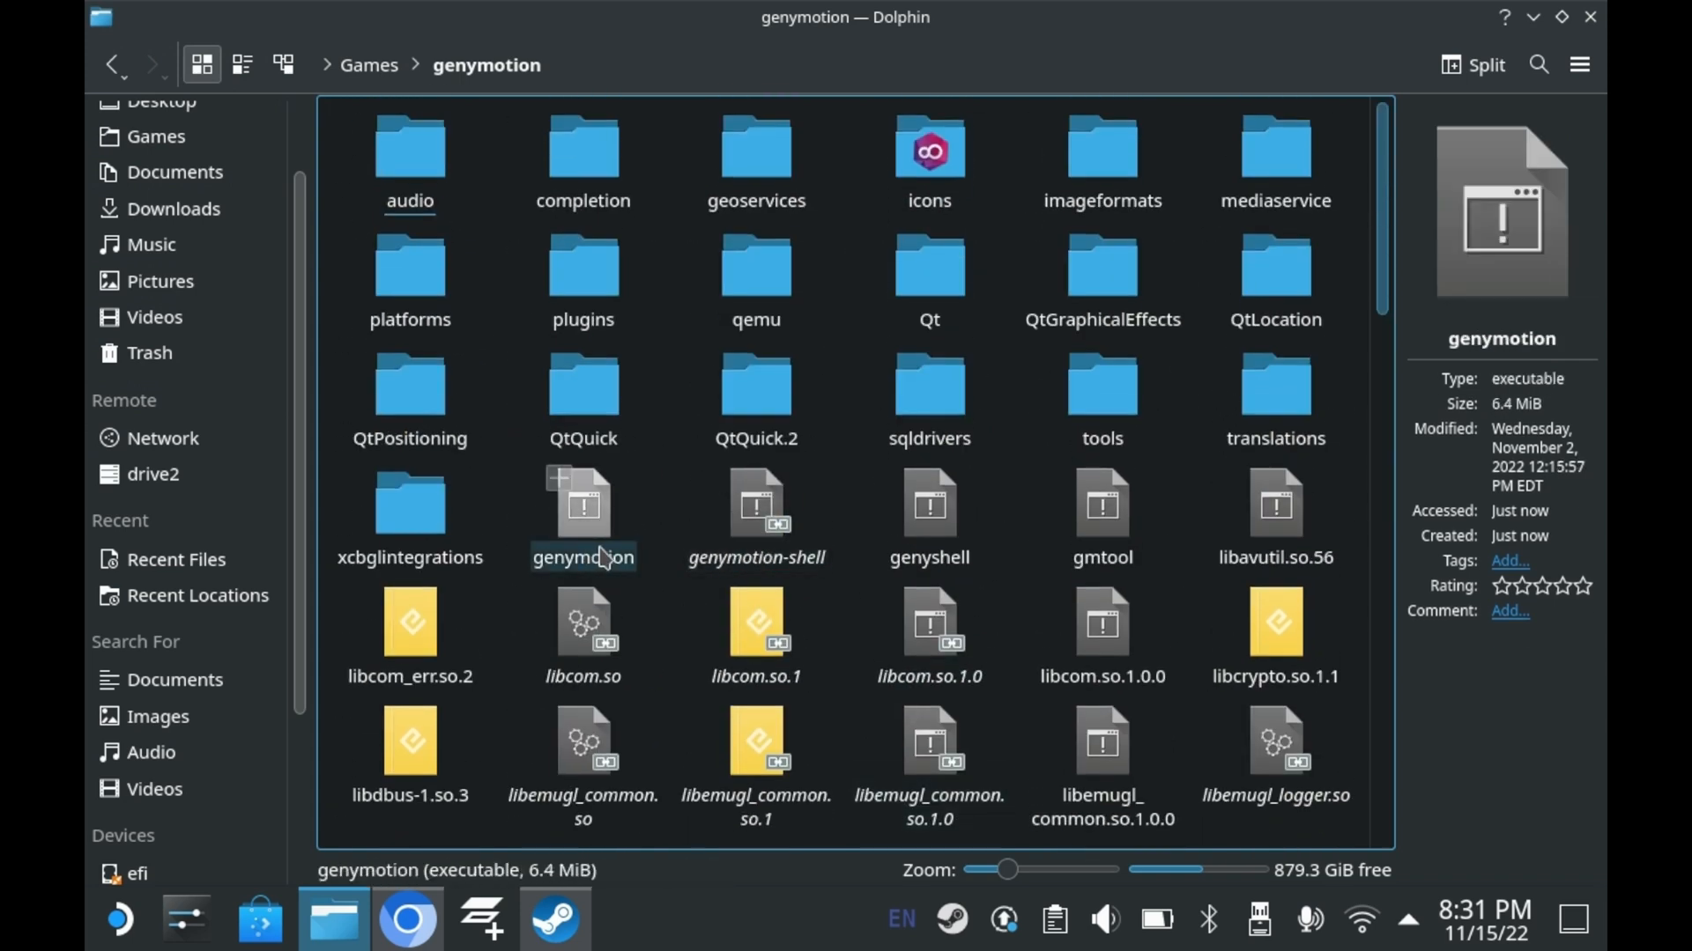
right_click(756, 508)
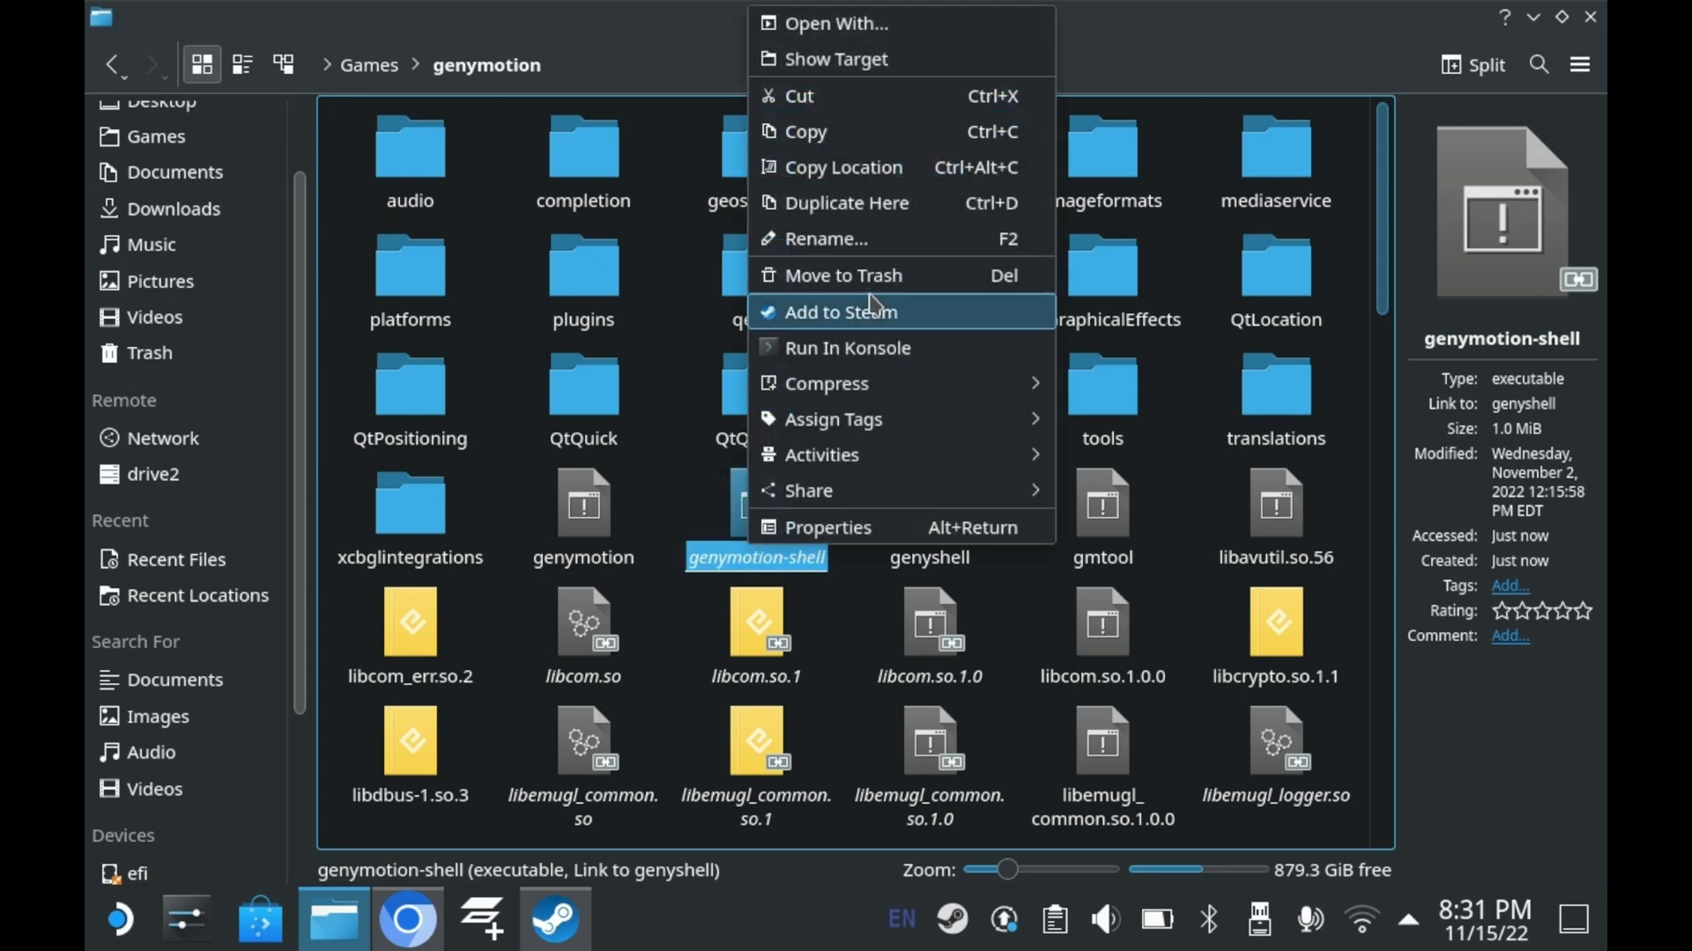
click(847, 347)
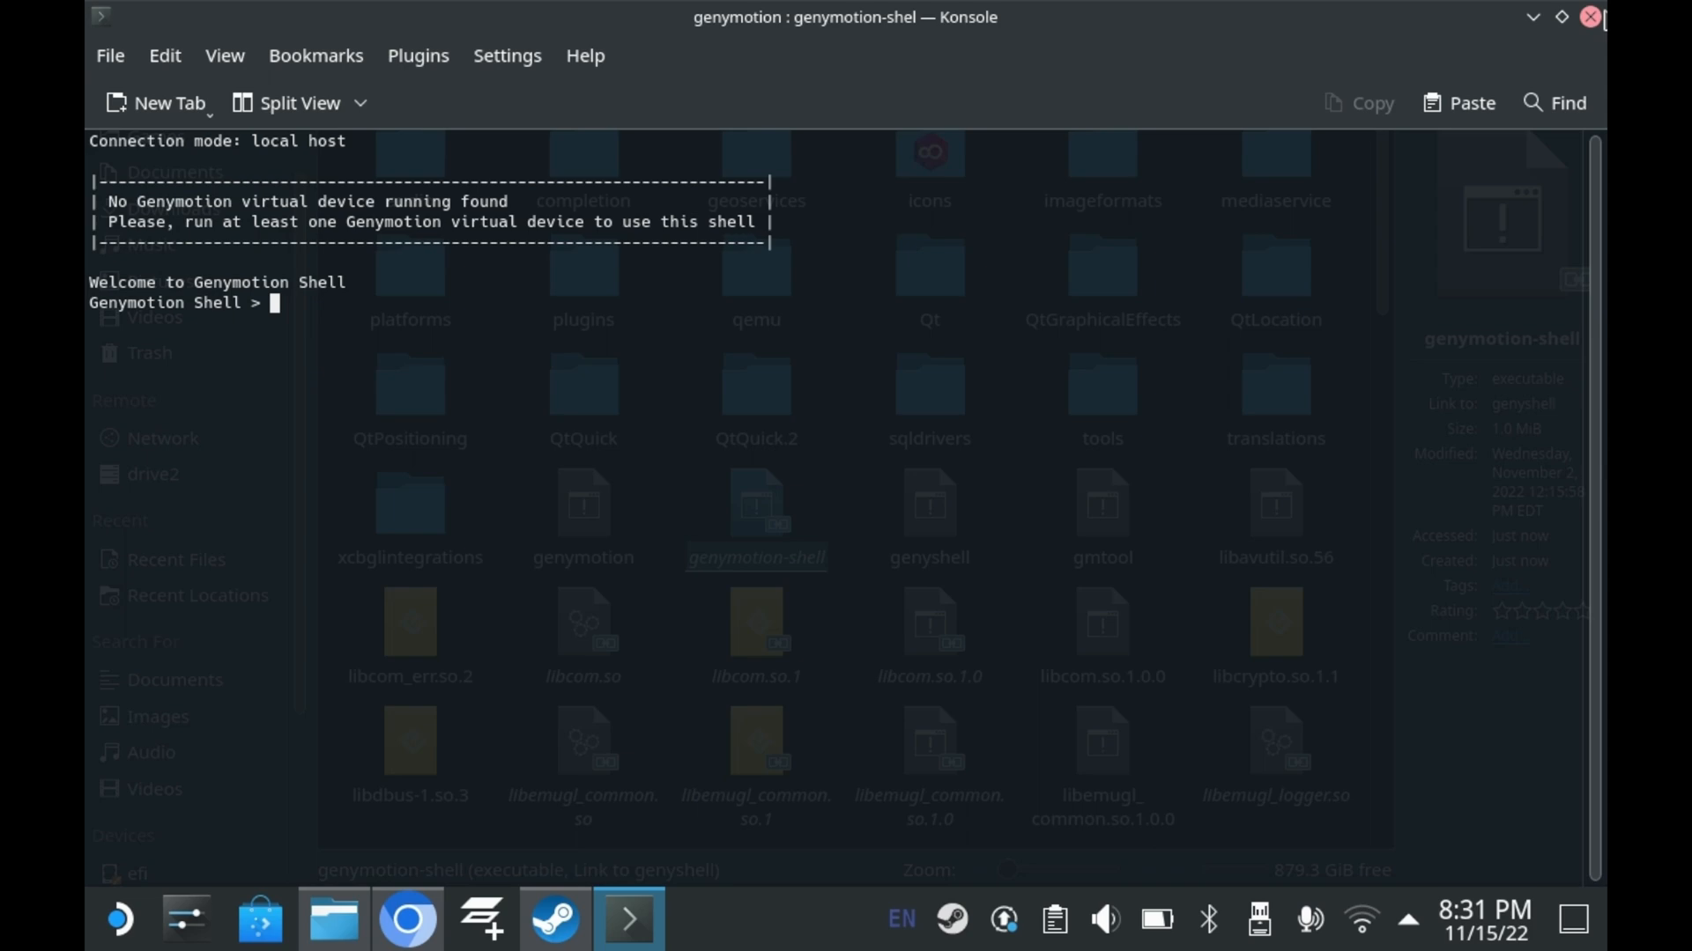
Launch the Genymotion application from its executable, showing an empty device list.
right_click(583, 502)
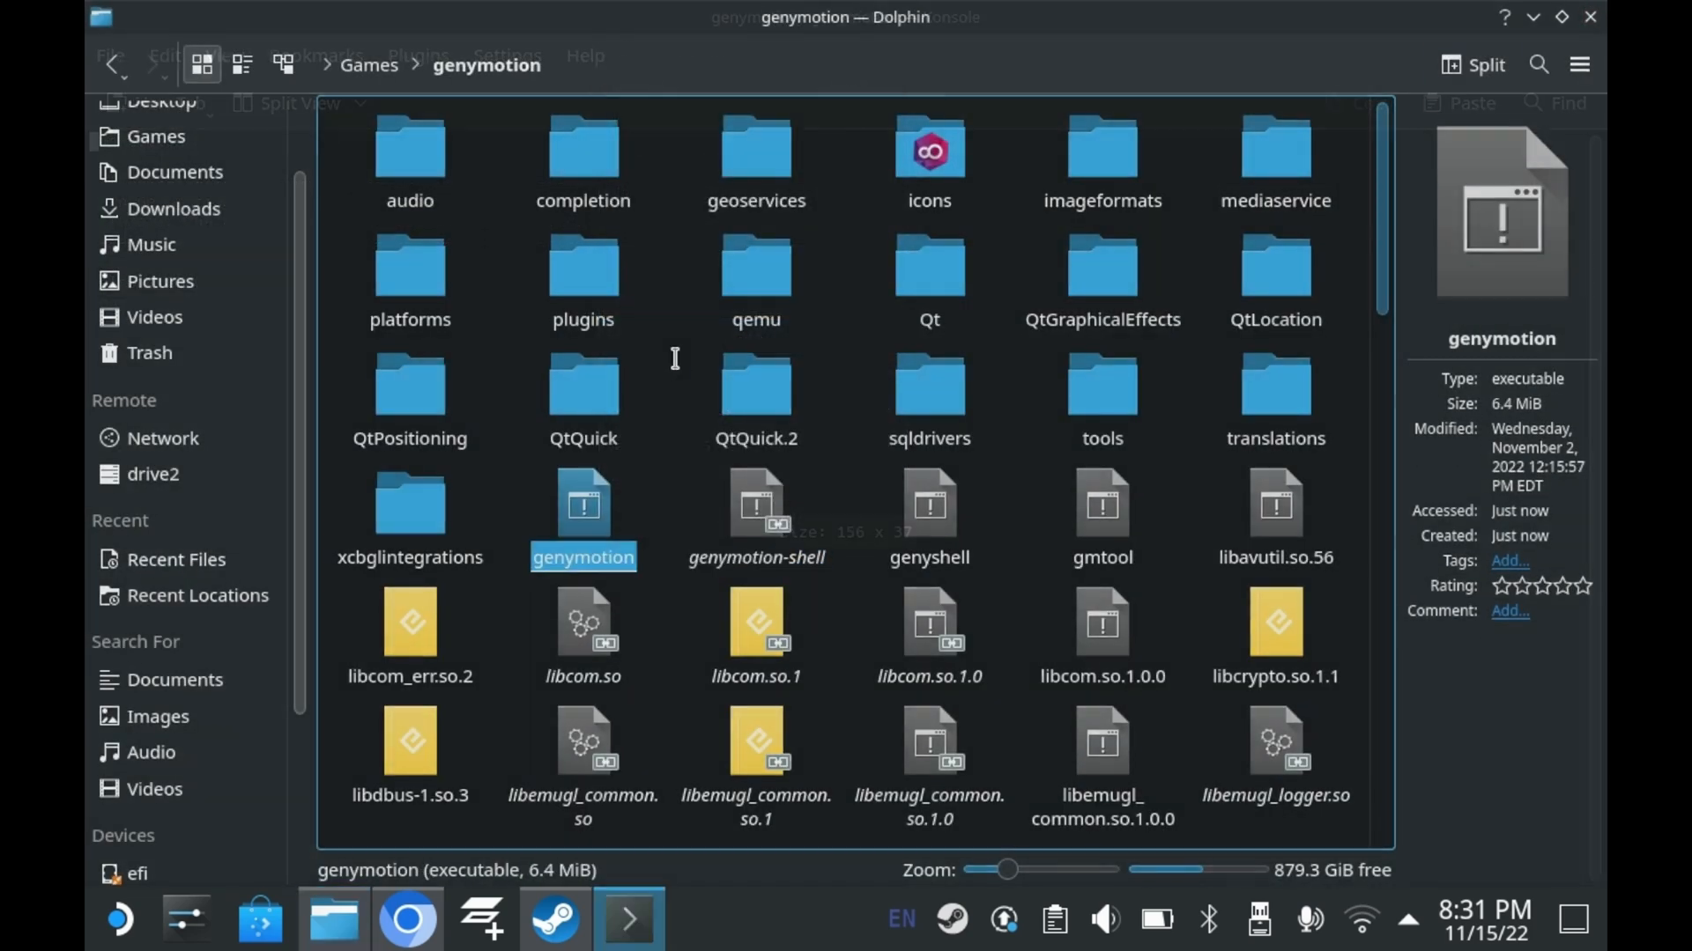
double_click(583, 504)
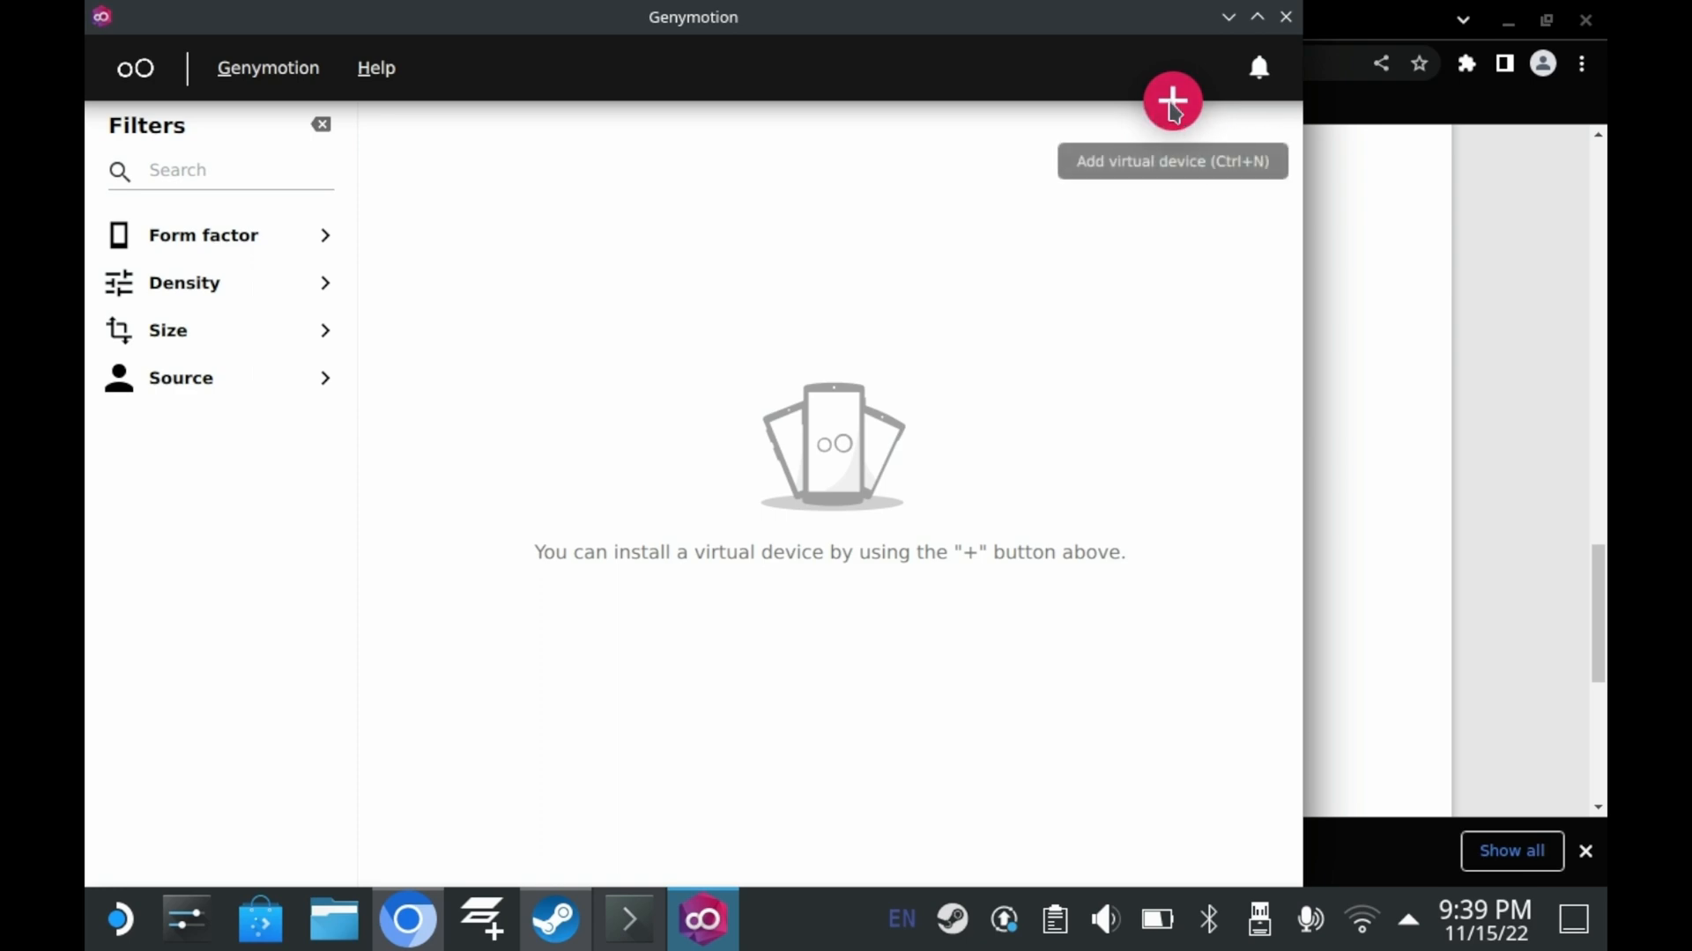
Add a new Amazon Fire HD 8 tablet virtual device and choose Android 9.0.0 as its image.
click(1172, 99)
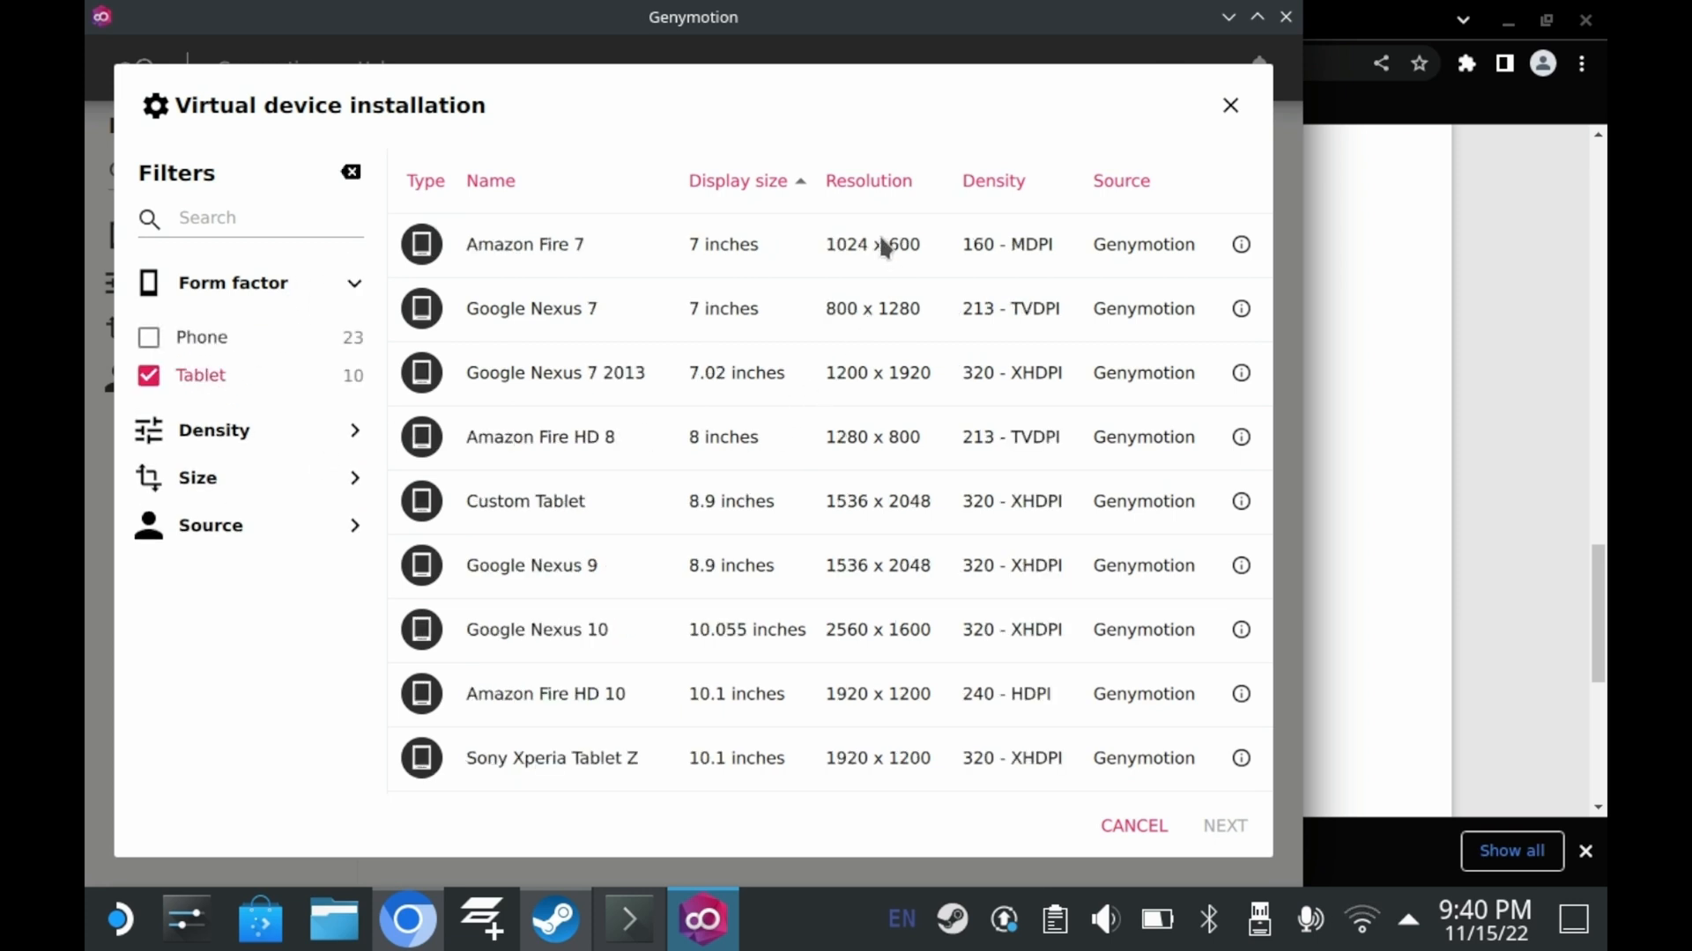
mouse_move(354, 430)
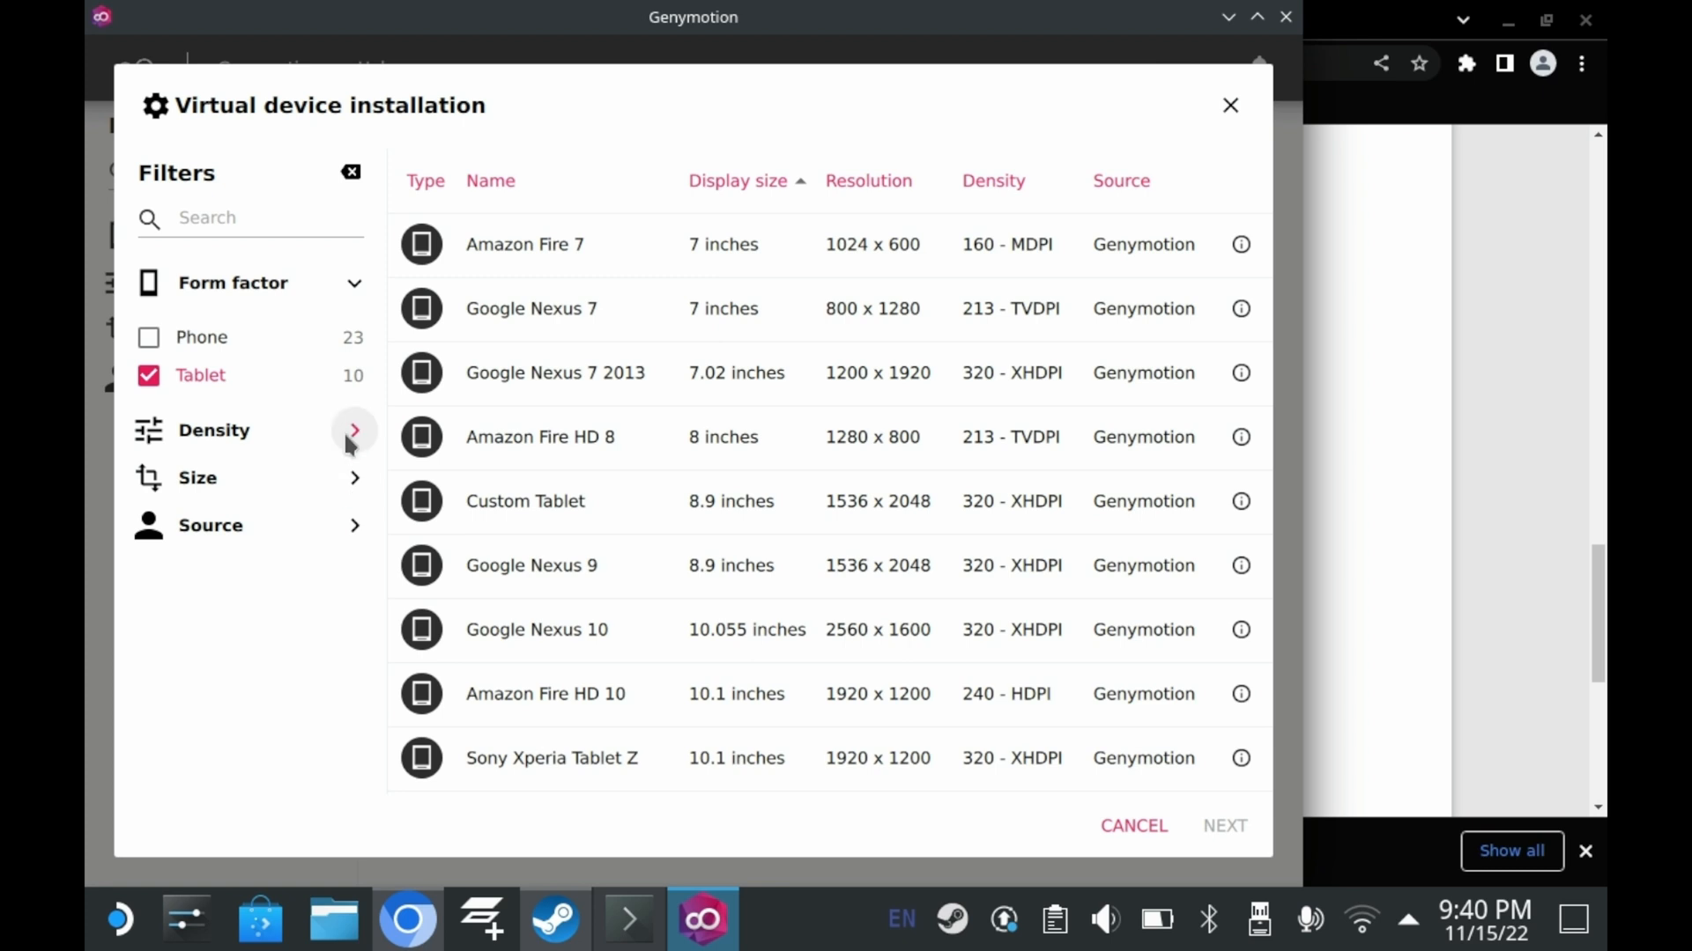
click(539, 437)
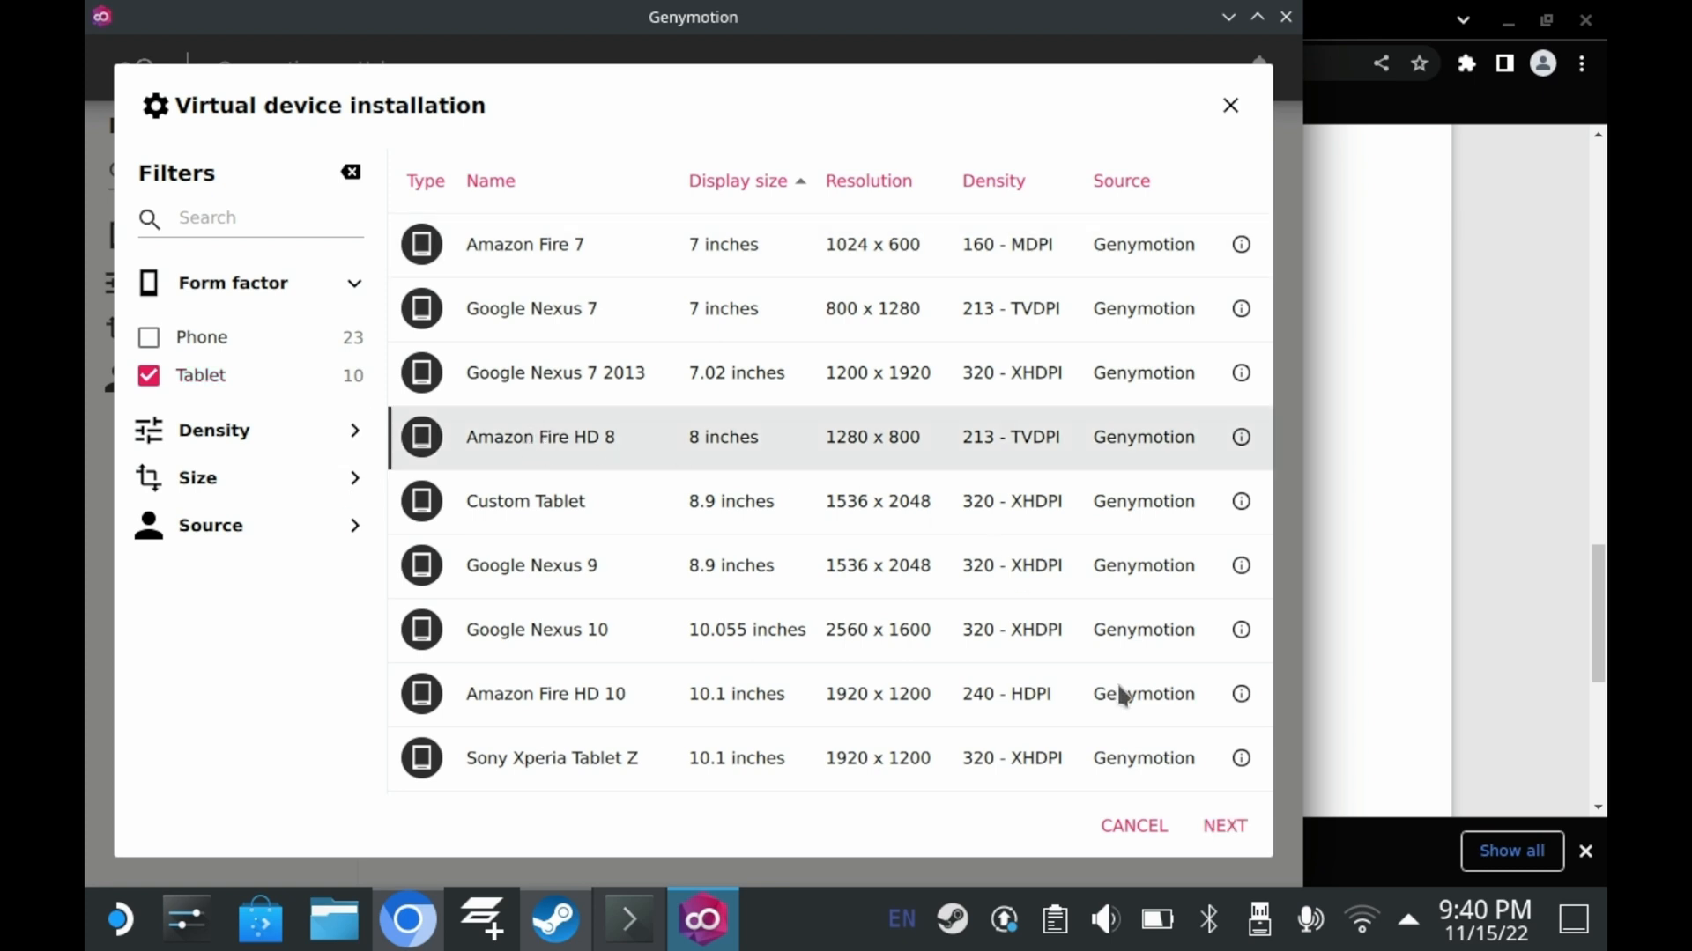
click(1223, 824)
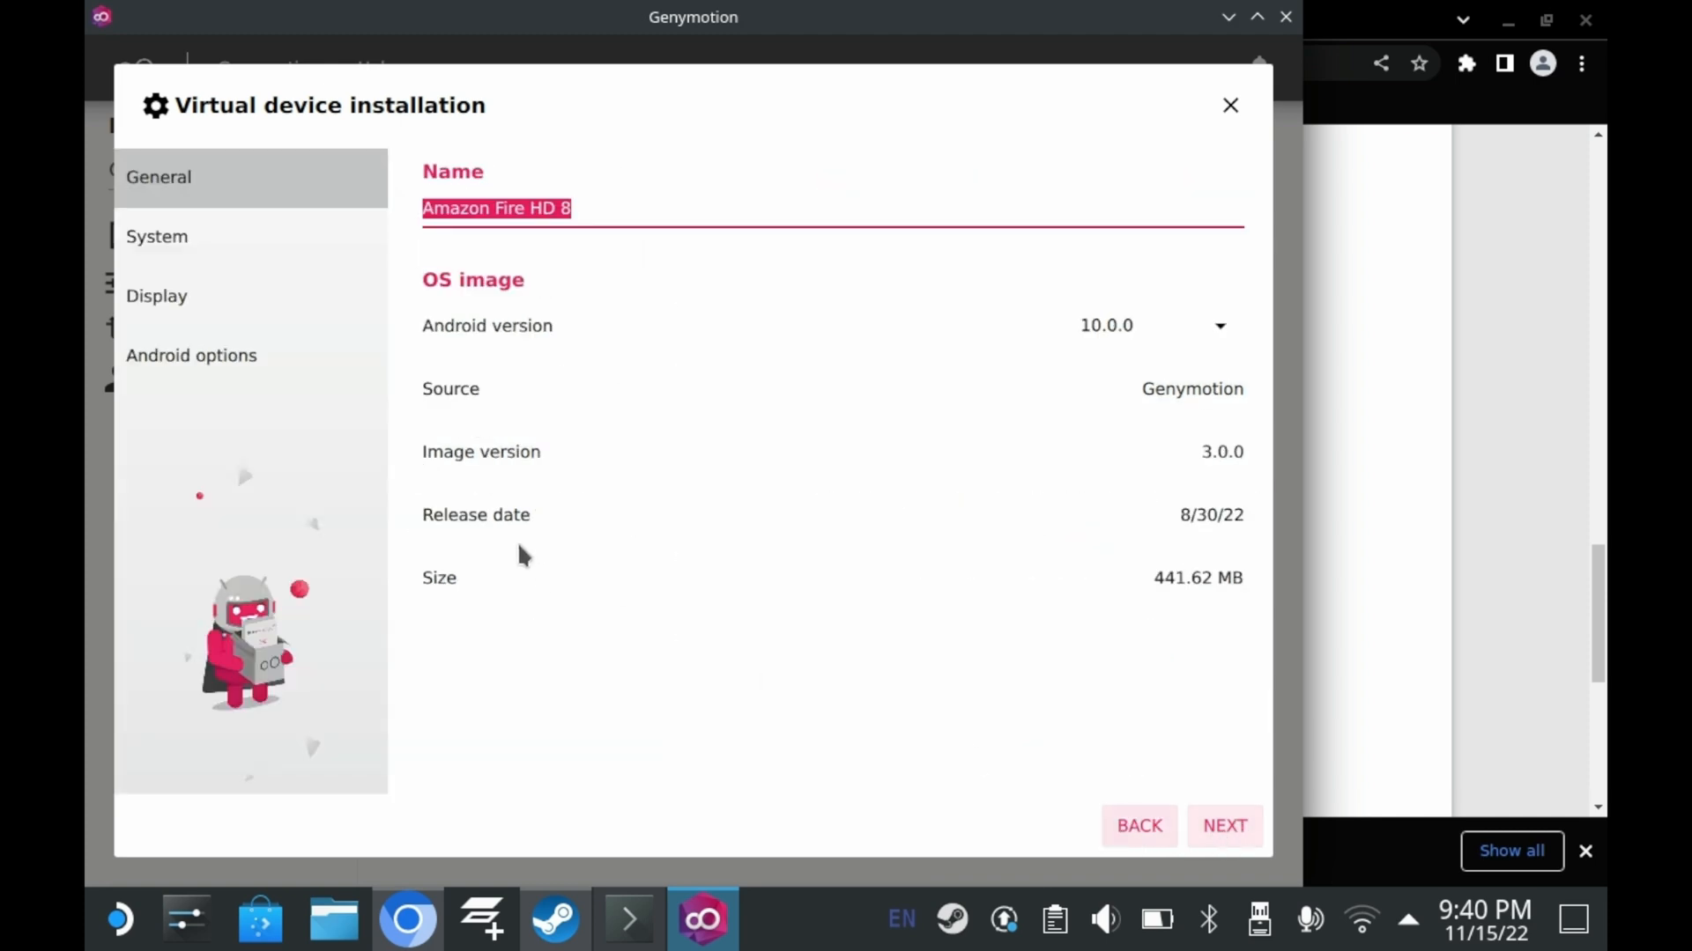
click(1153, 324)
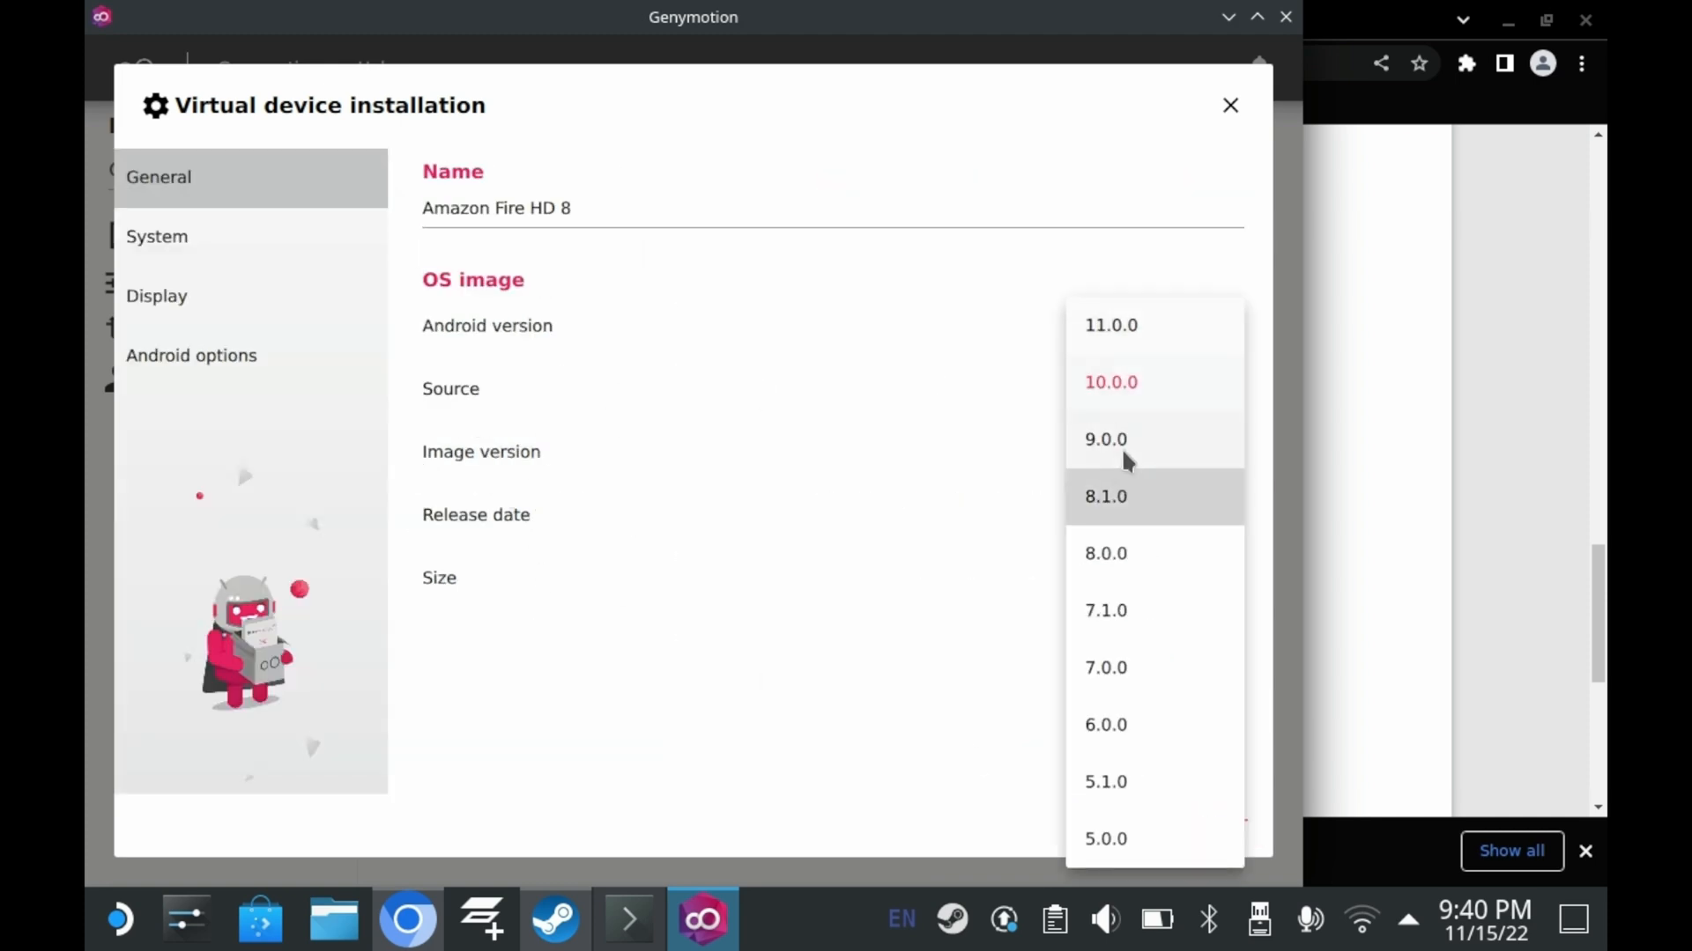
click(1105, 438)
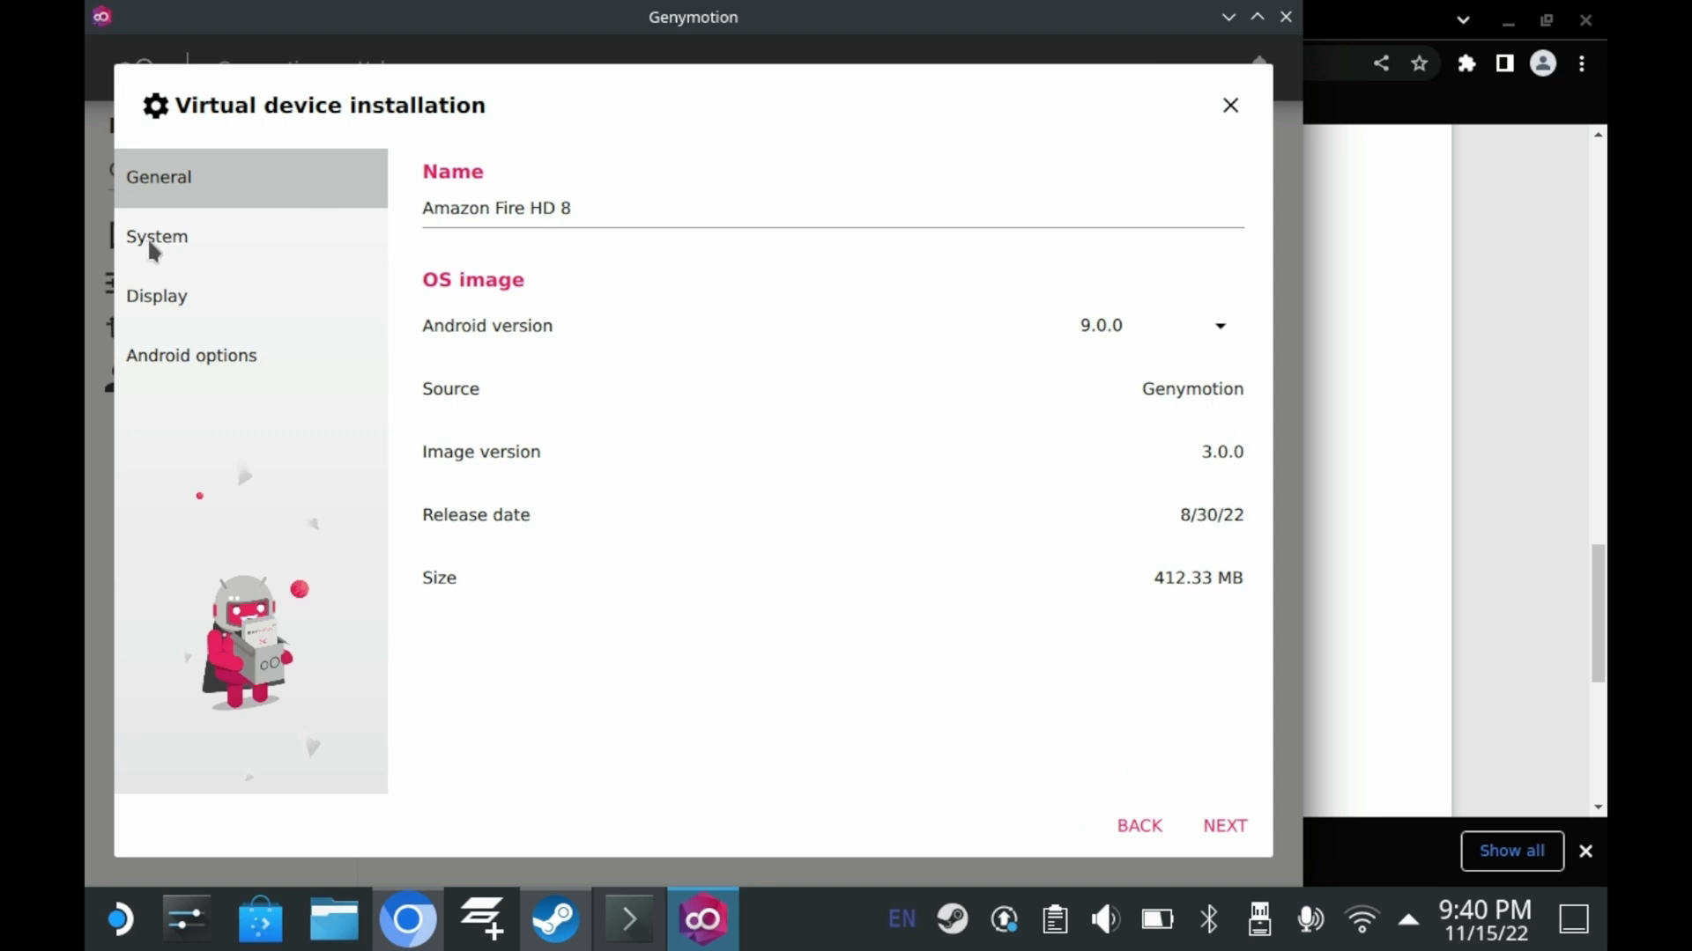
Review the device's hardware settings and memory size, then continue to display settings.
click(157, 236)
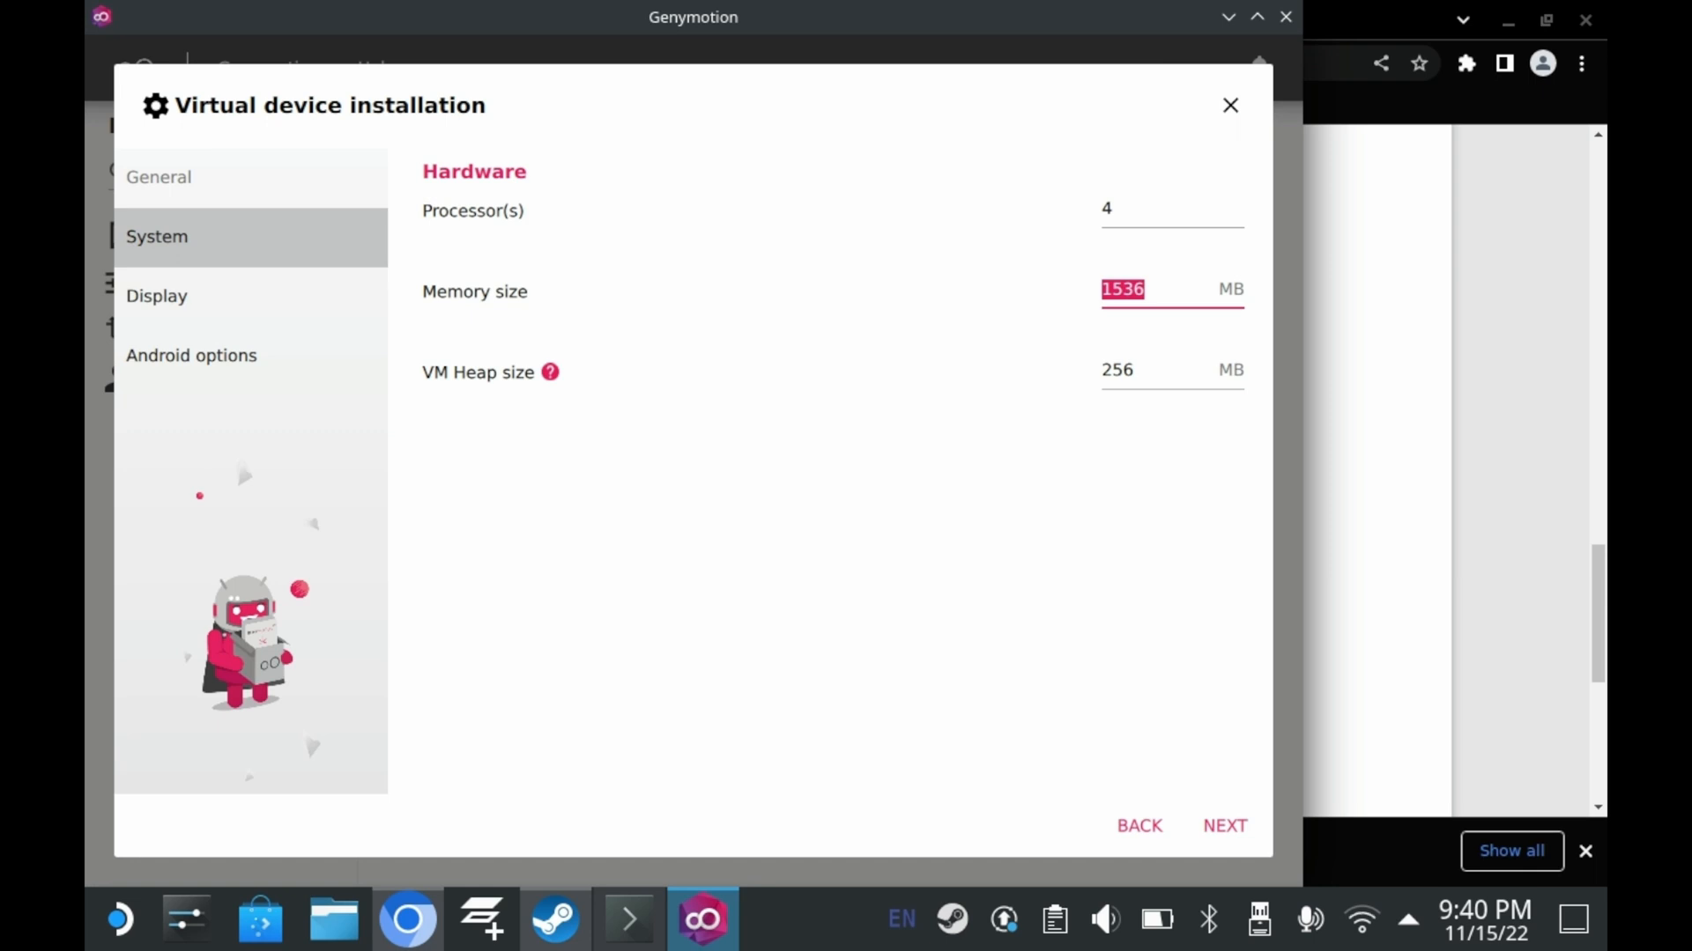
click(1170, 370)
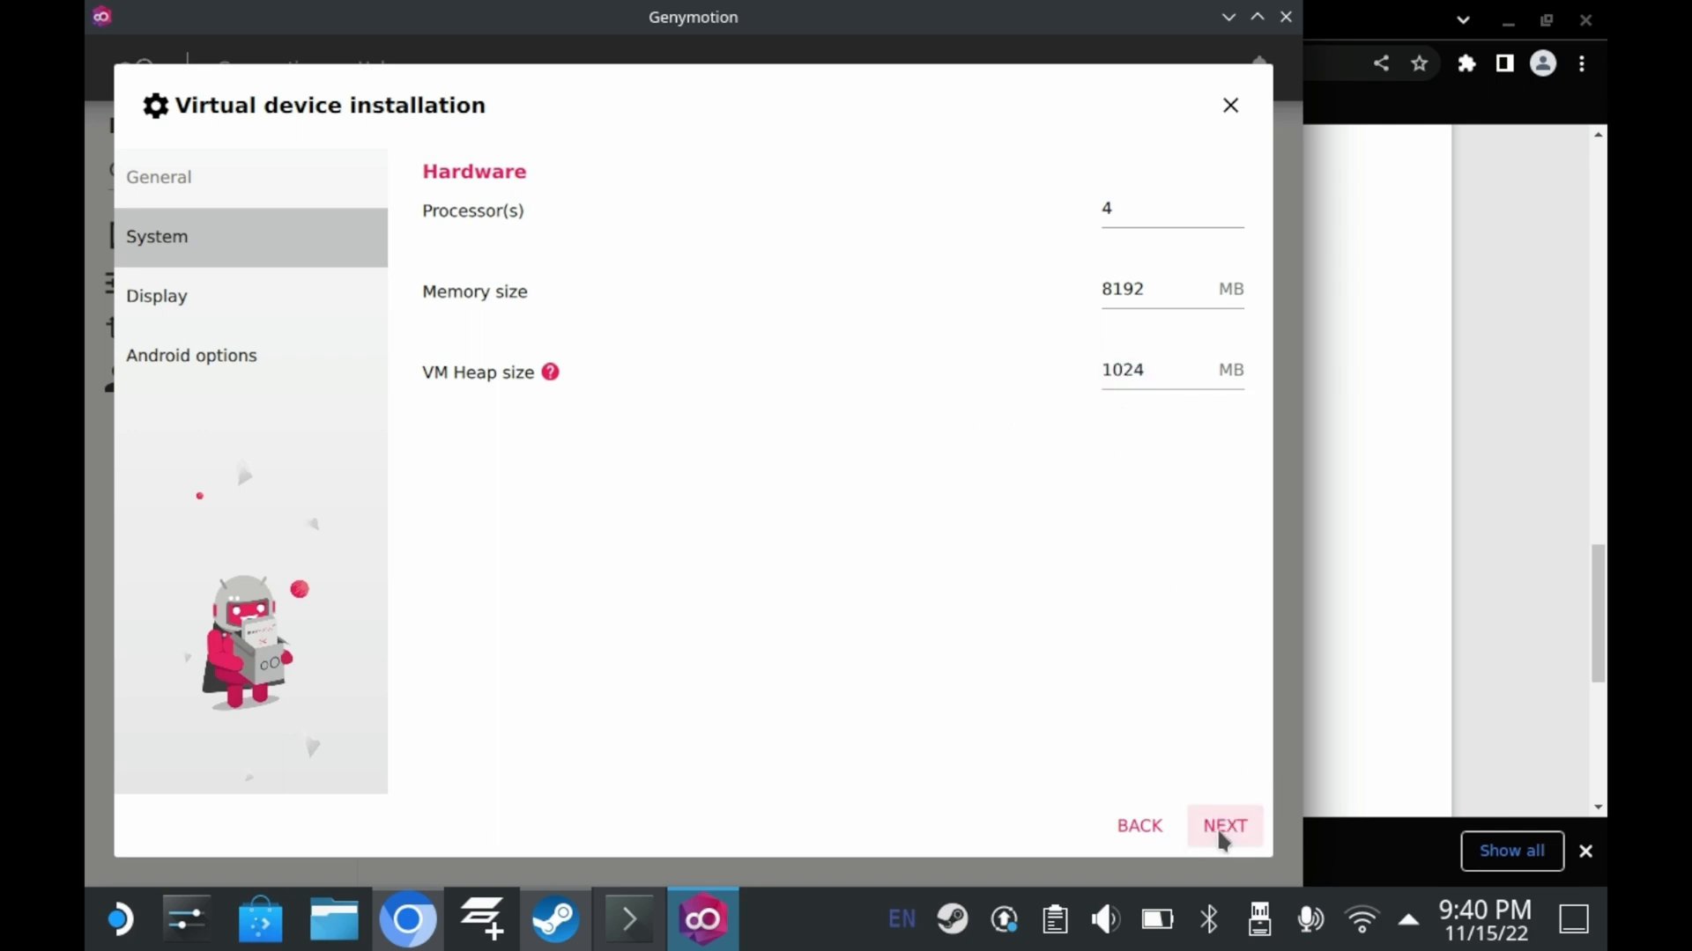
click(1223, 825)
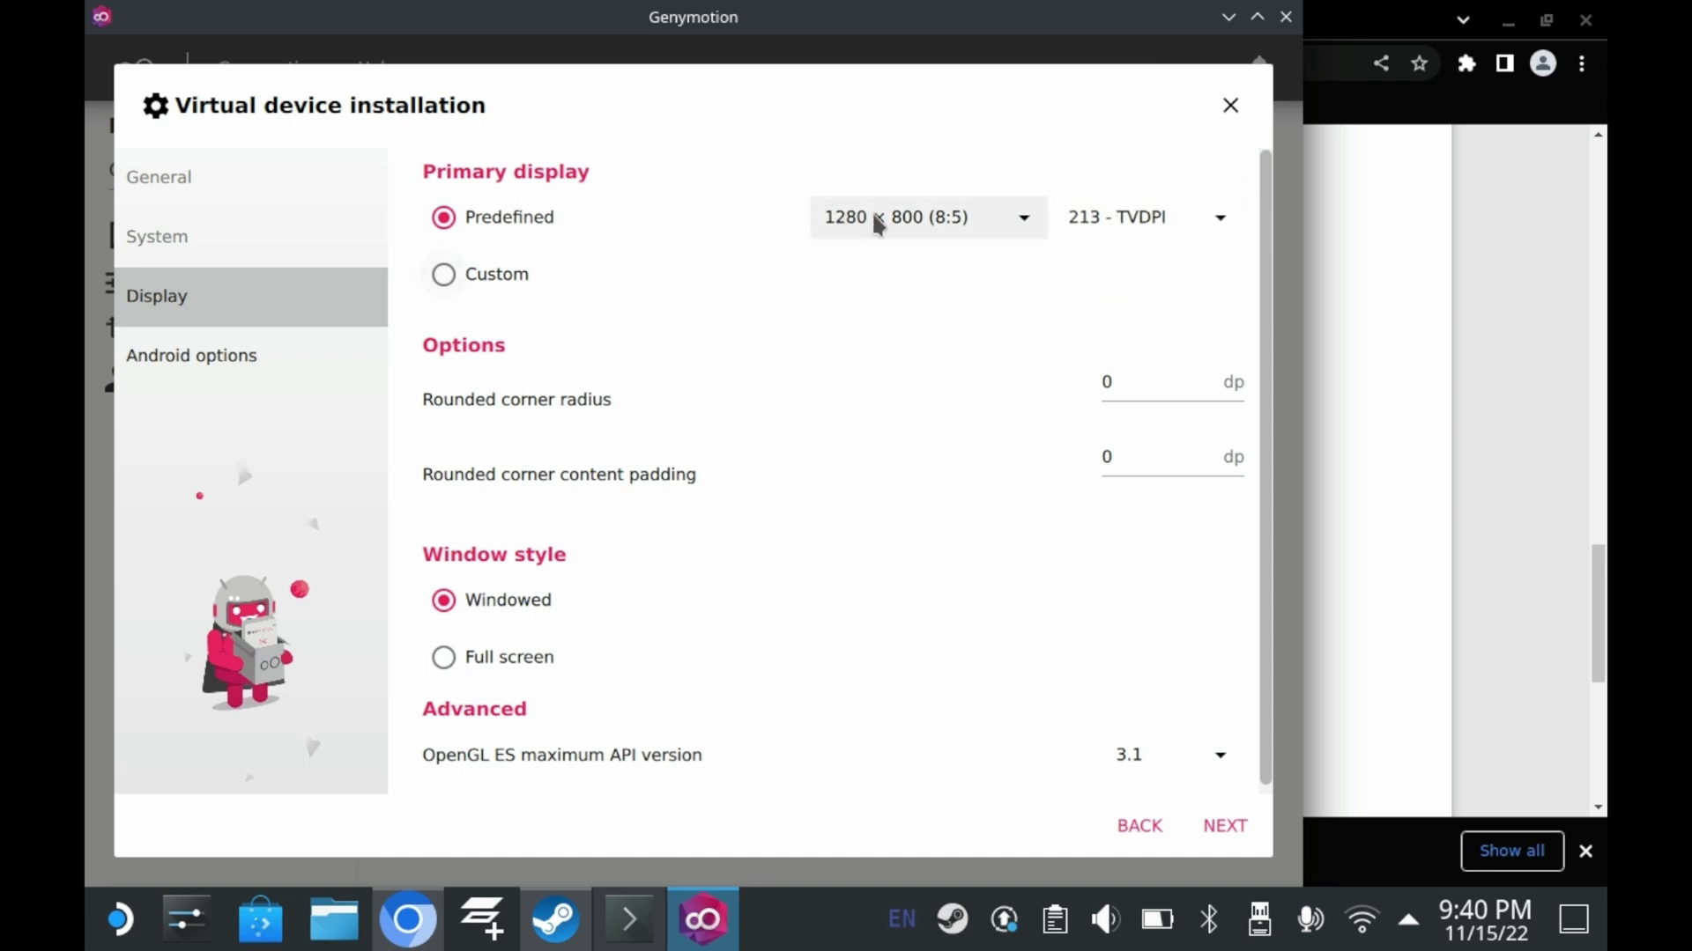
mouse_move(690, 441)
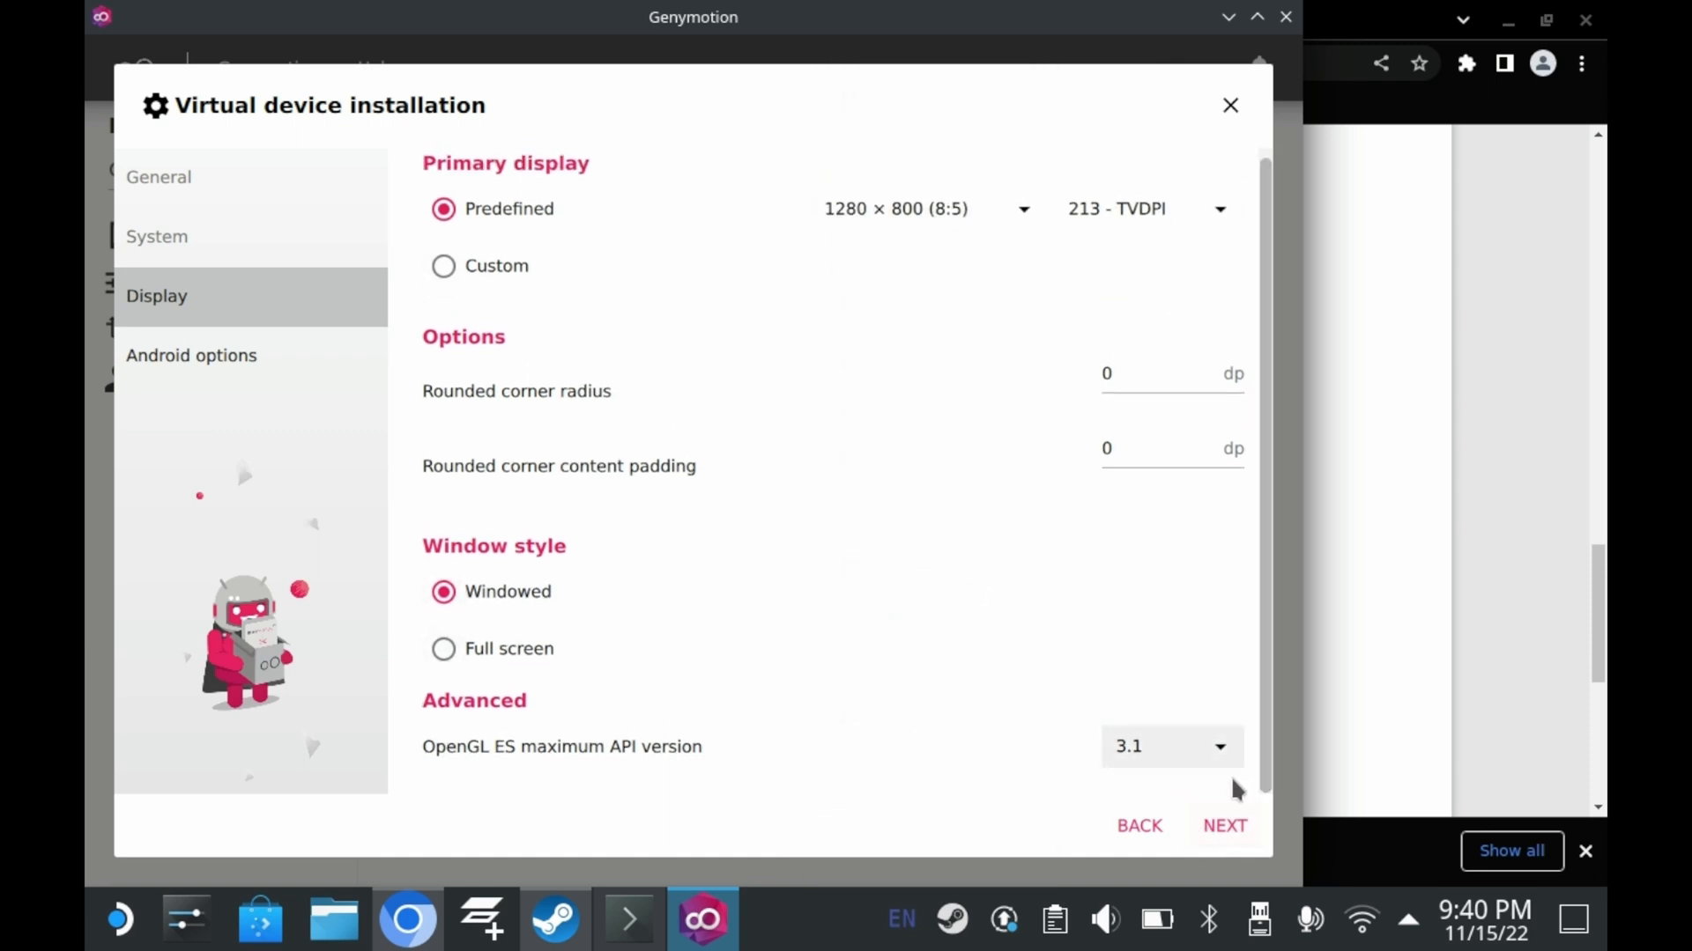
Enable the virtual keyboard in Android options and start installing the virtual device.
click(1225, 824)
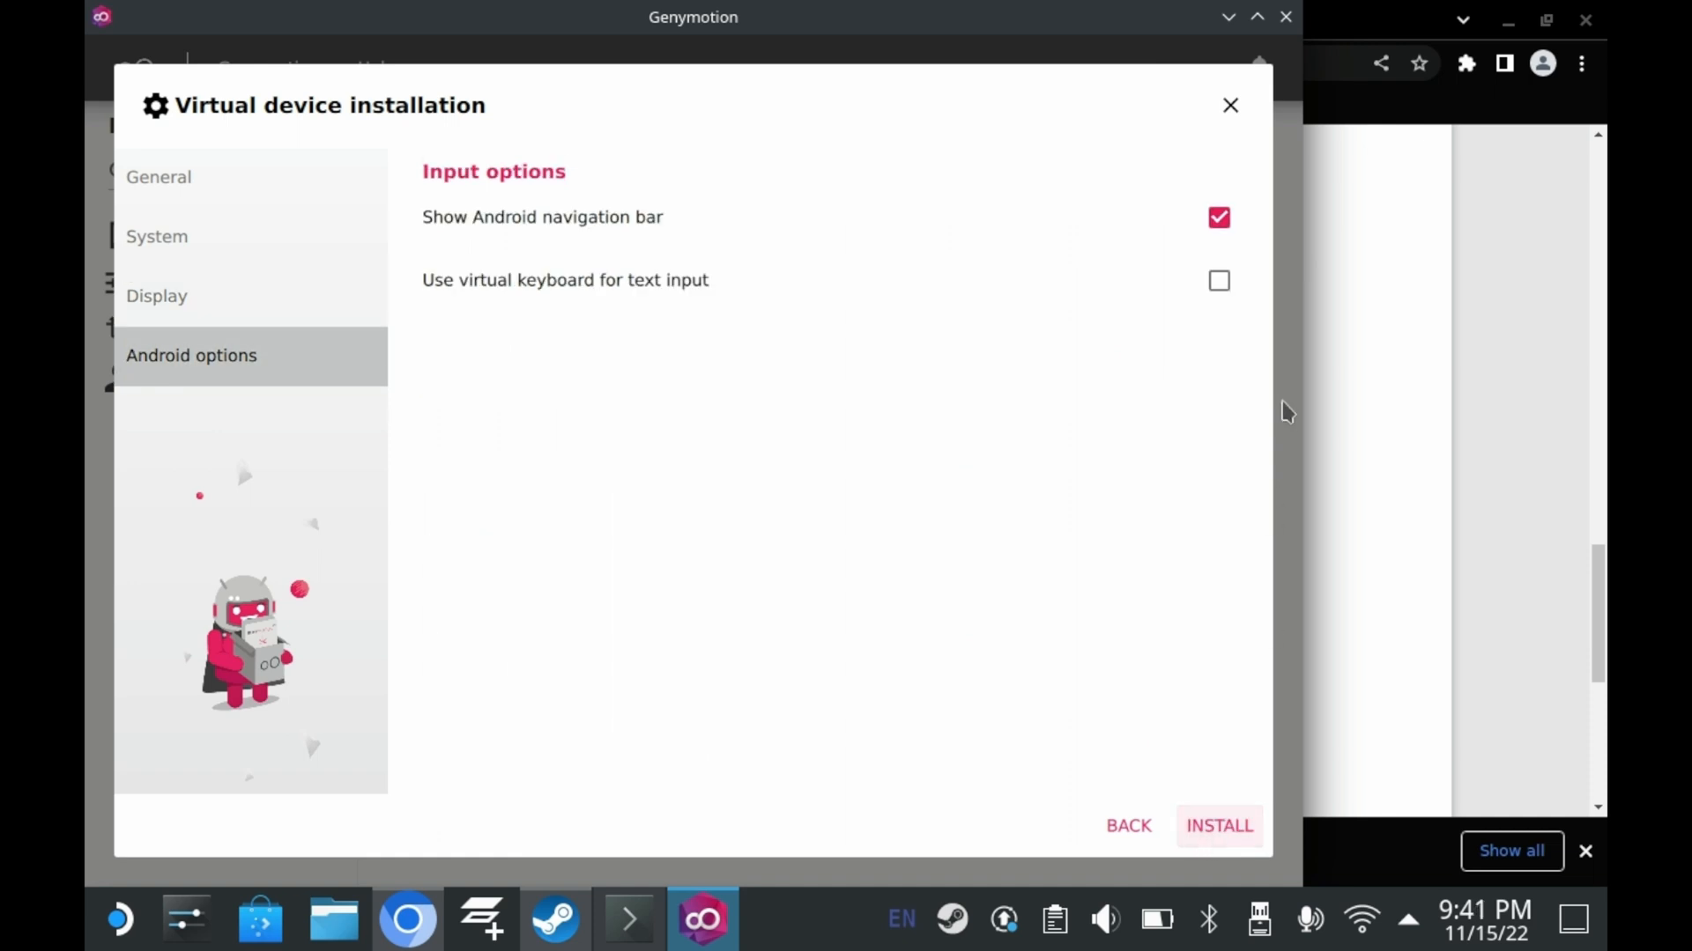
click(1218, 280)
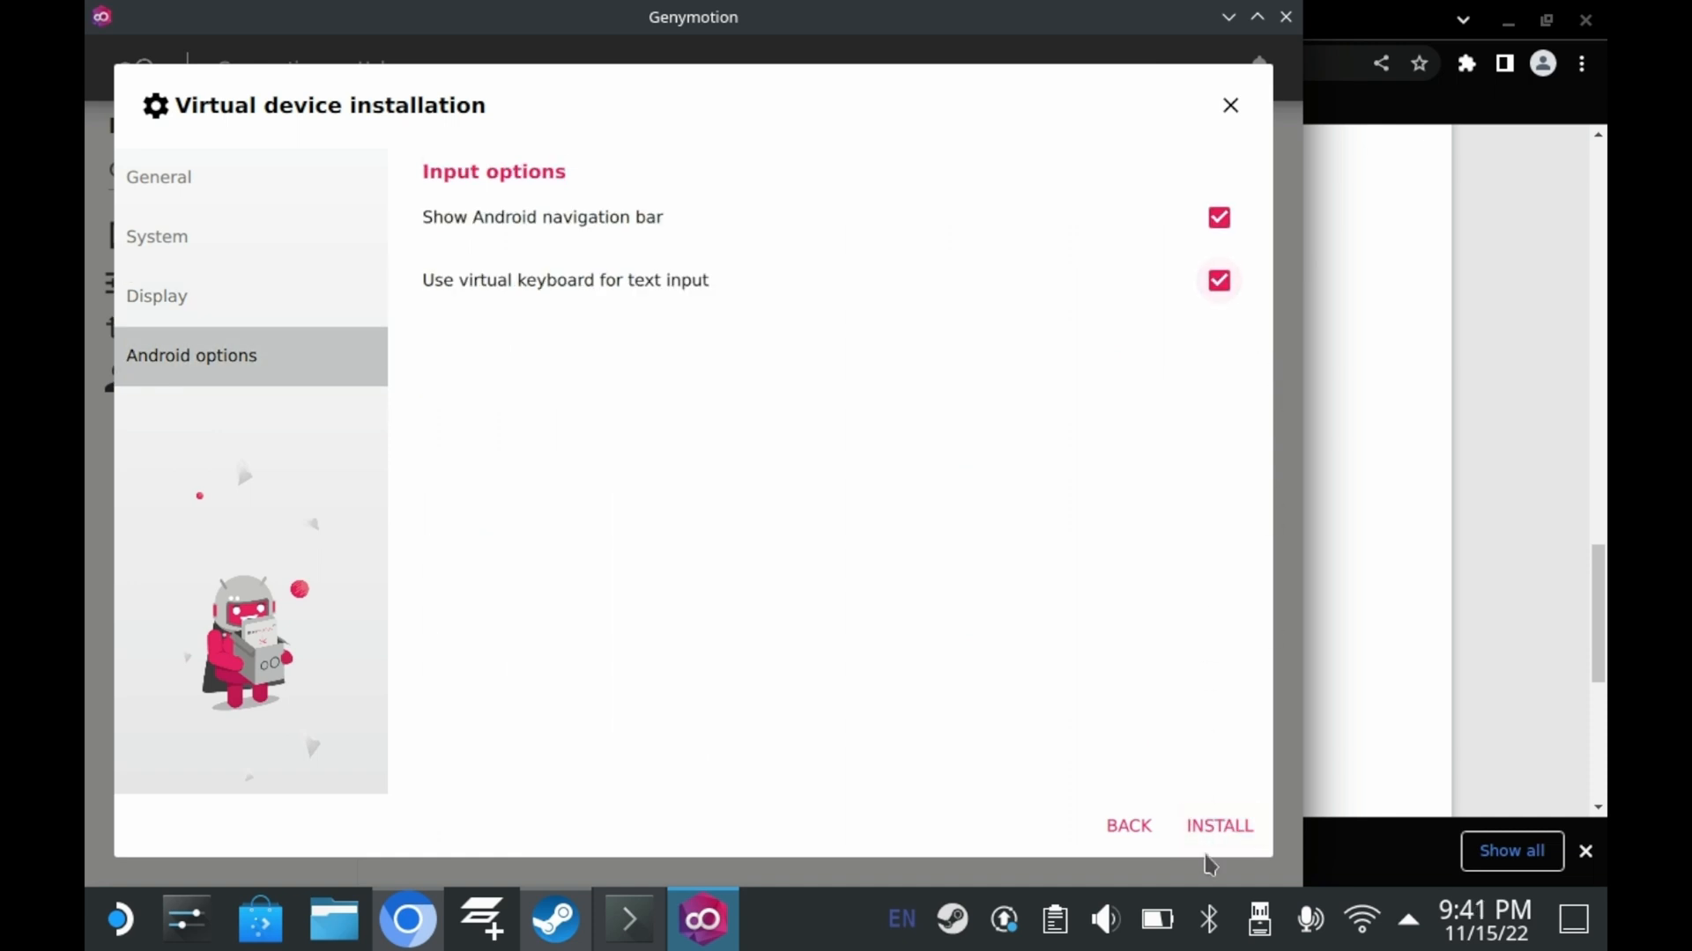
click(1218, 824)
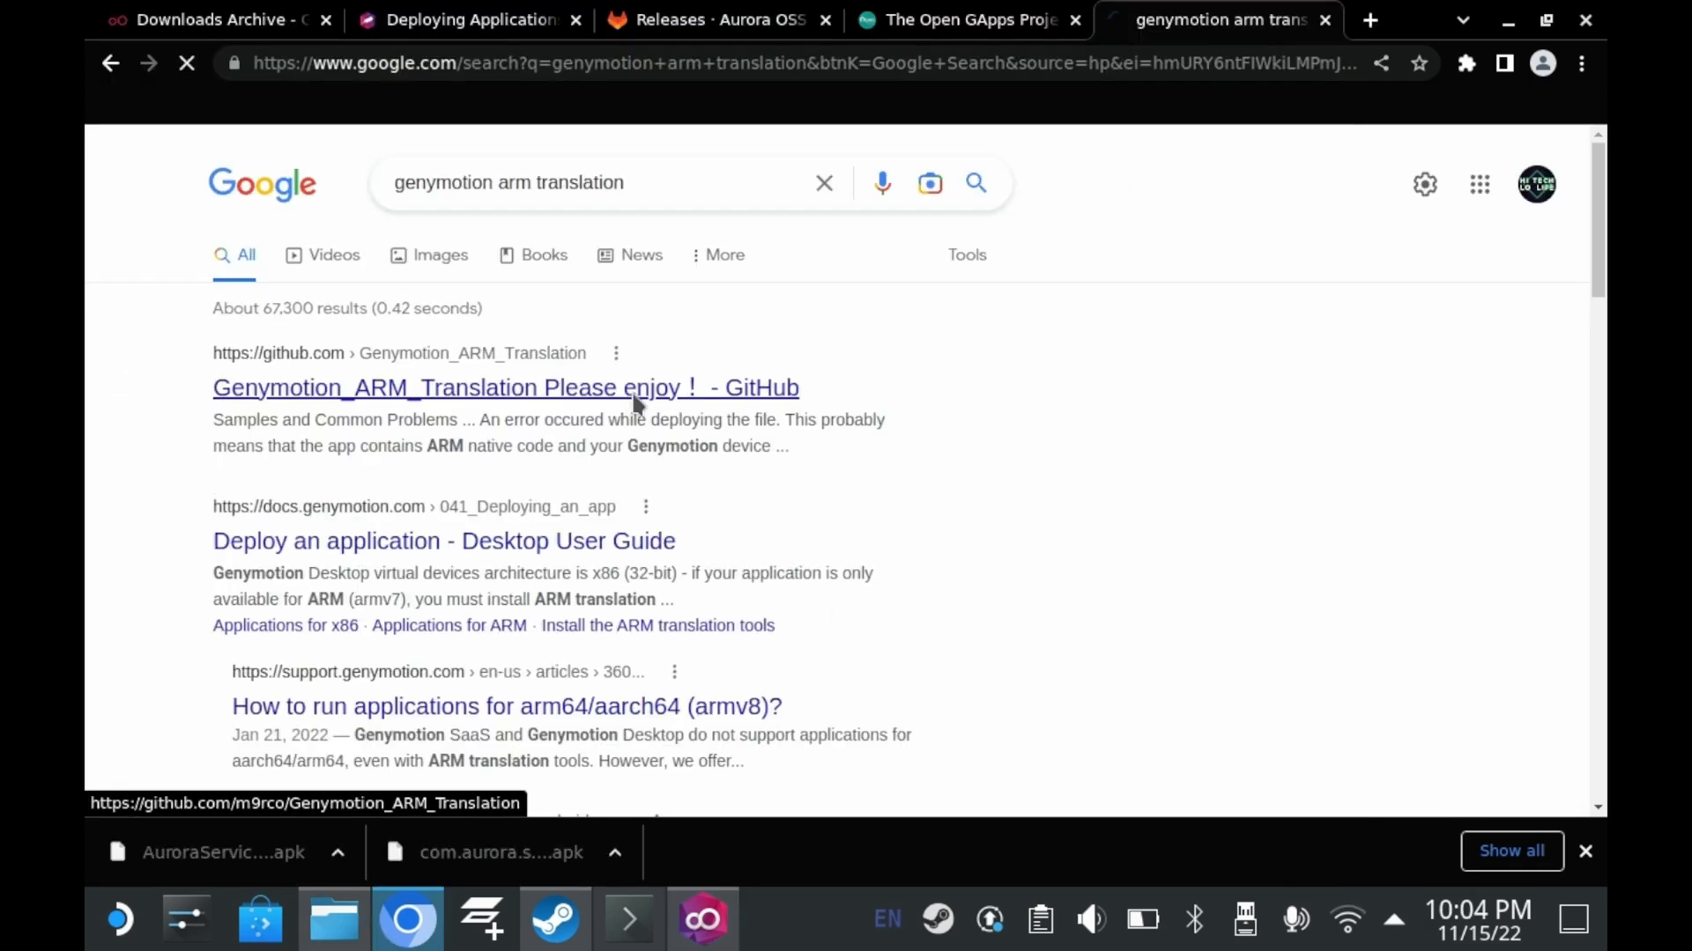
From the Genymotion_ARM_Translation GitHub project download the Android 9.0 translation zip.
click(506, 388)
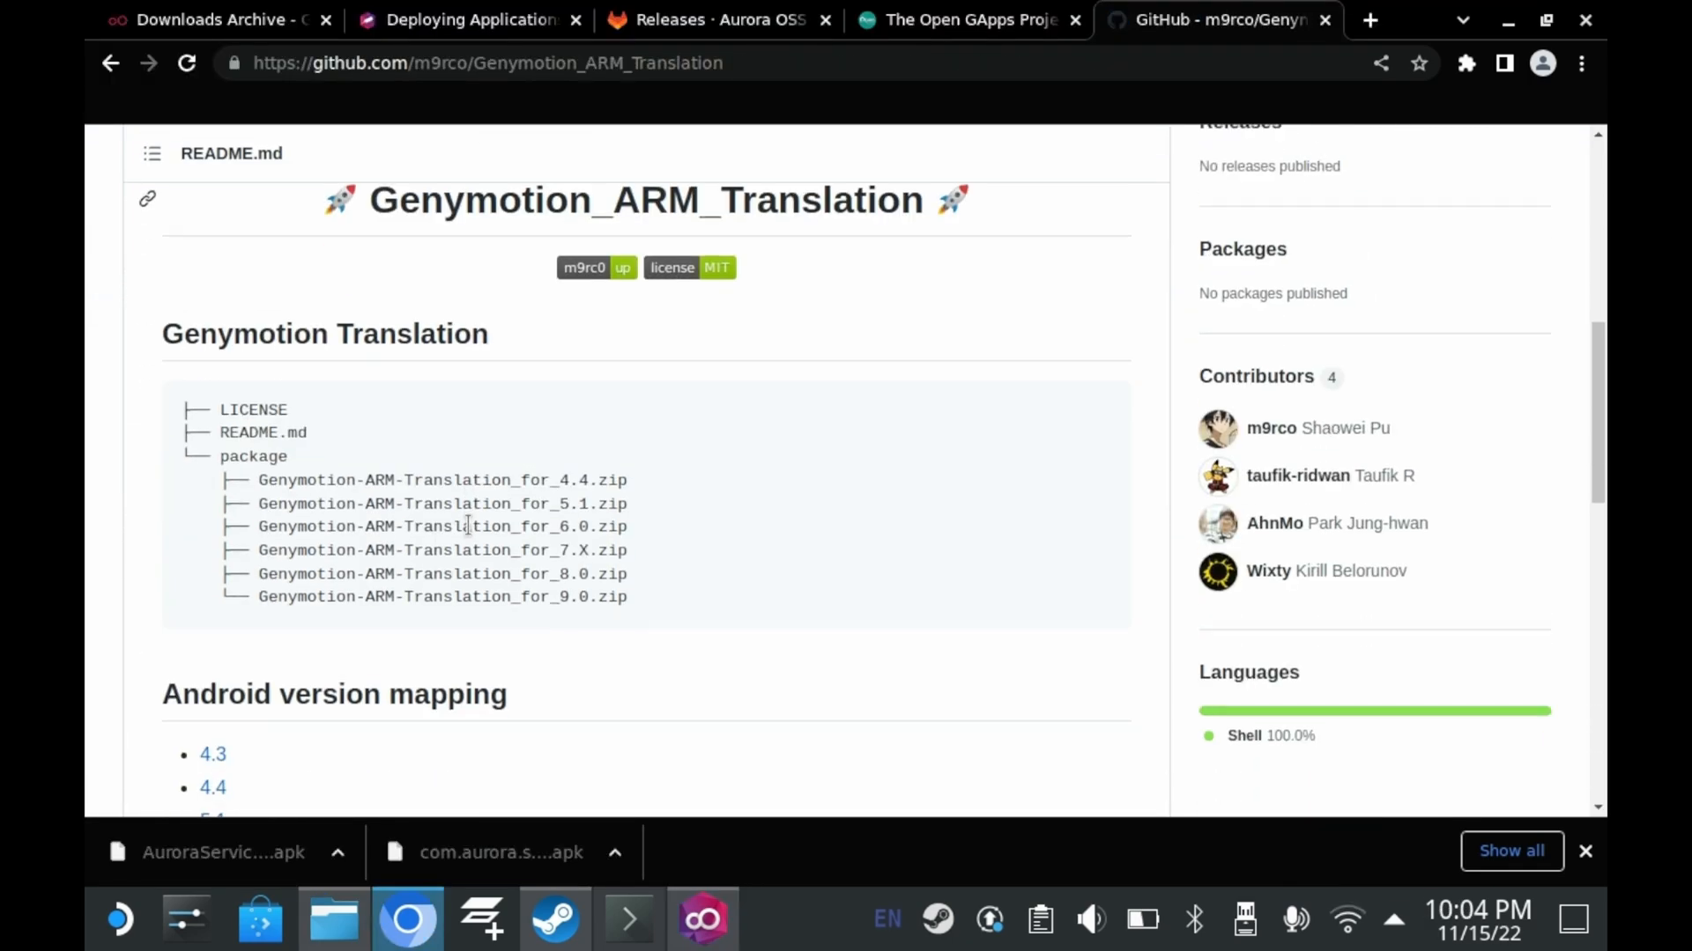
scroll(down, 3)
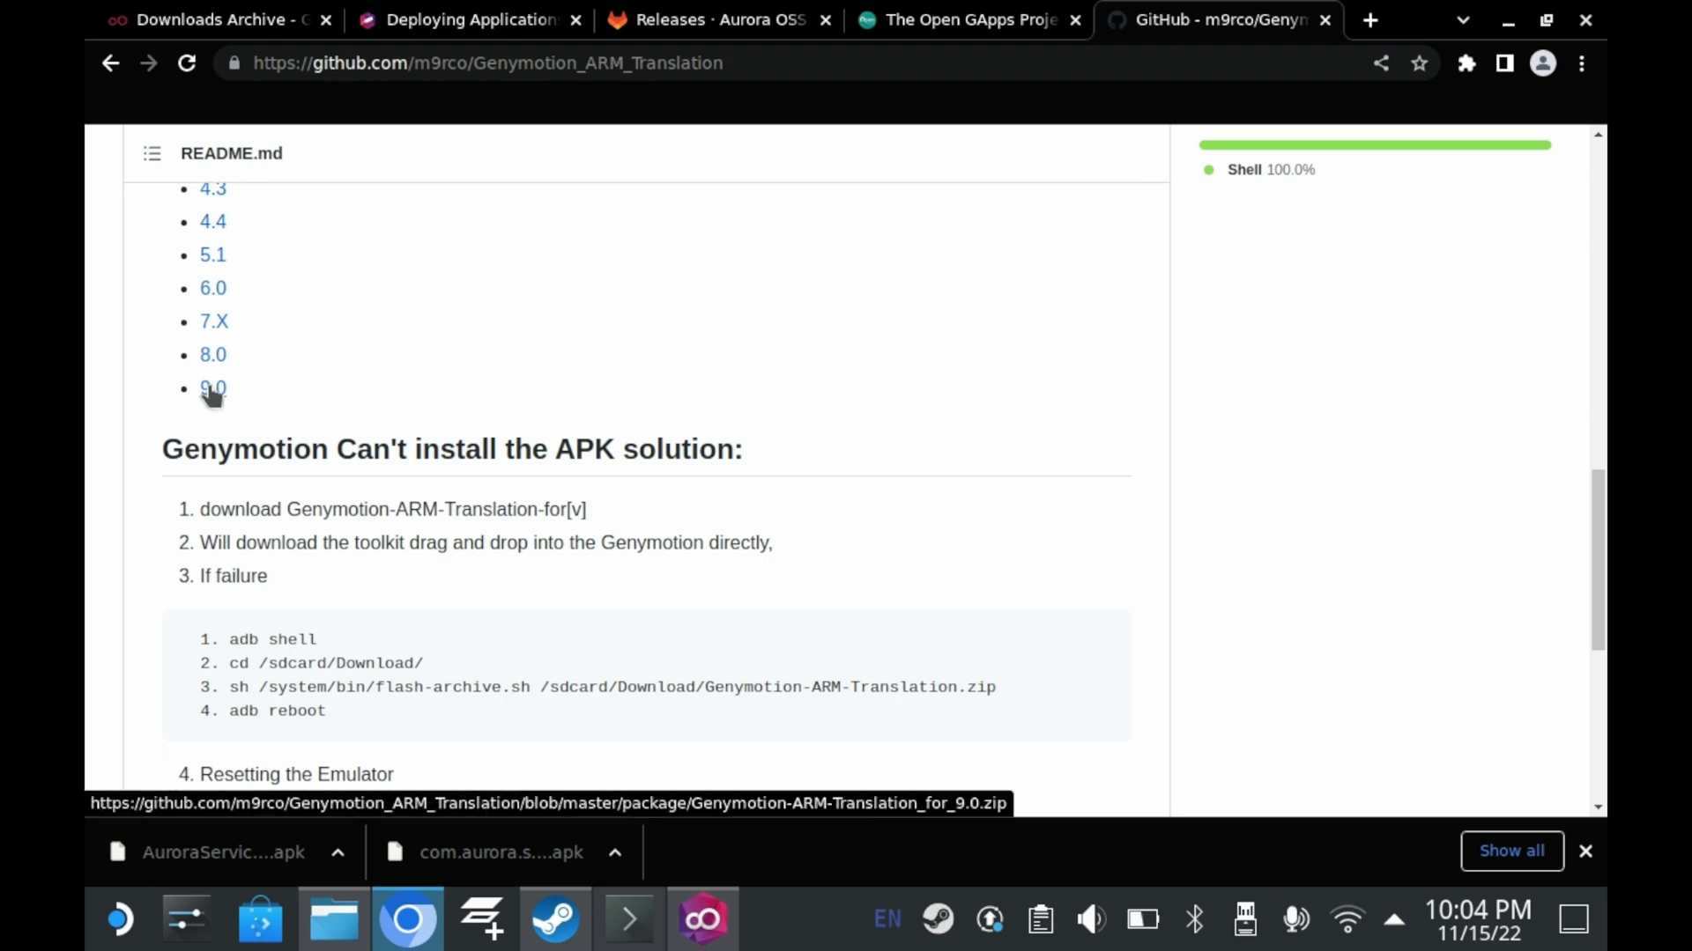
click(213, 387)
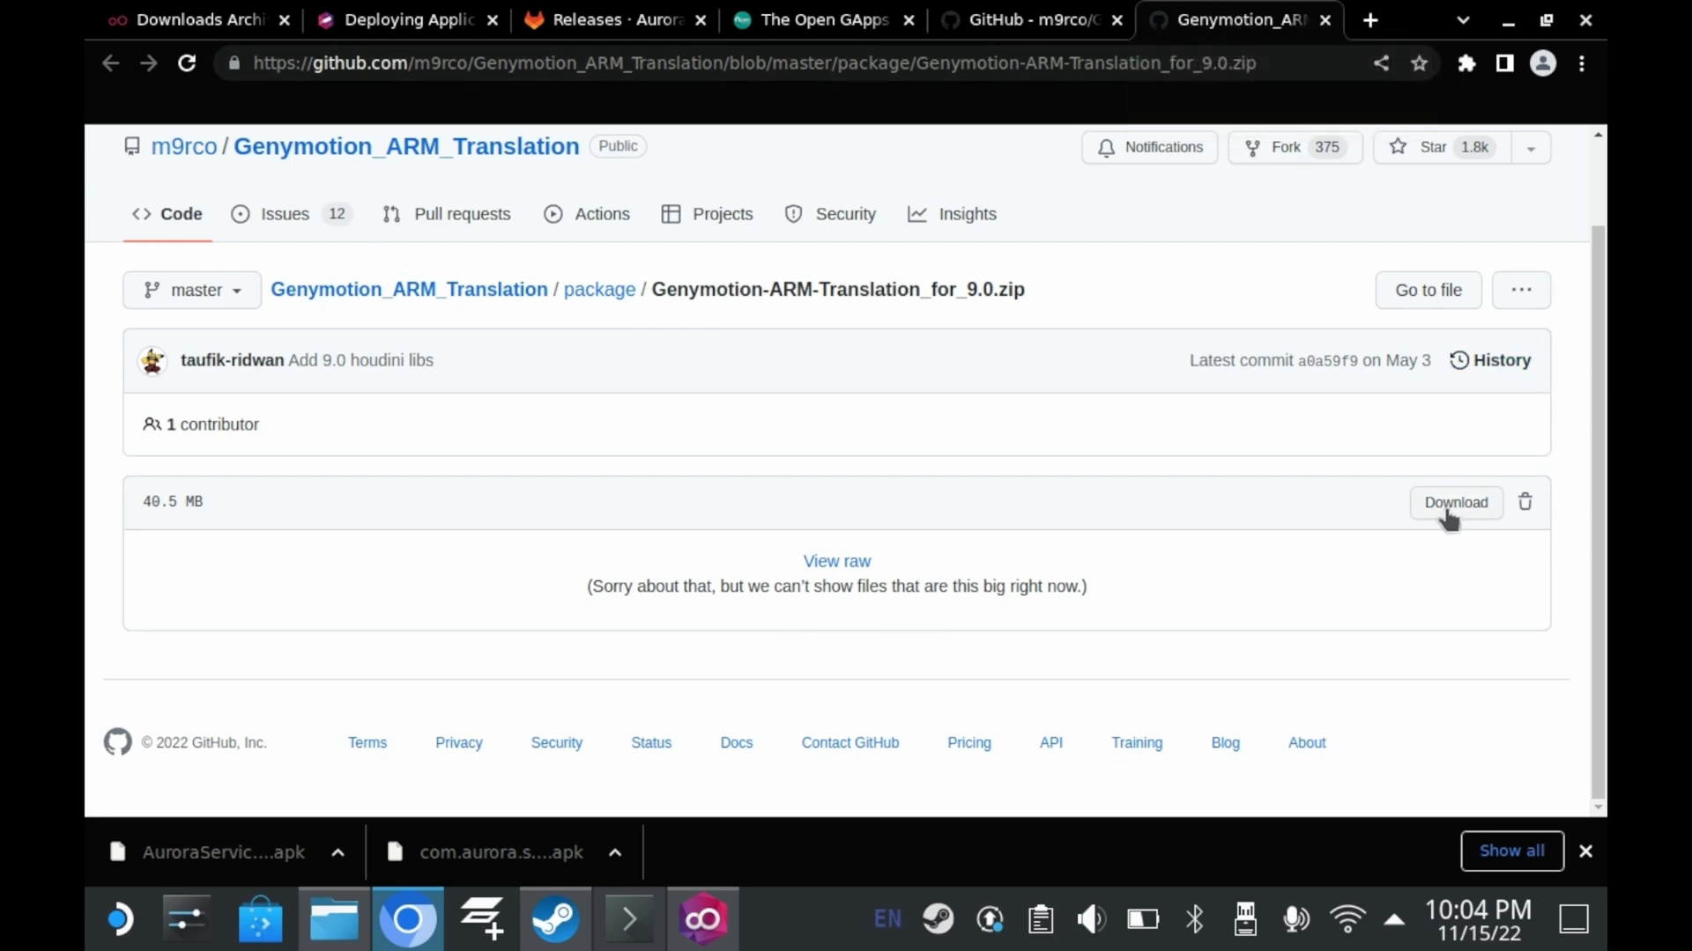
click(1454, 502)
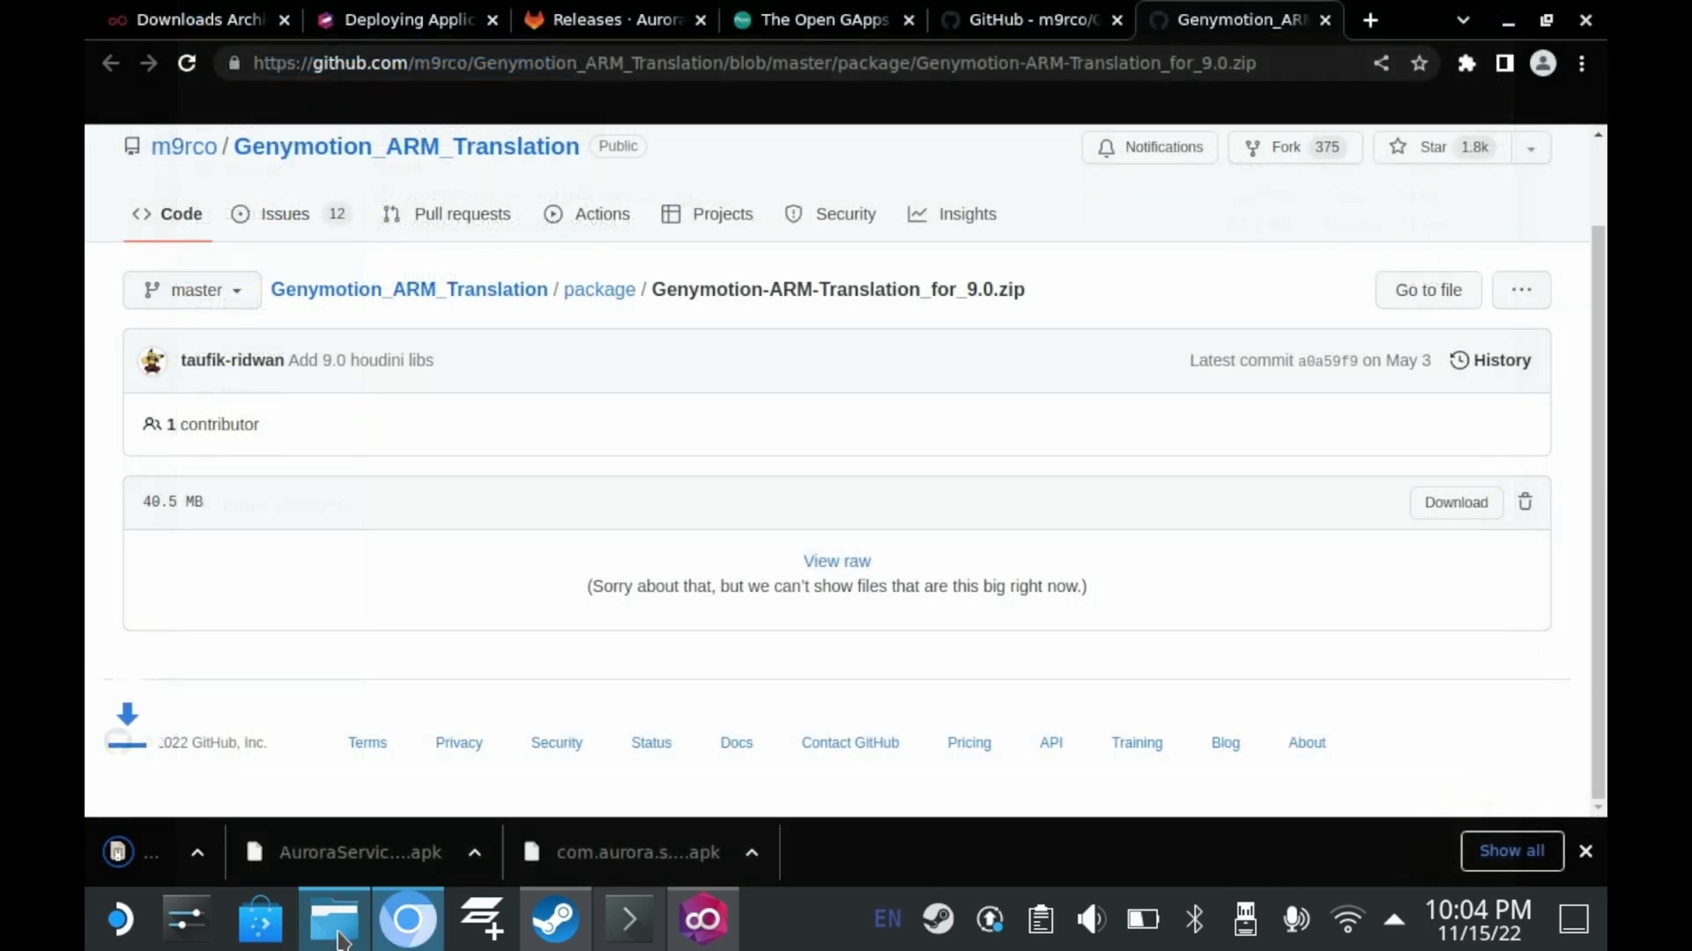
Bring up Dolphin on the Downloads folder and pick the downloaded zip.
click(333, 918)
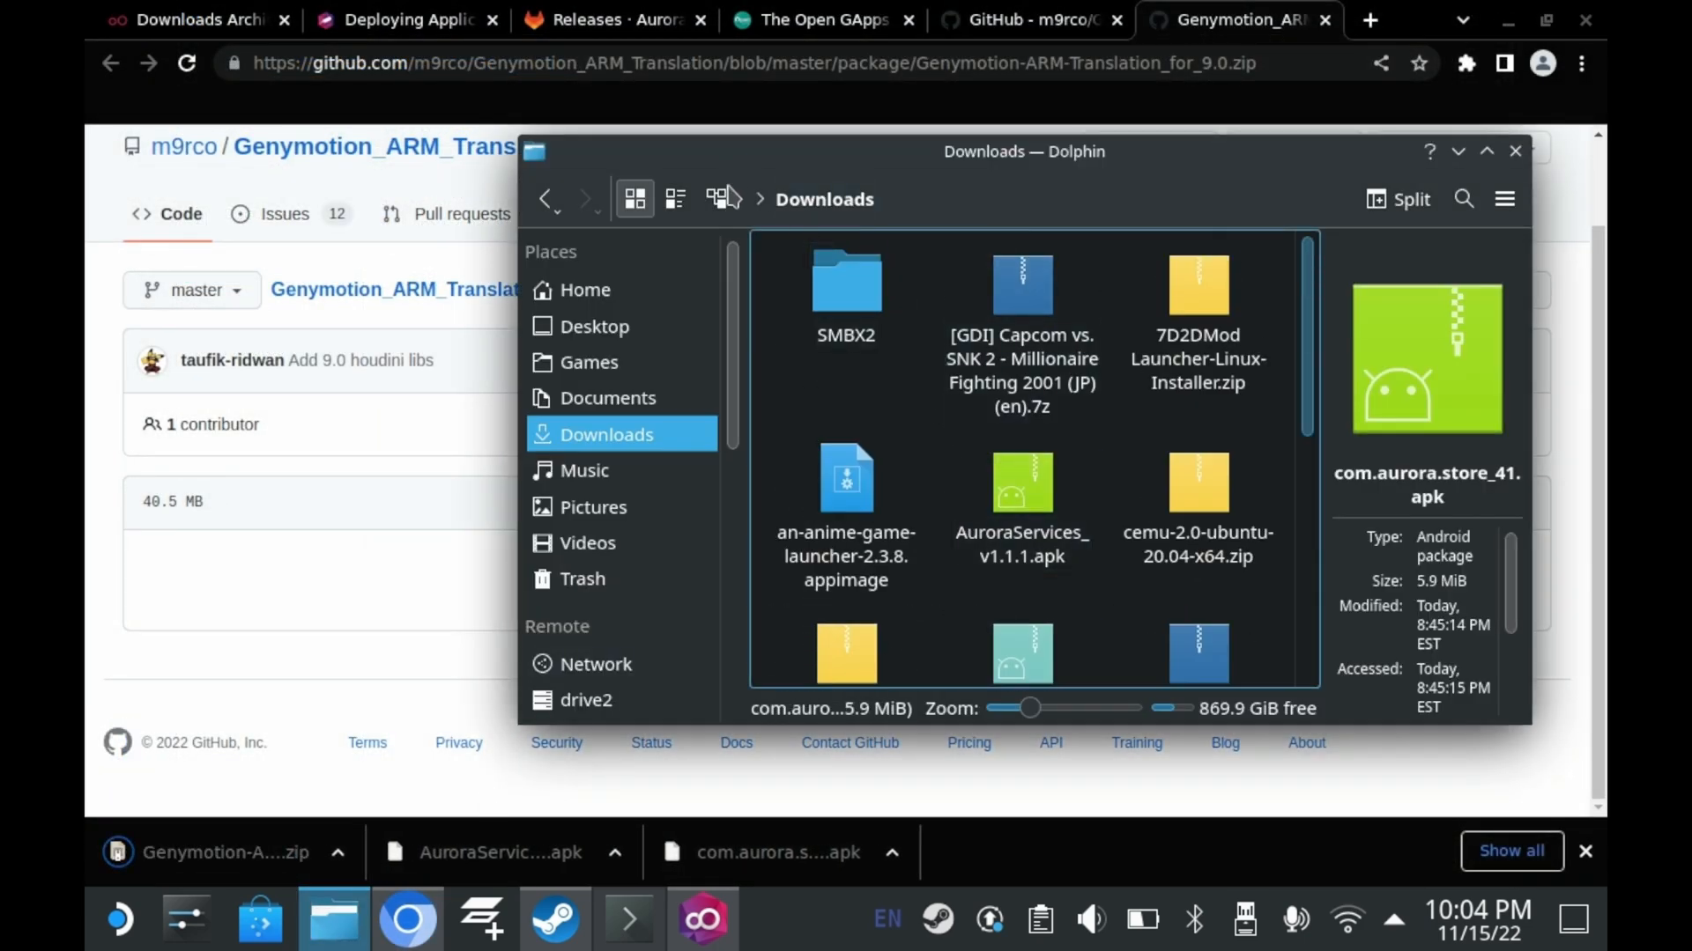
mouse_move(599, 314)
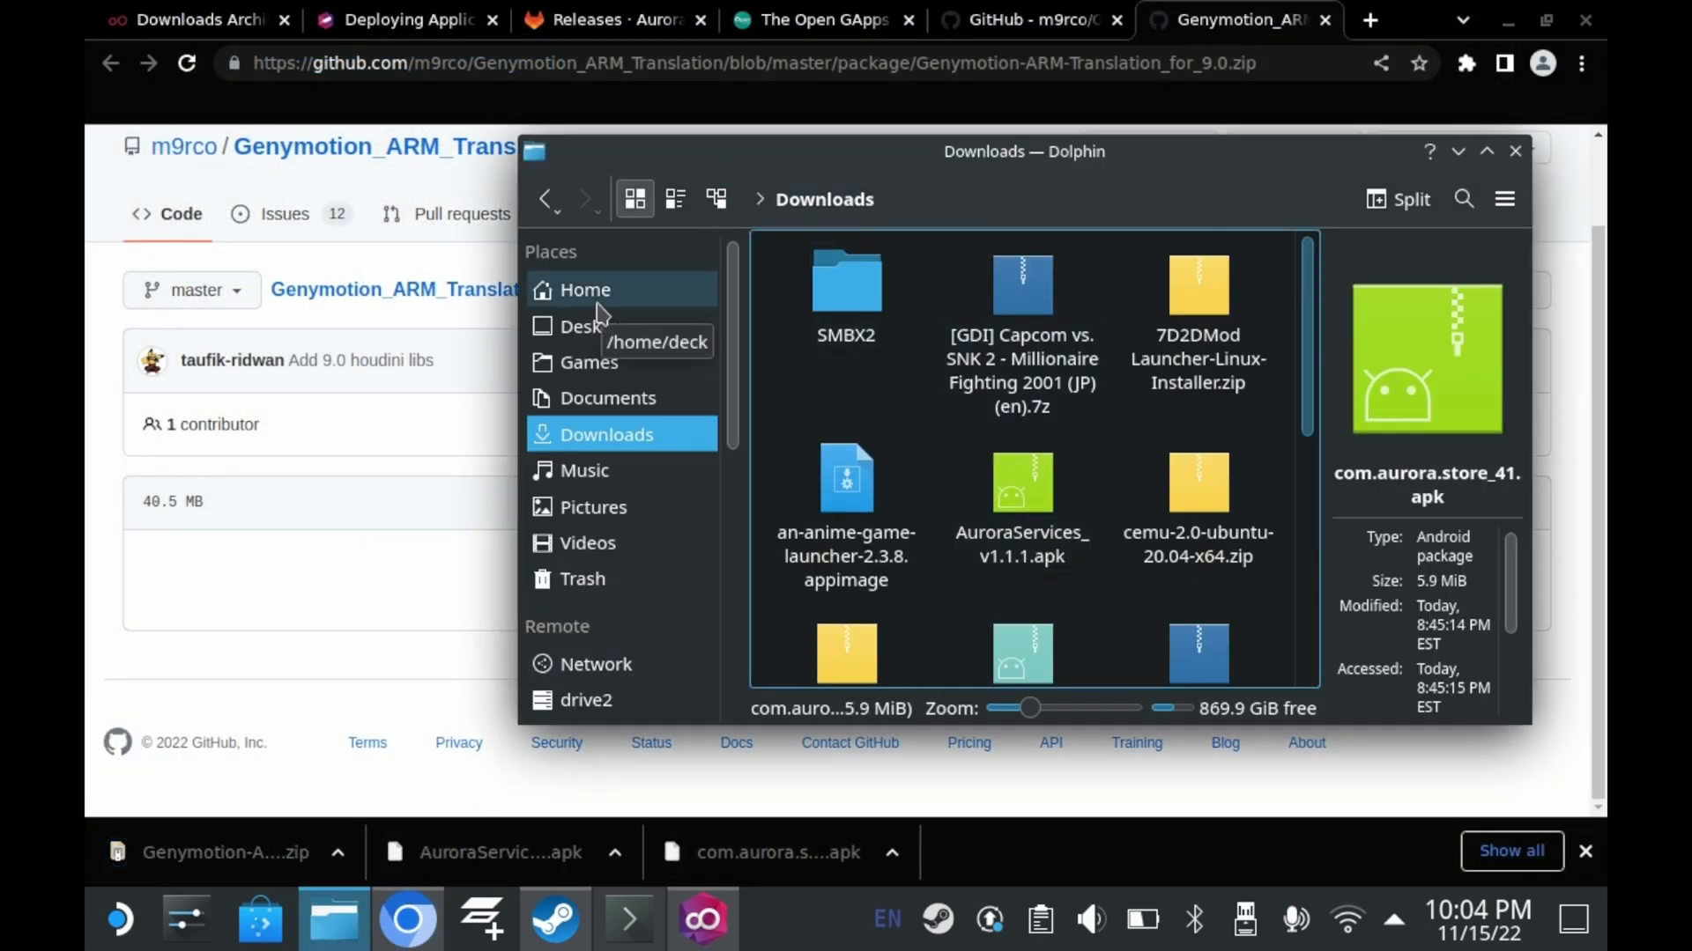
click(589, 362)
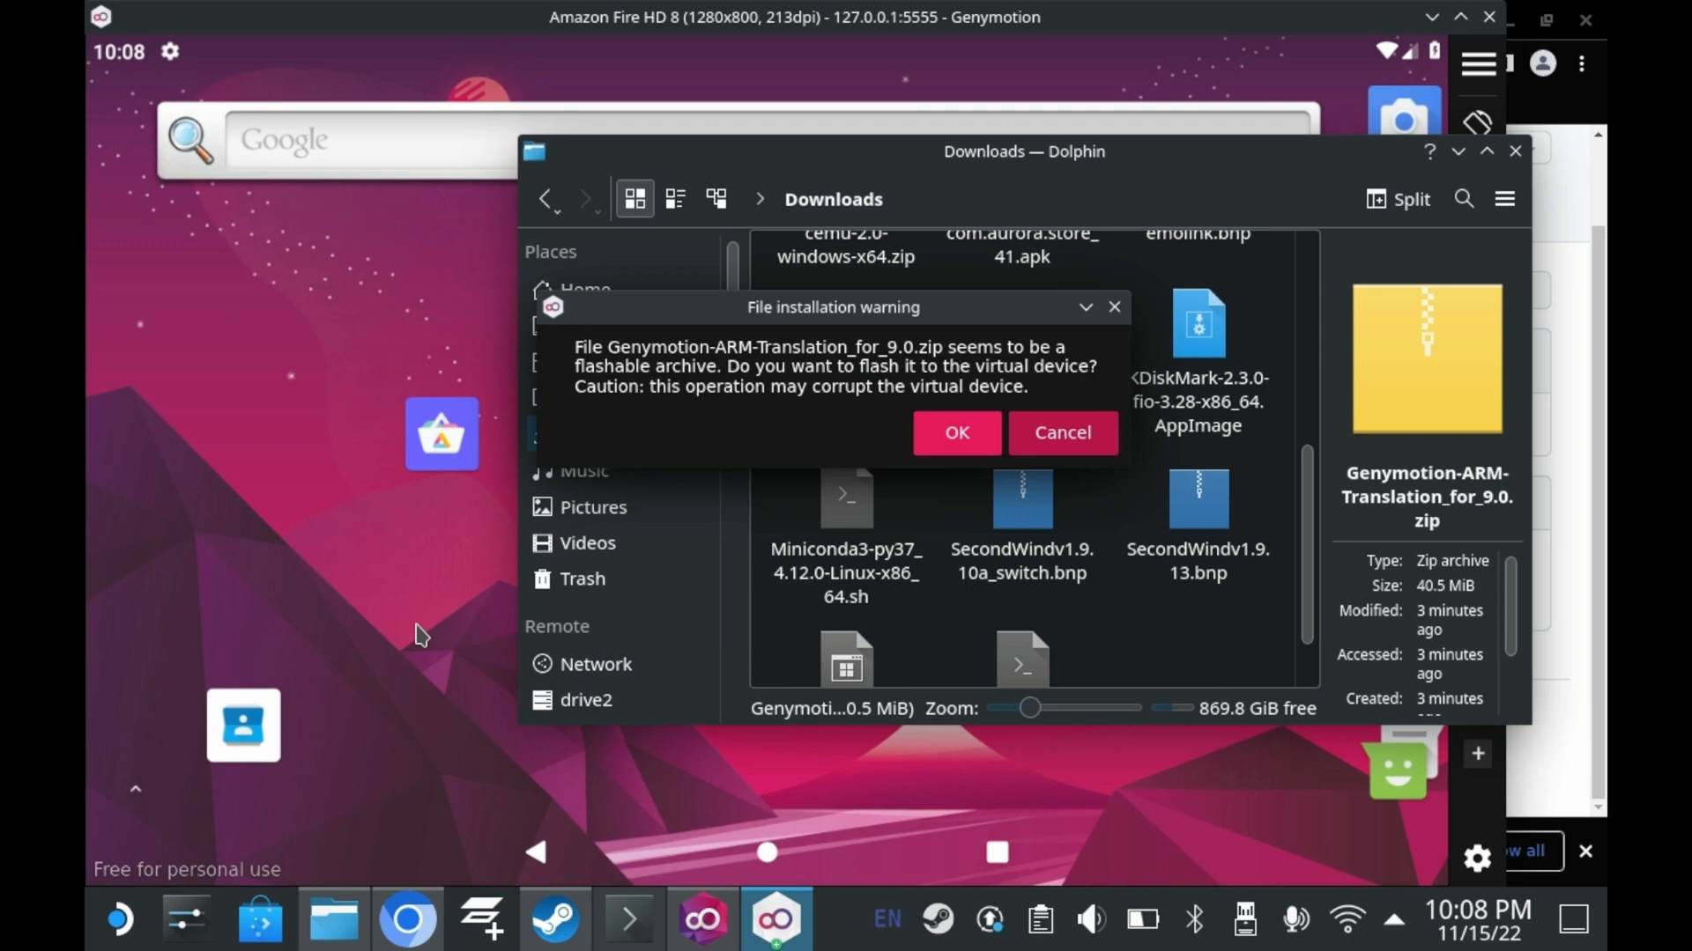
mouse_move(981, 441)
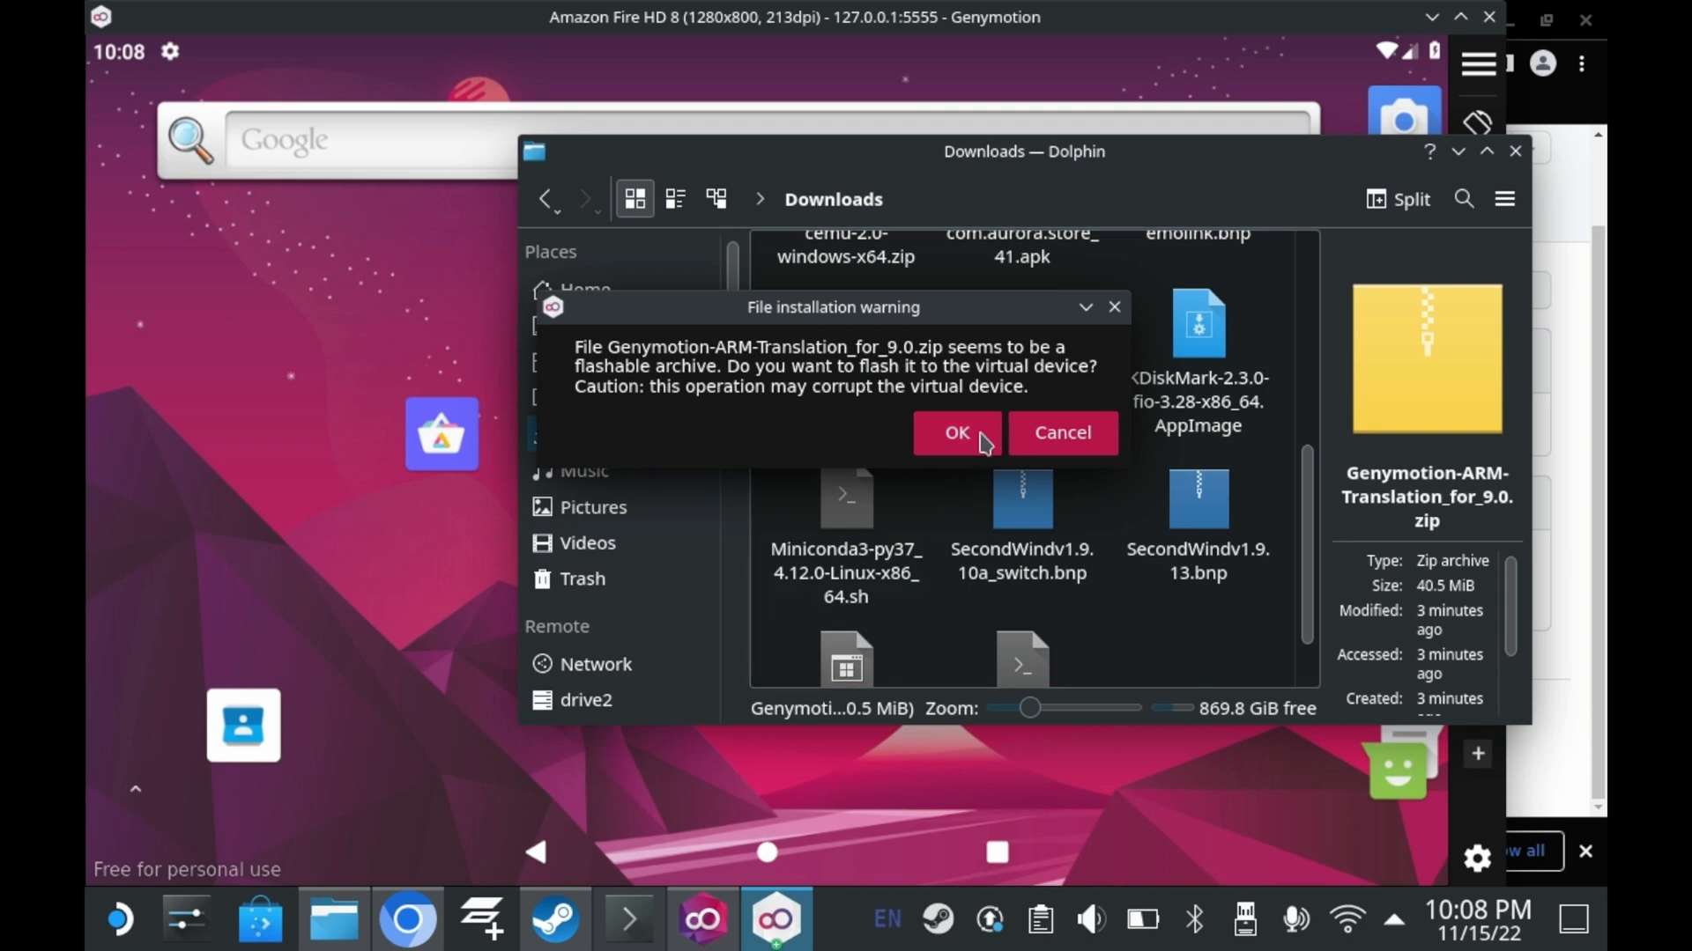
Confirm the File installation warning to flash the ARM Translation 9.0 zip onto the device.
click(954, 433)
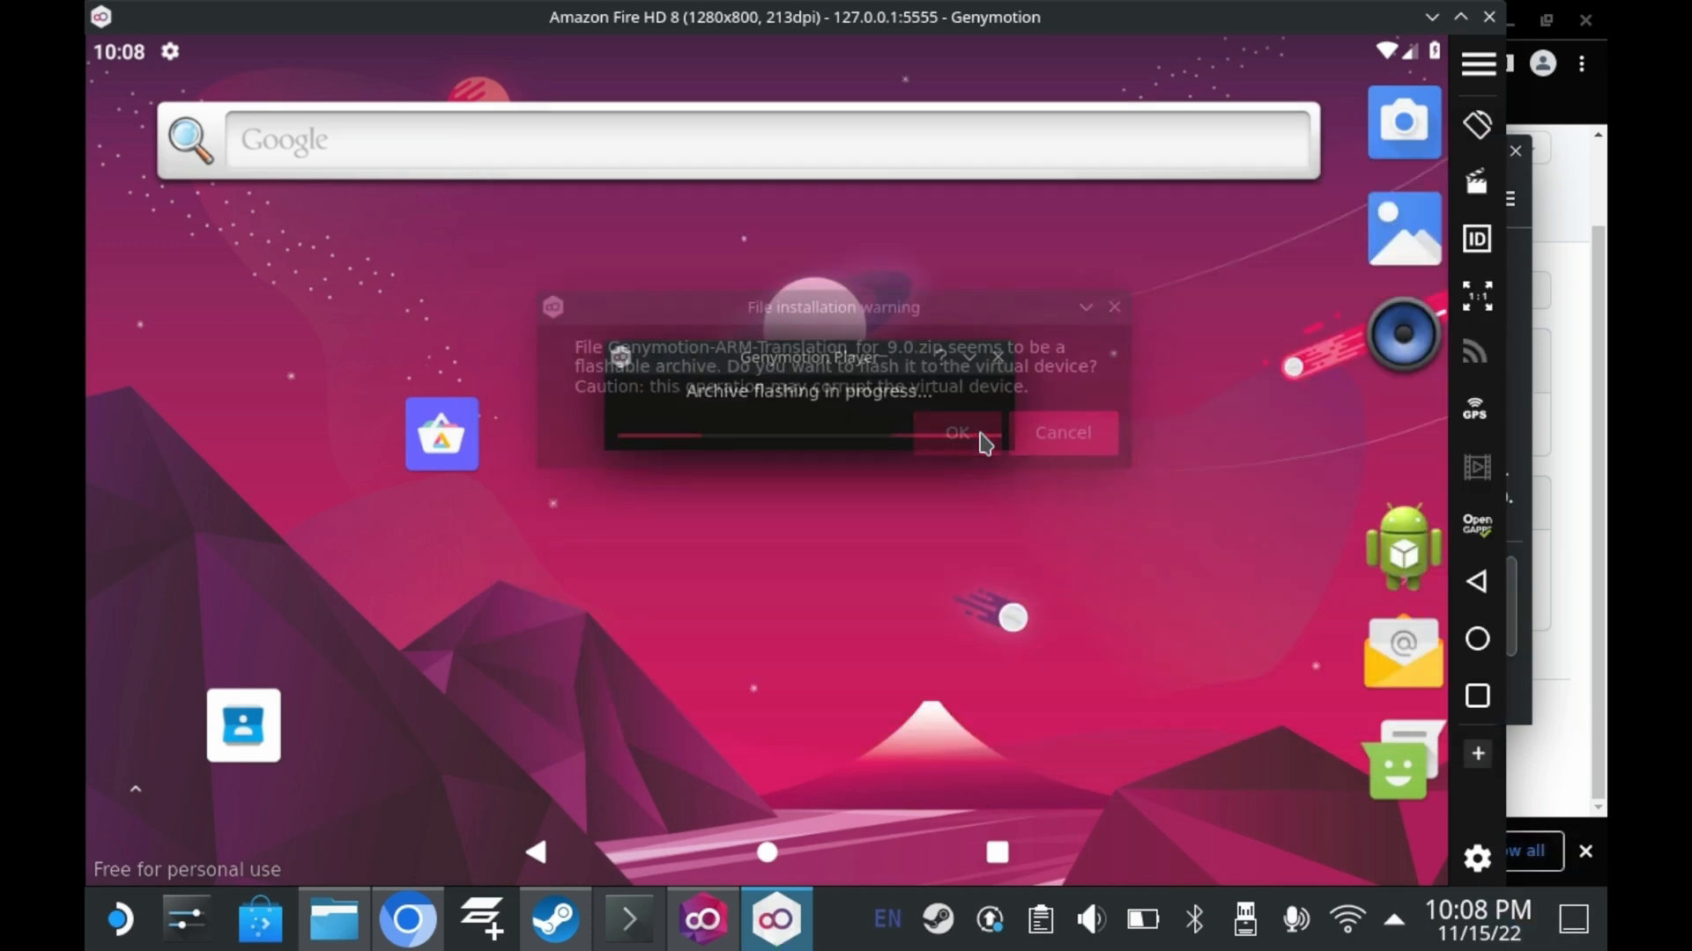
click(955, 432)
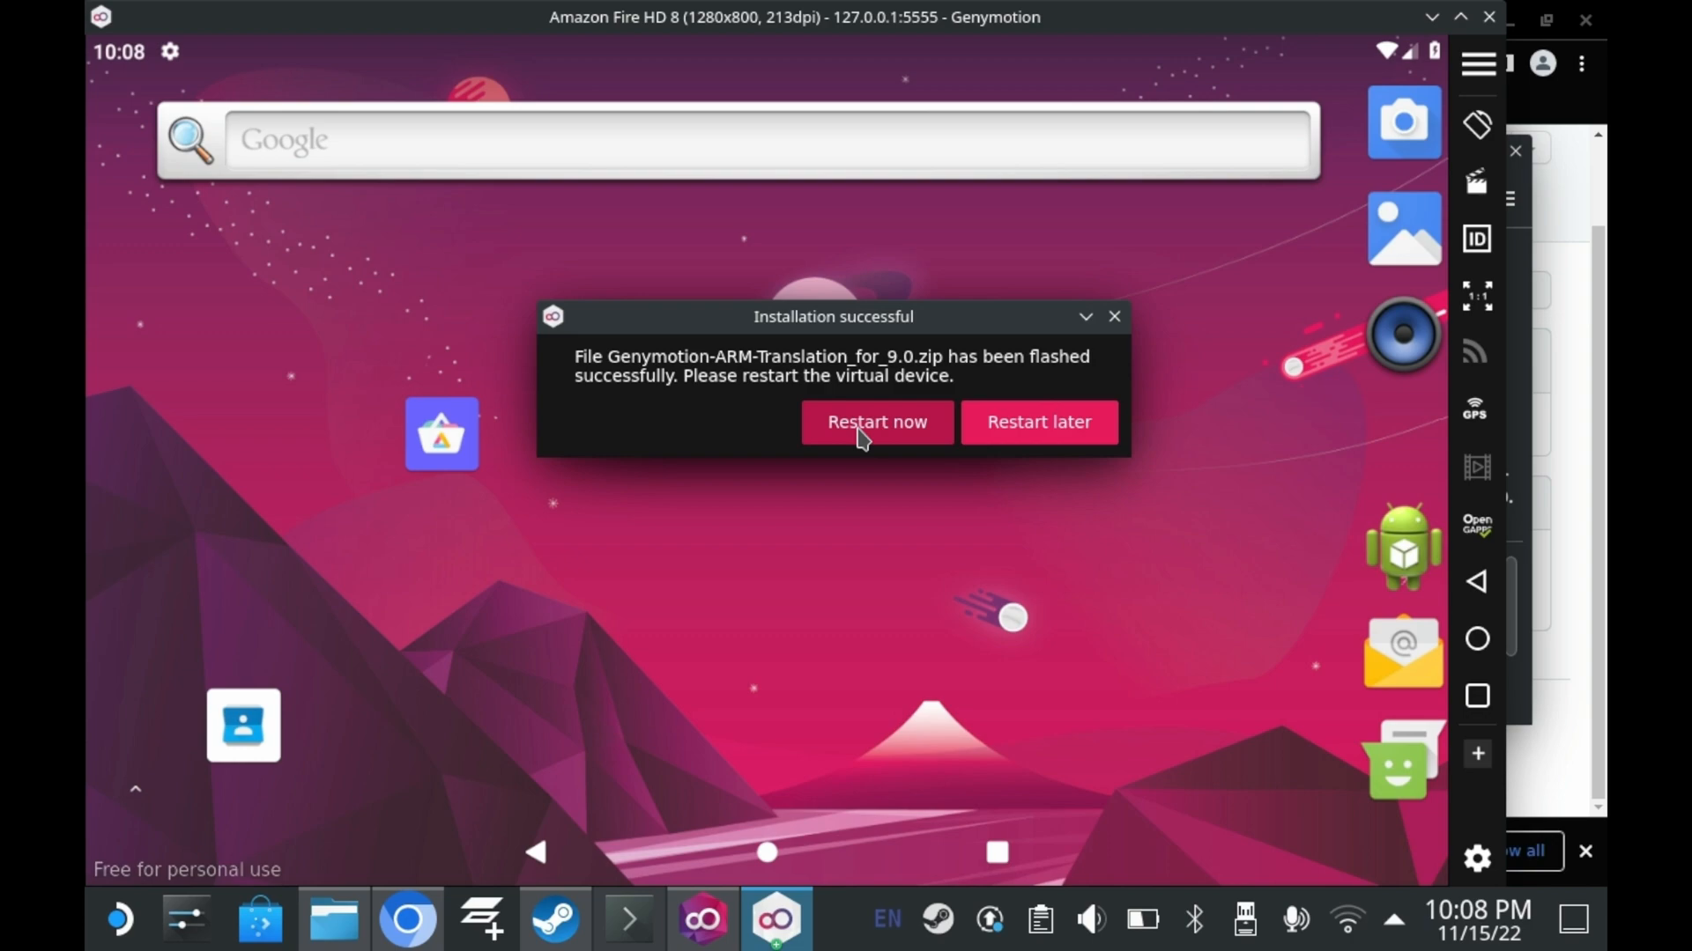
Start the Open GApps install from the emulator sidebar and accept its notice to begin downloading.
click(875, 421)
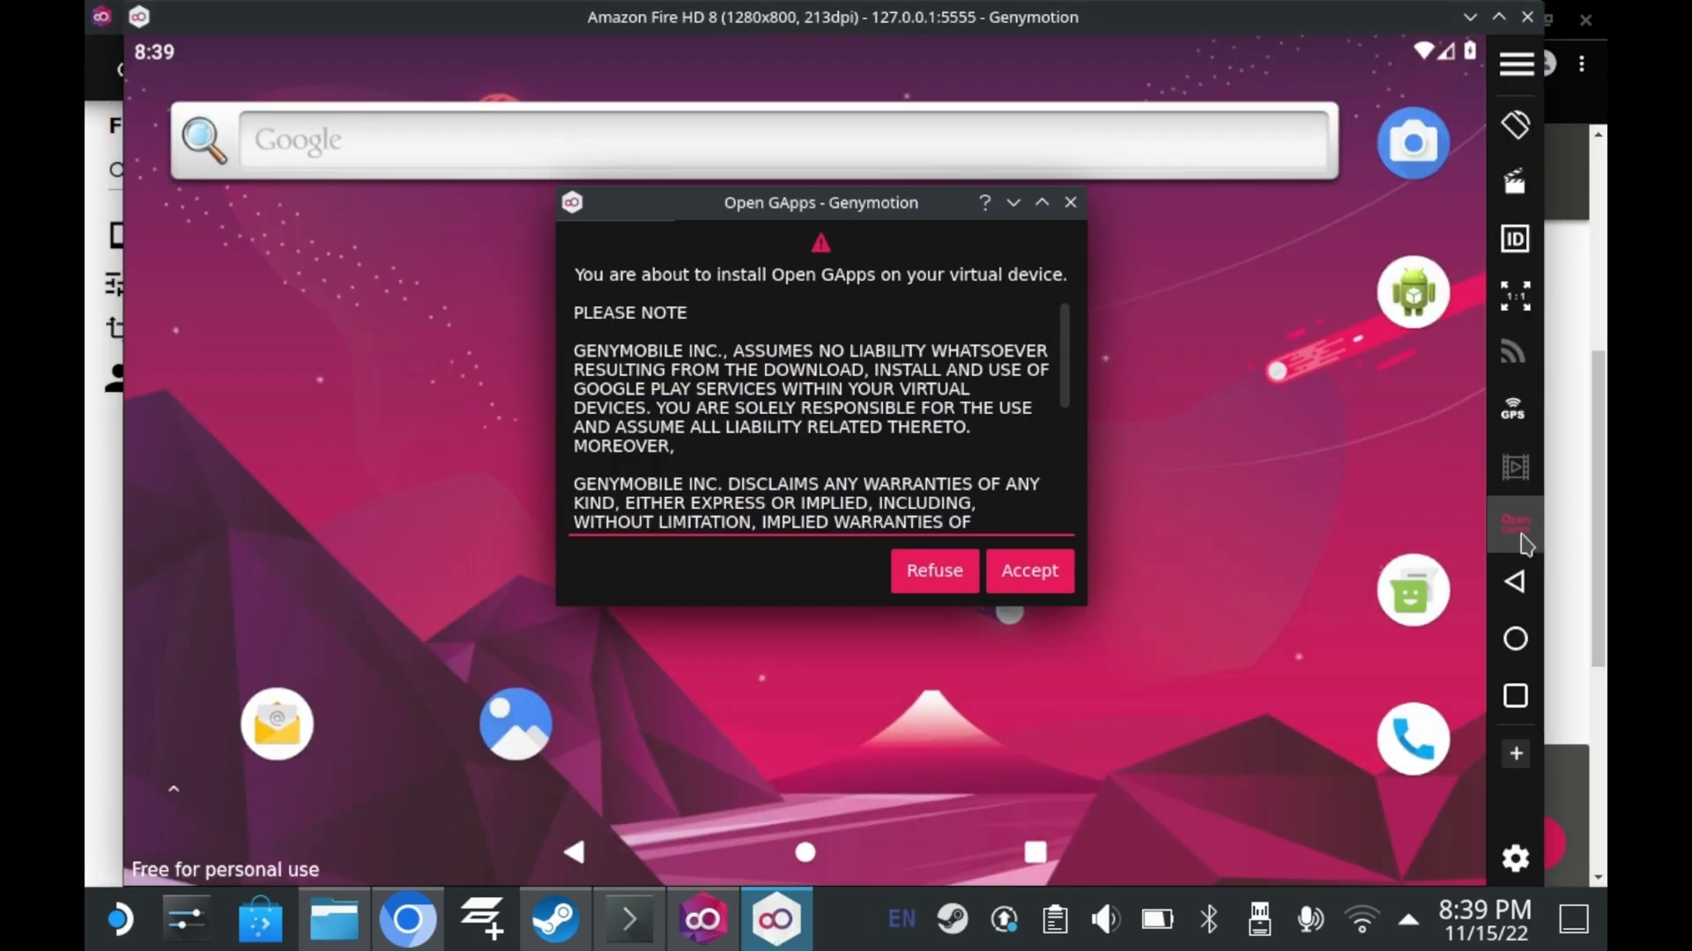
mouse_move(921, 472)
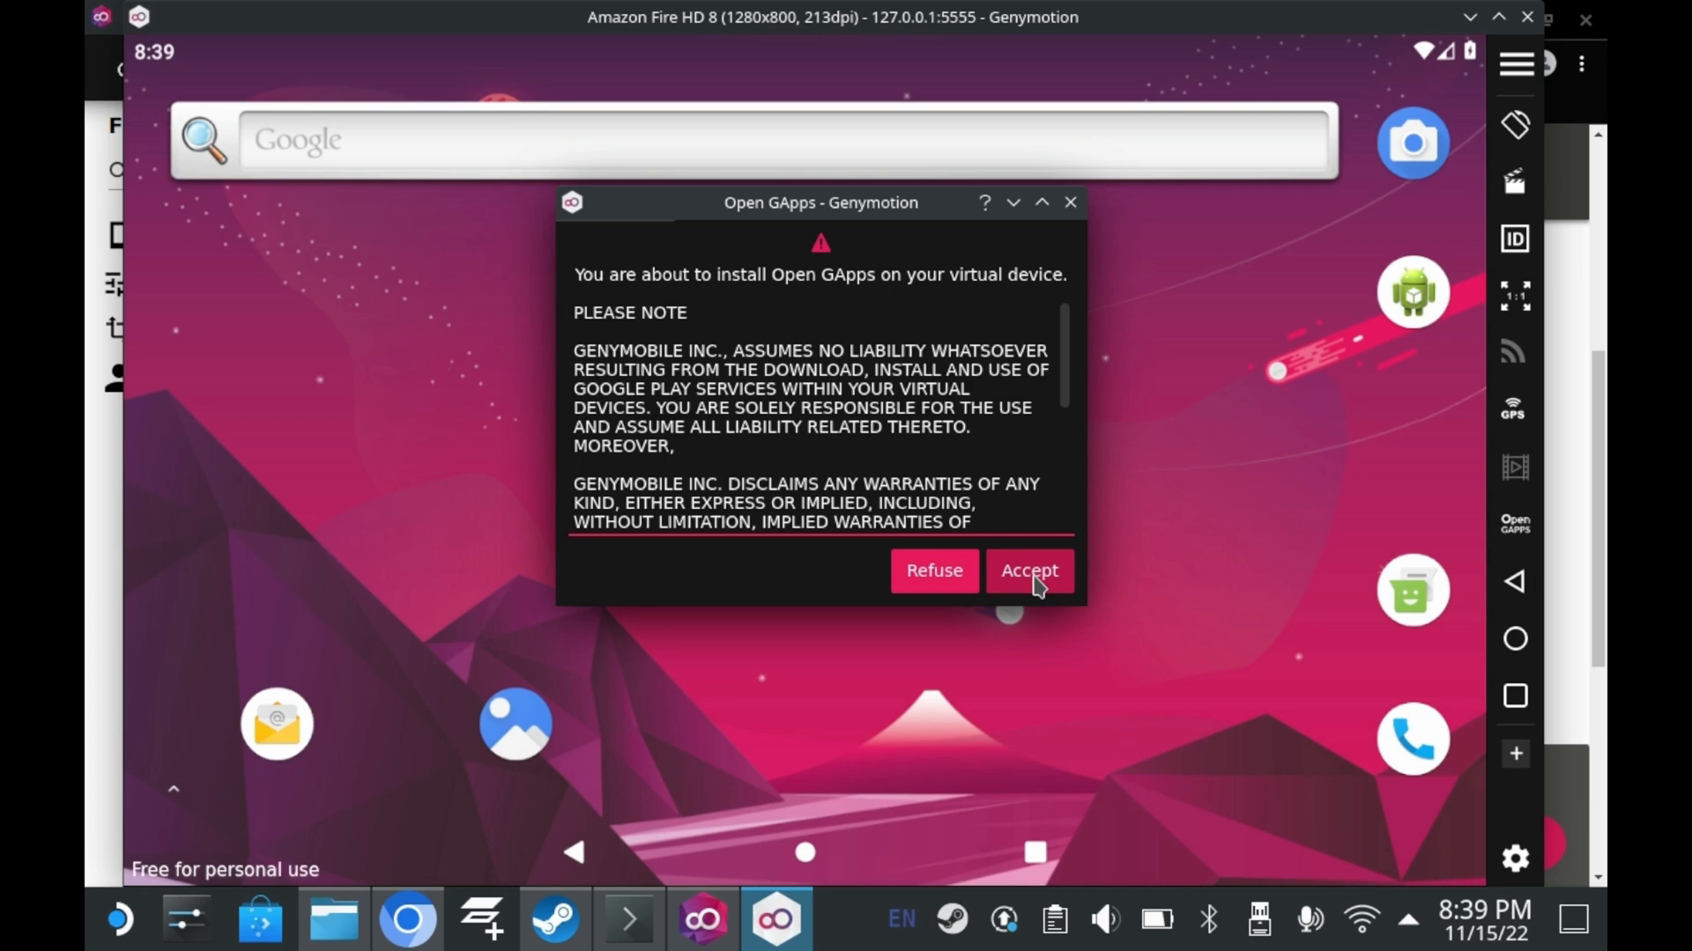
click(1027, 569)
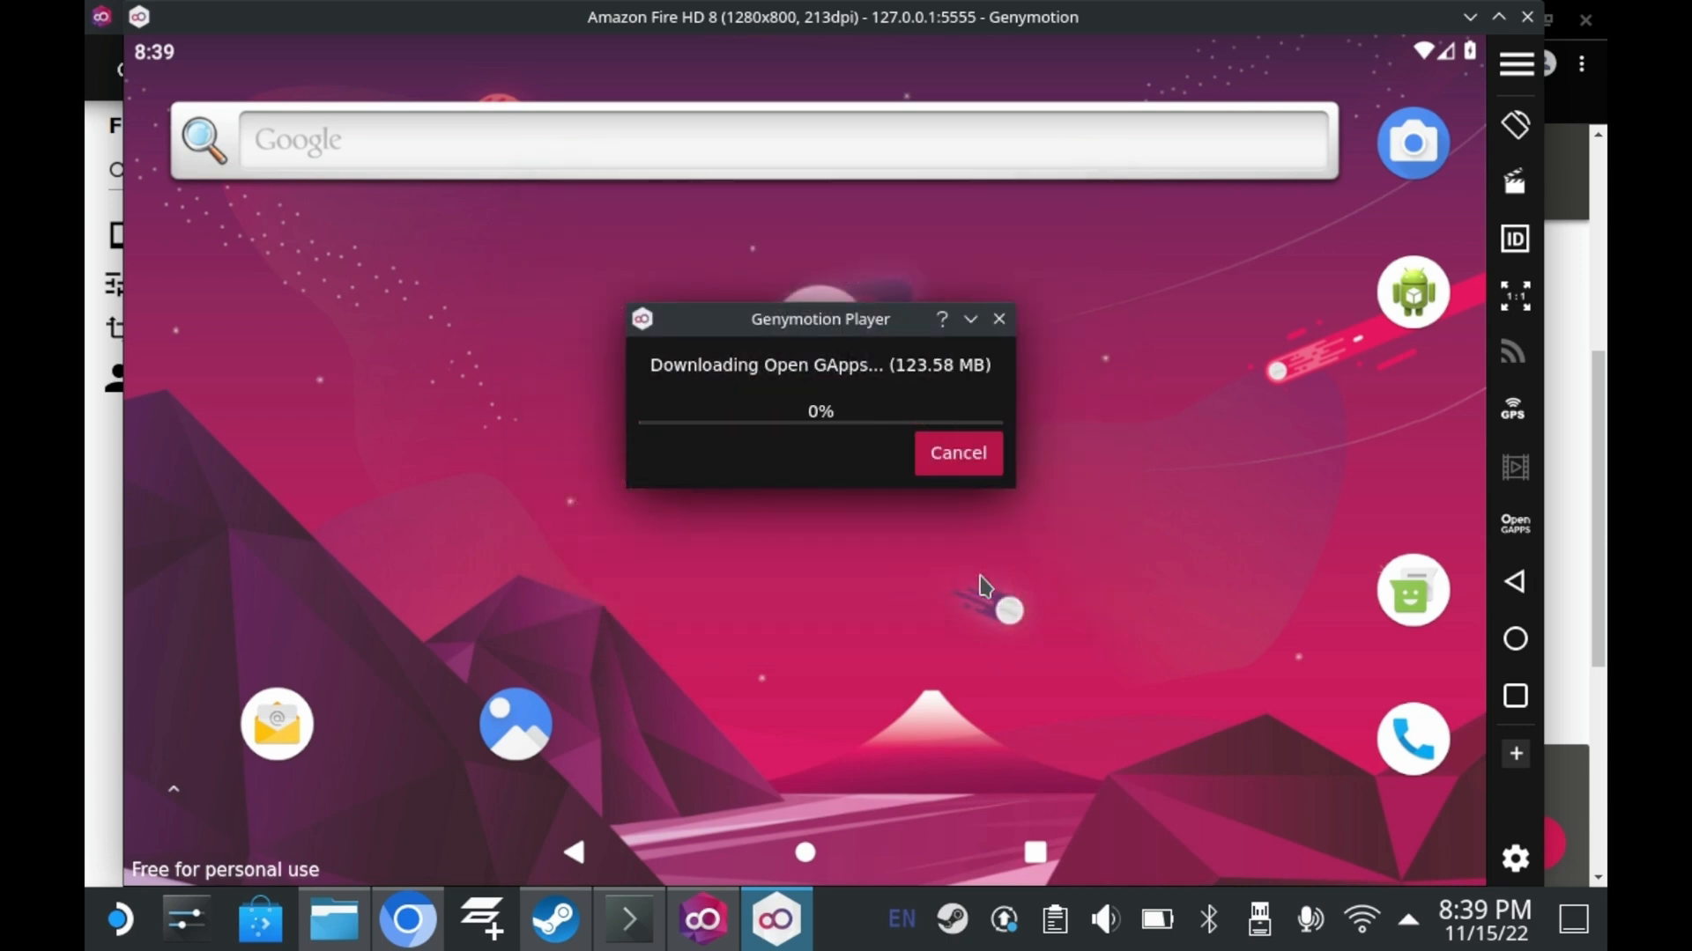
mouse_move(719, 438)
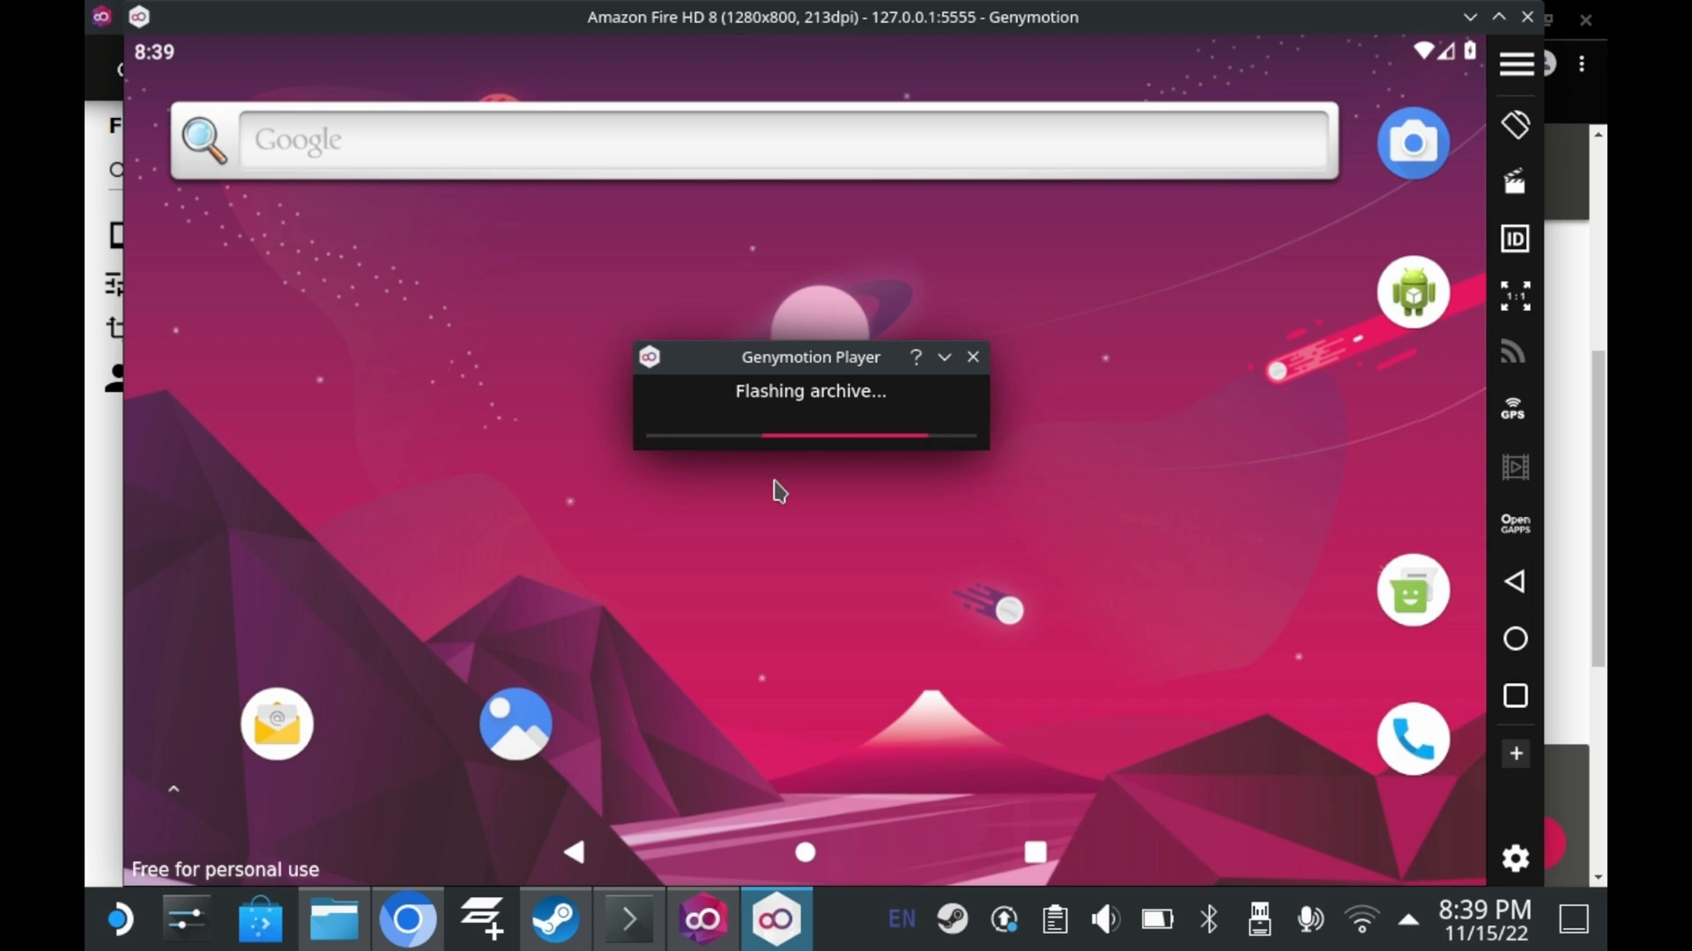
mouse_move(1483, 540)
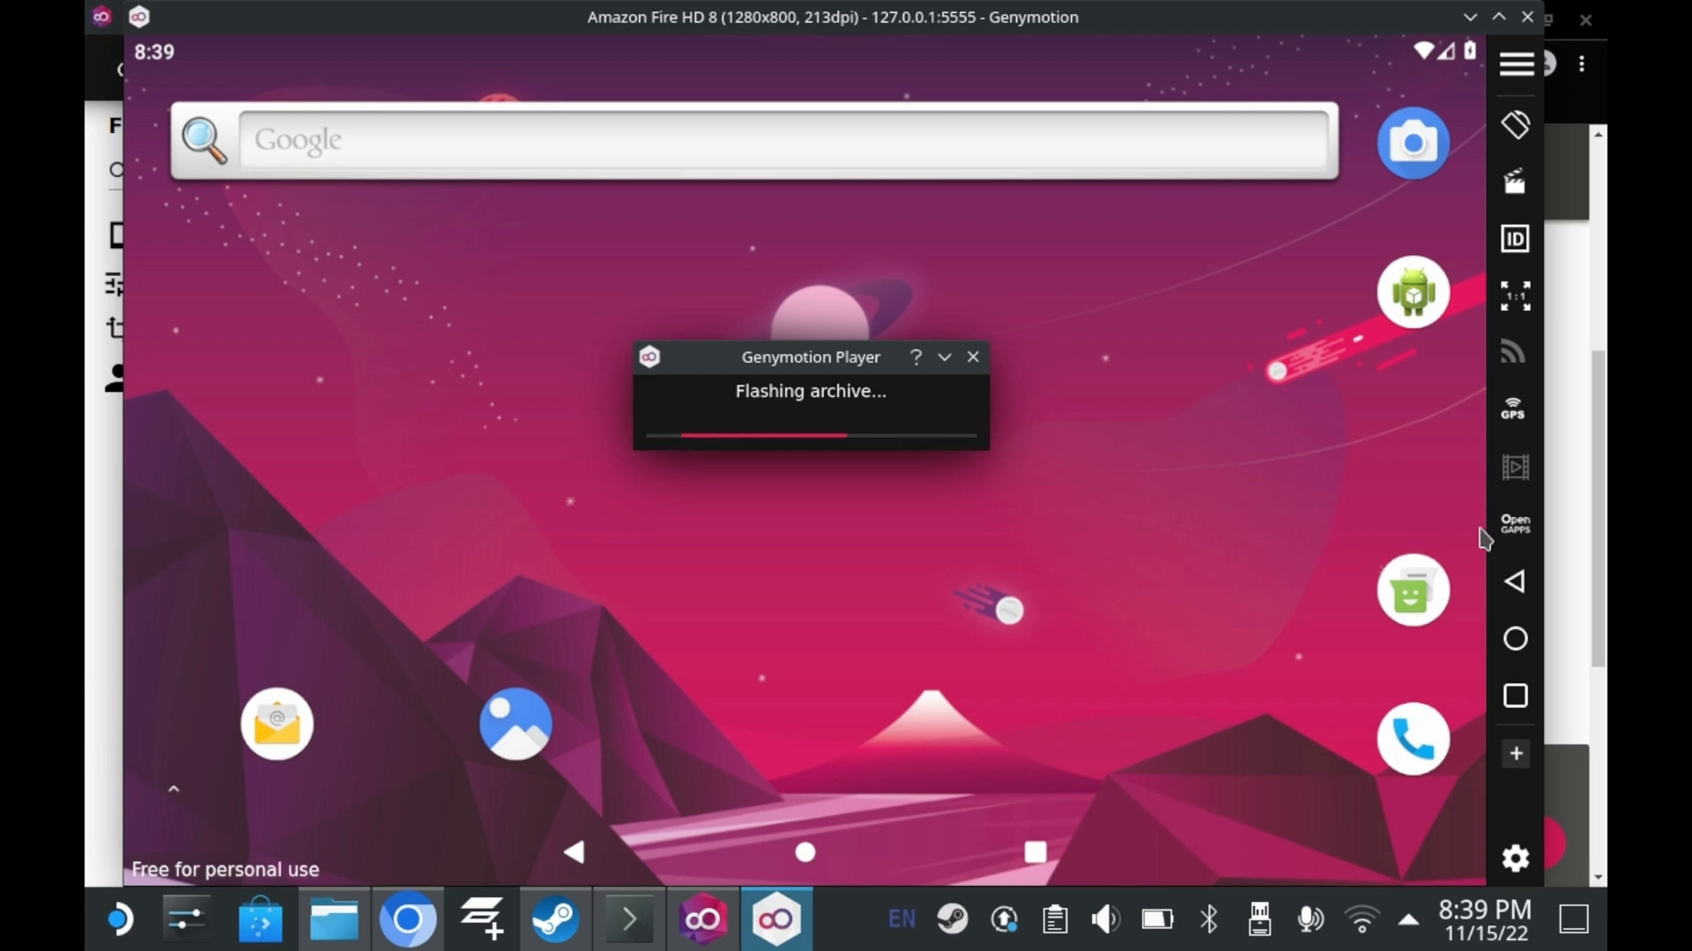
mouse_move(1122, 545)
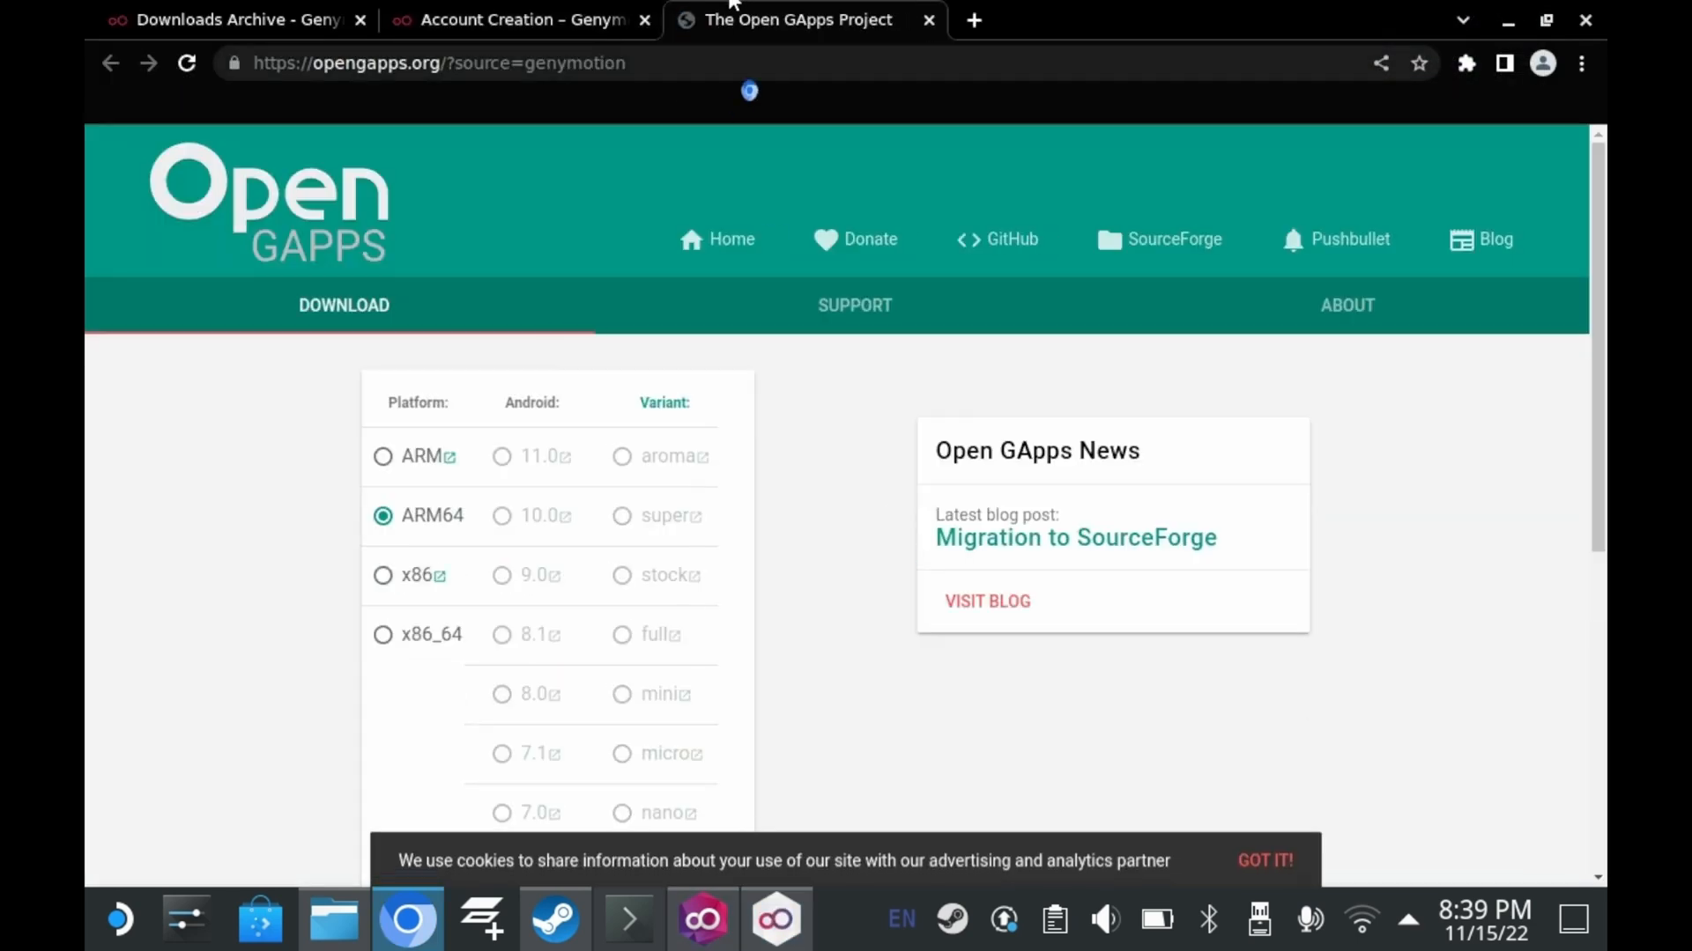
Close the Open GApps browser tab to return to the virtual device.
click(518, 19)
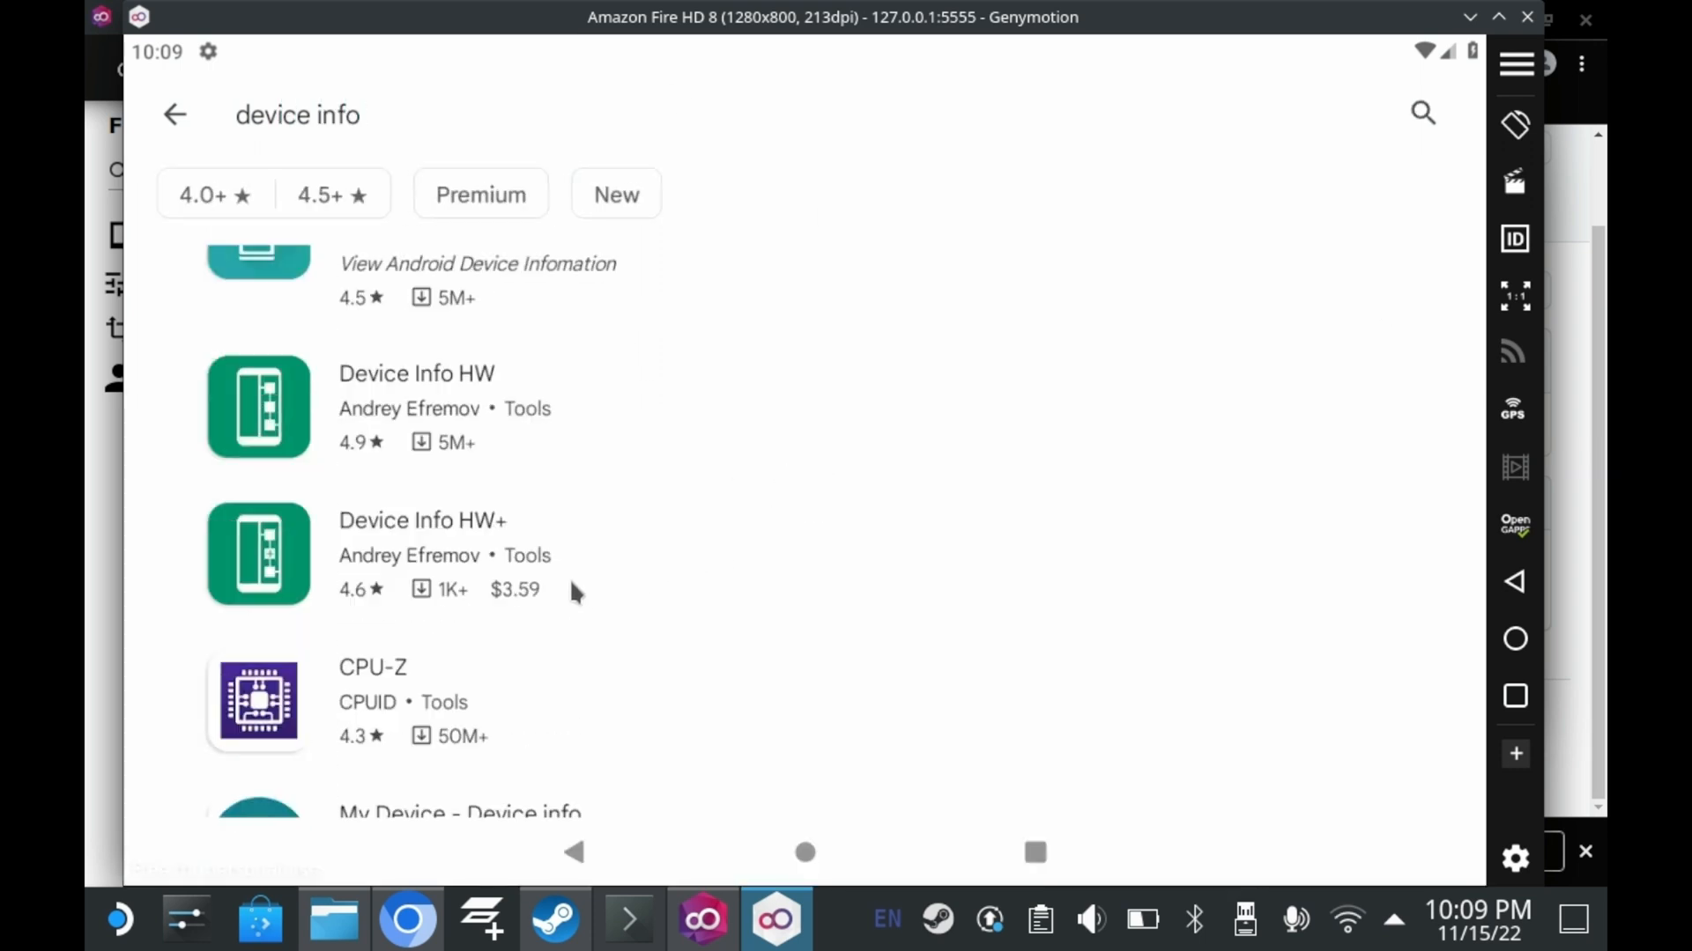
Install the Device Info HW app from its Play Store page.
scroll(down, 3)
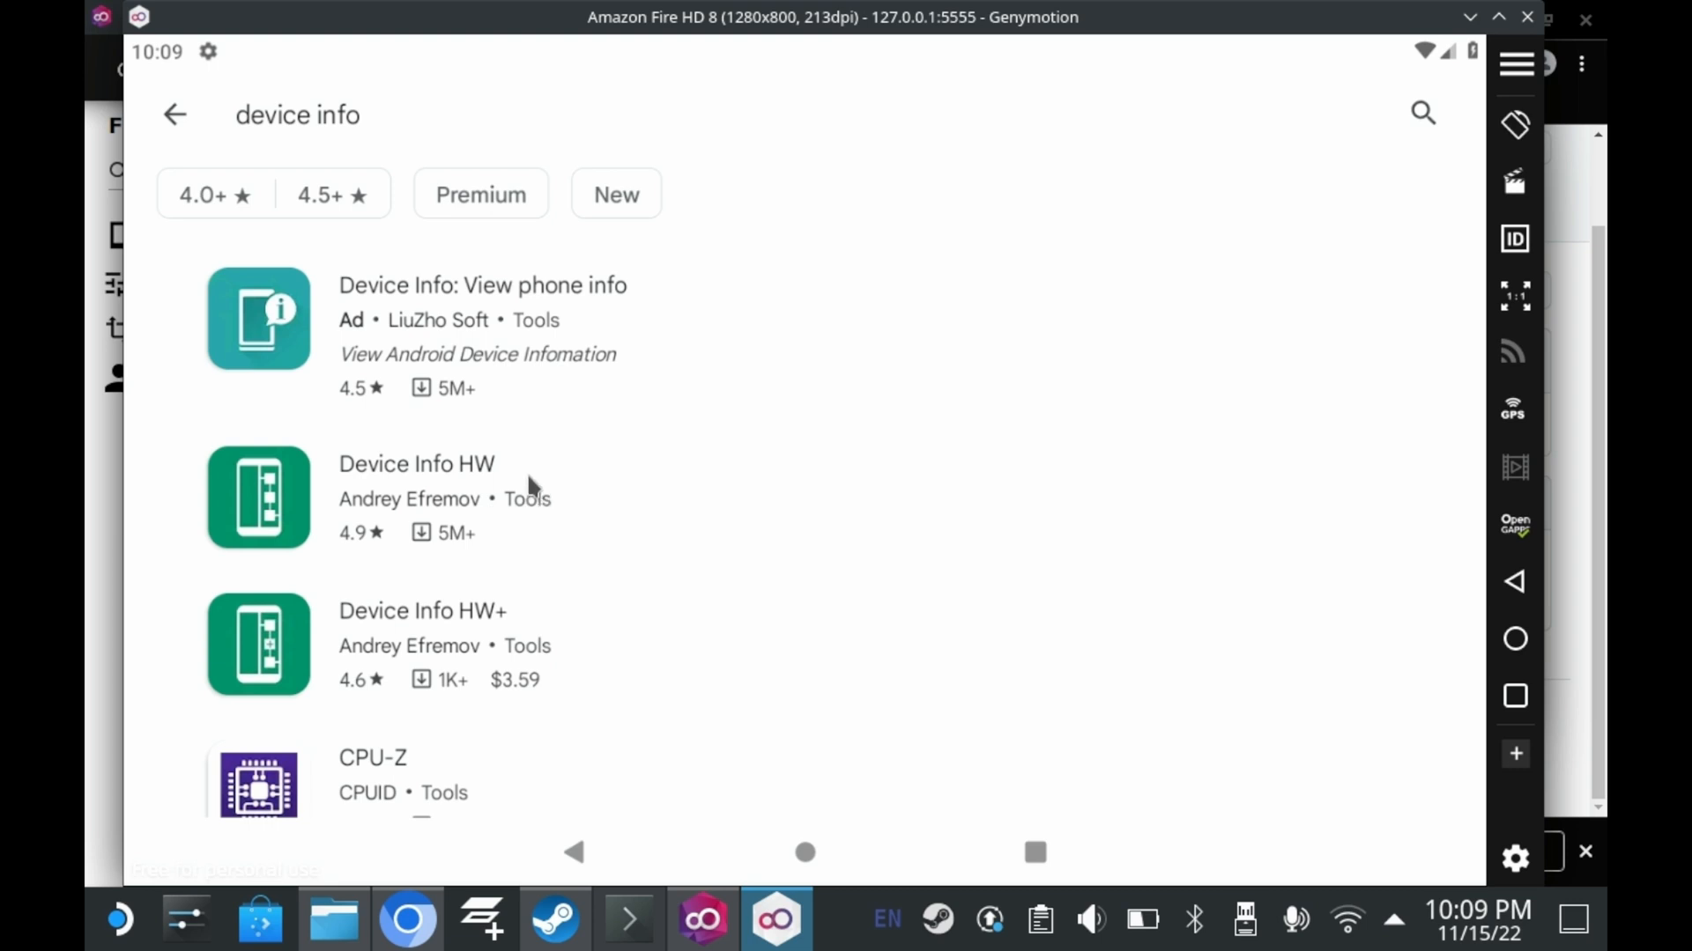
click(416, 463)
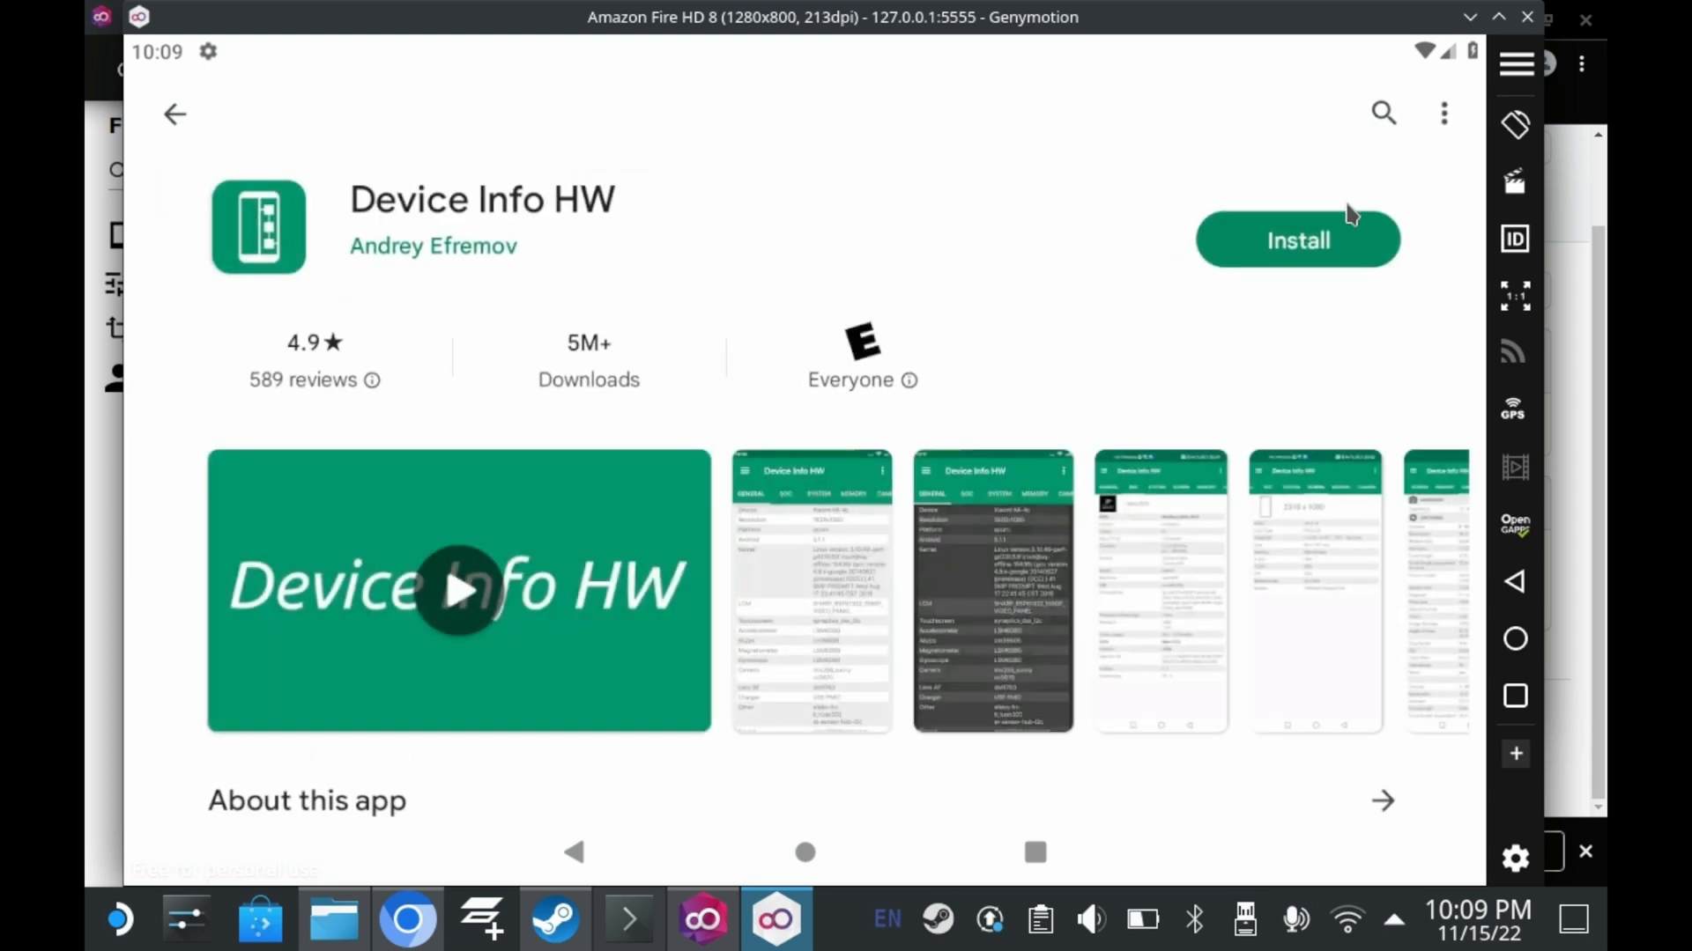
click(1299, 240)
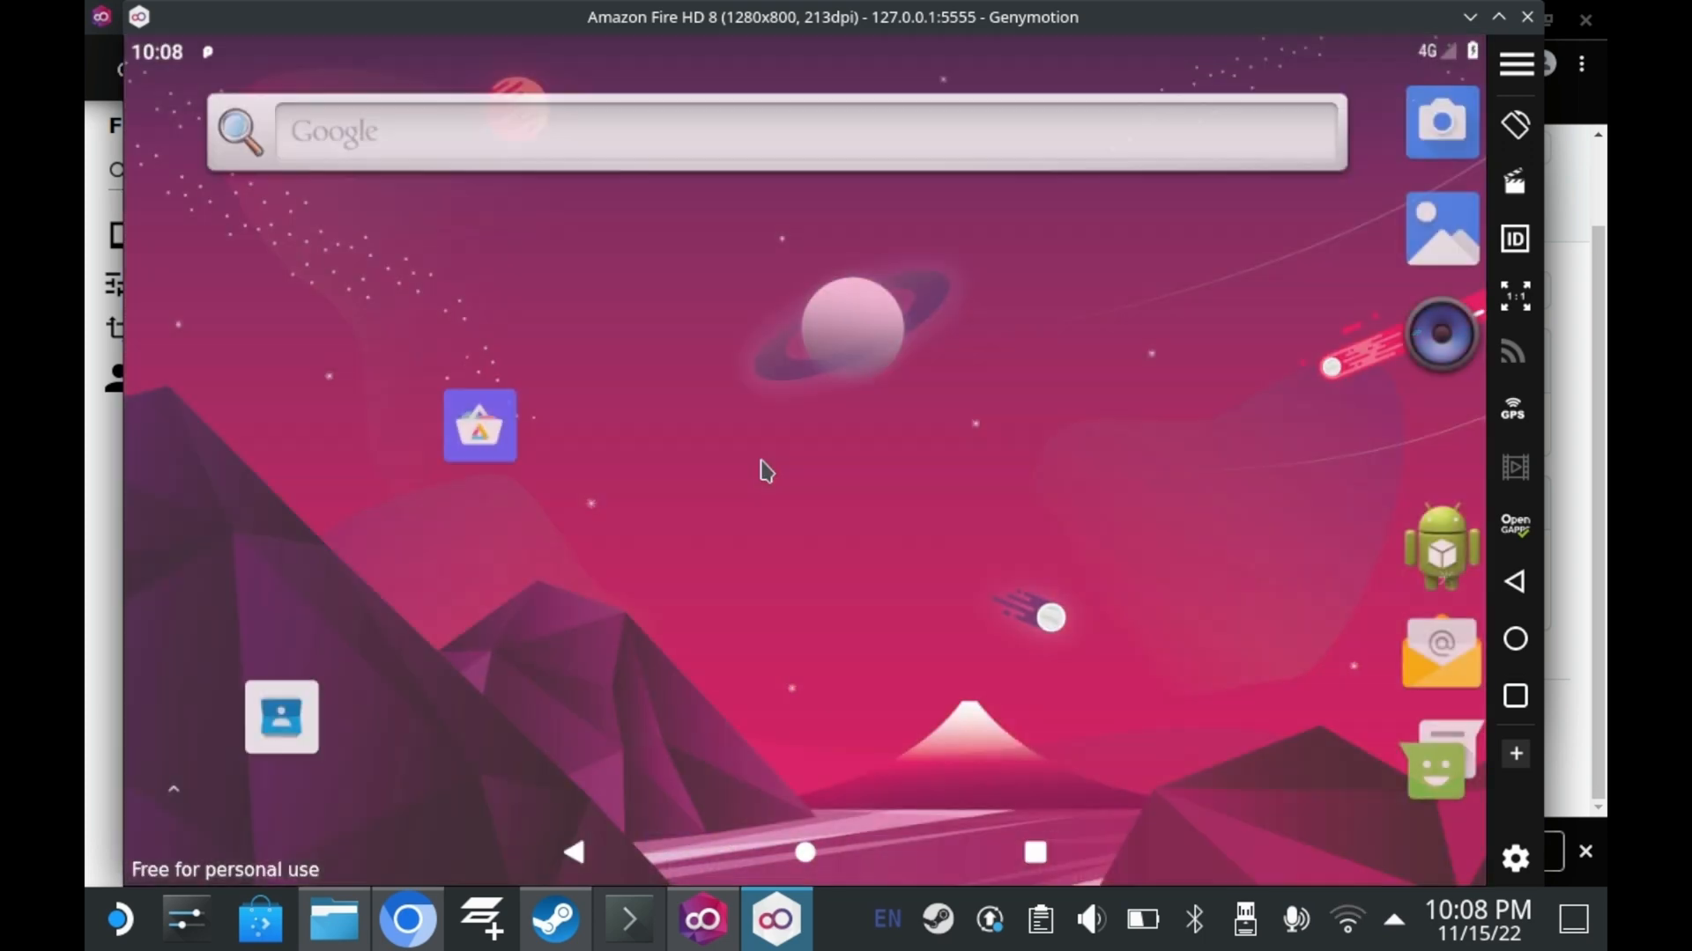
Launch Memento Mori from the app drawer and dismiss its unsupported-hardware error.
click(173, 789)
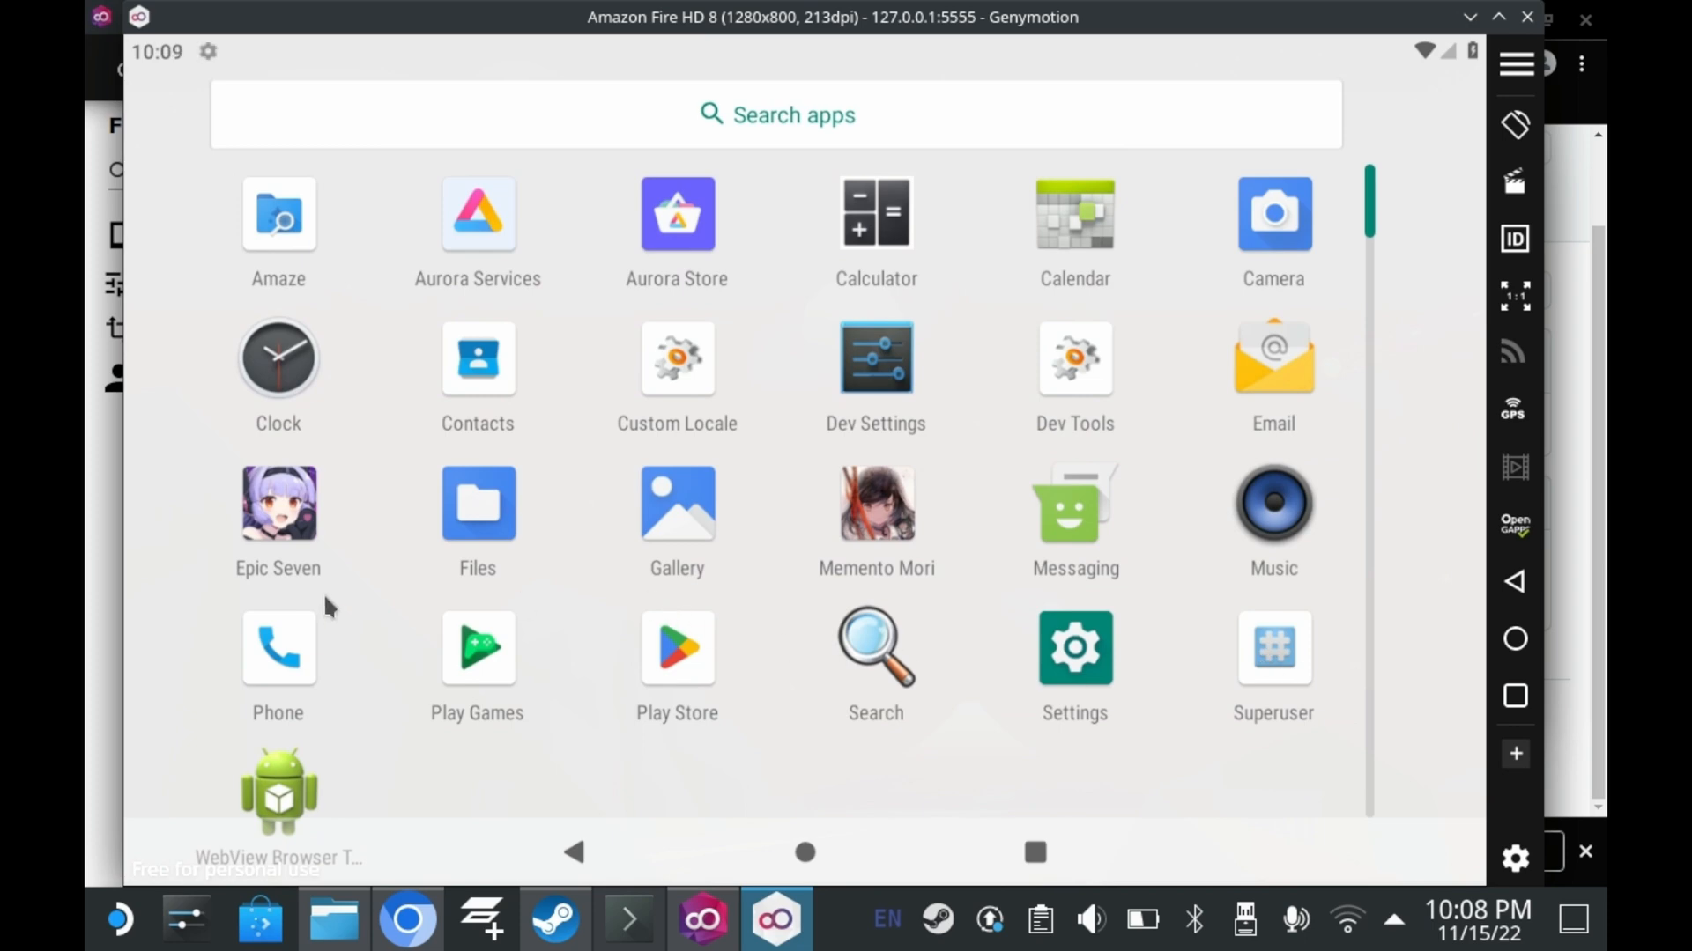
click(876, 502)
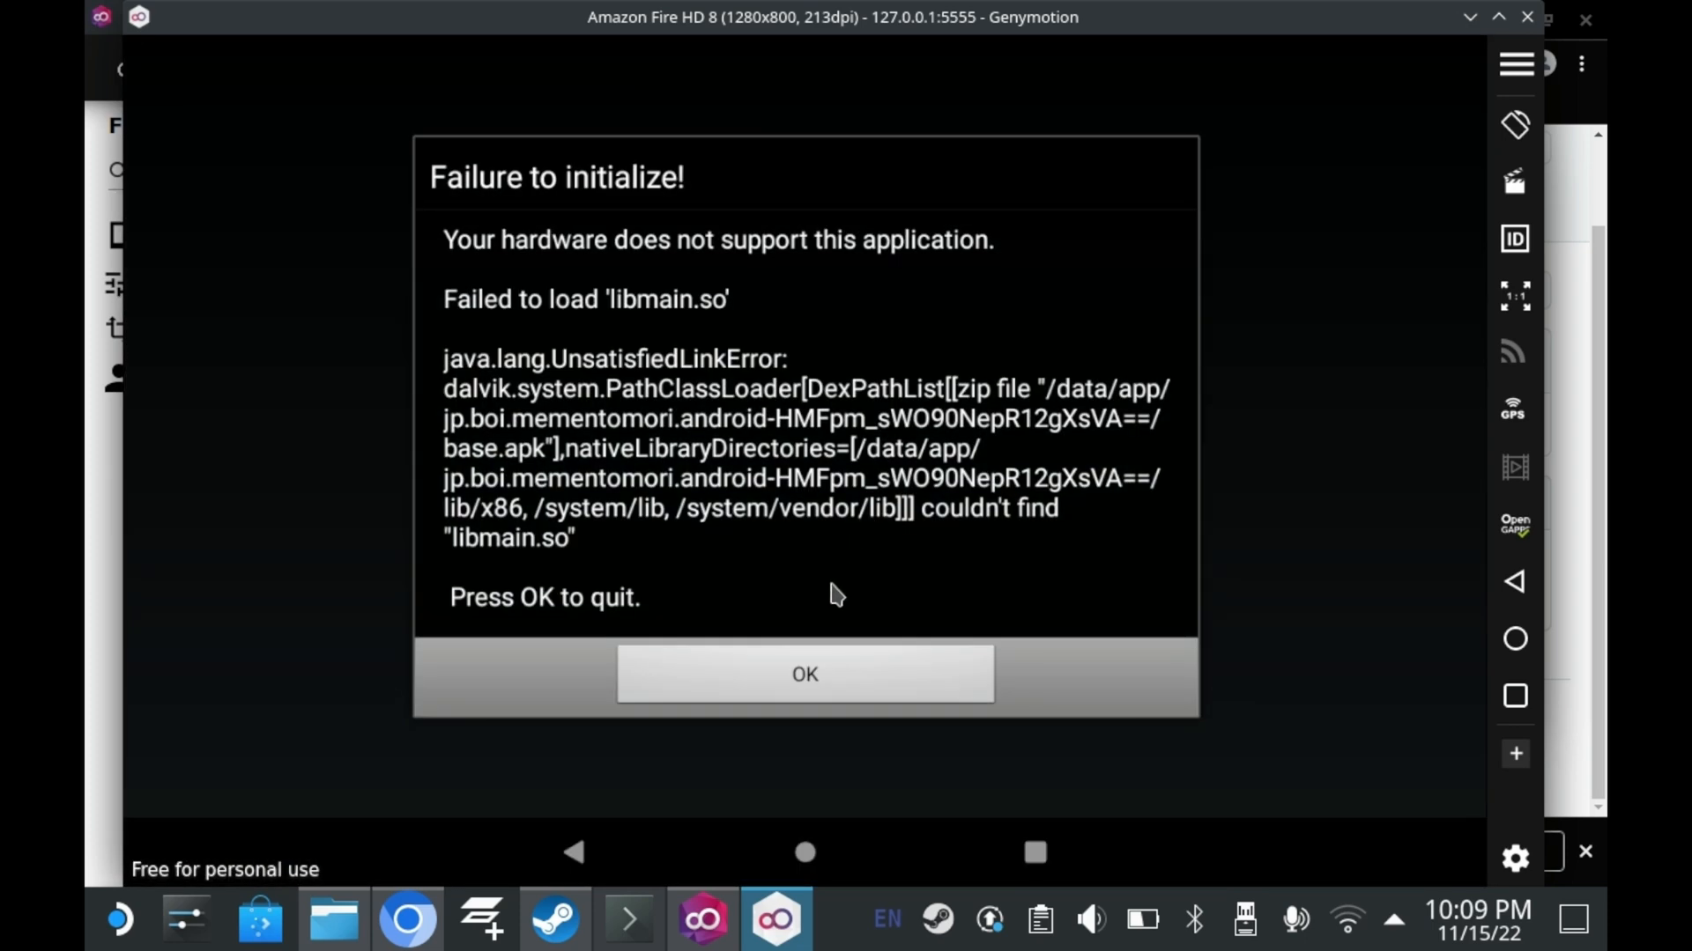
click(804, 673)
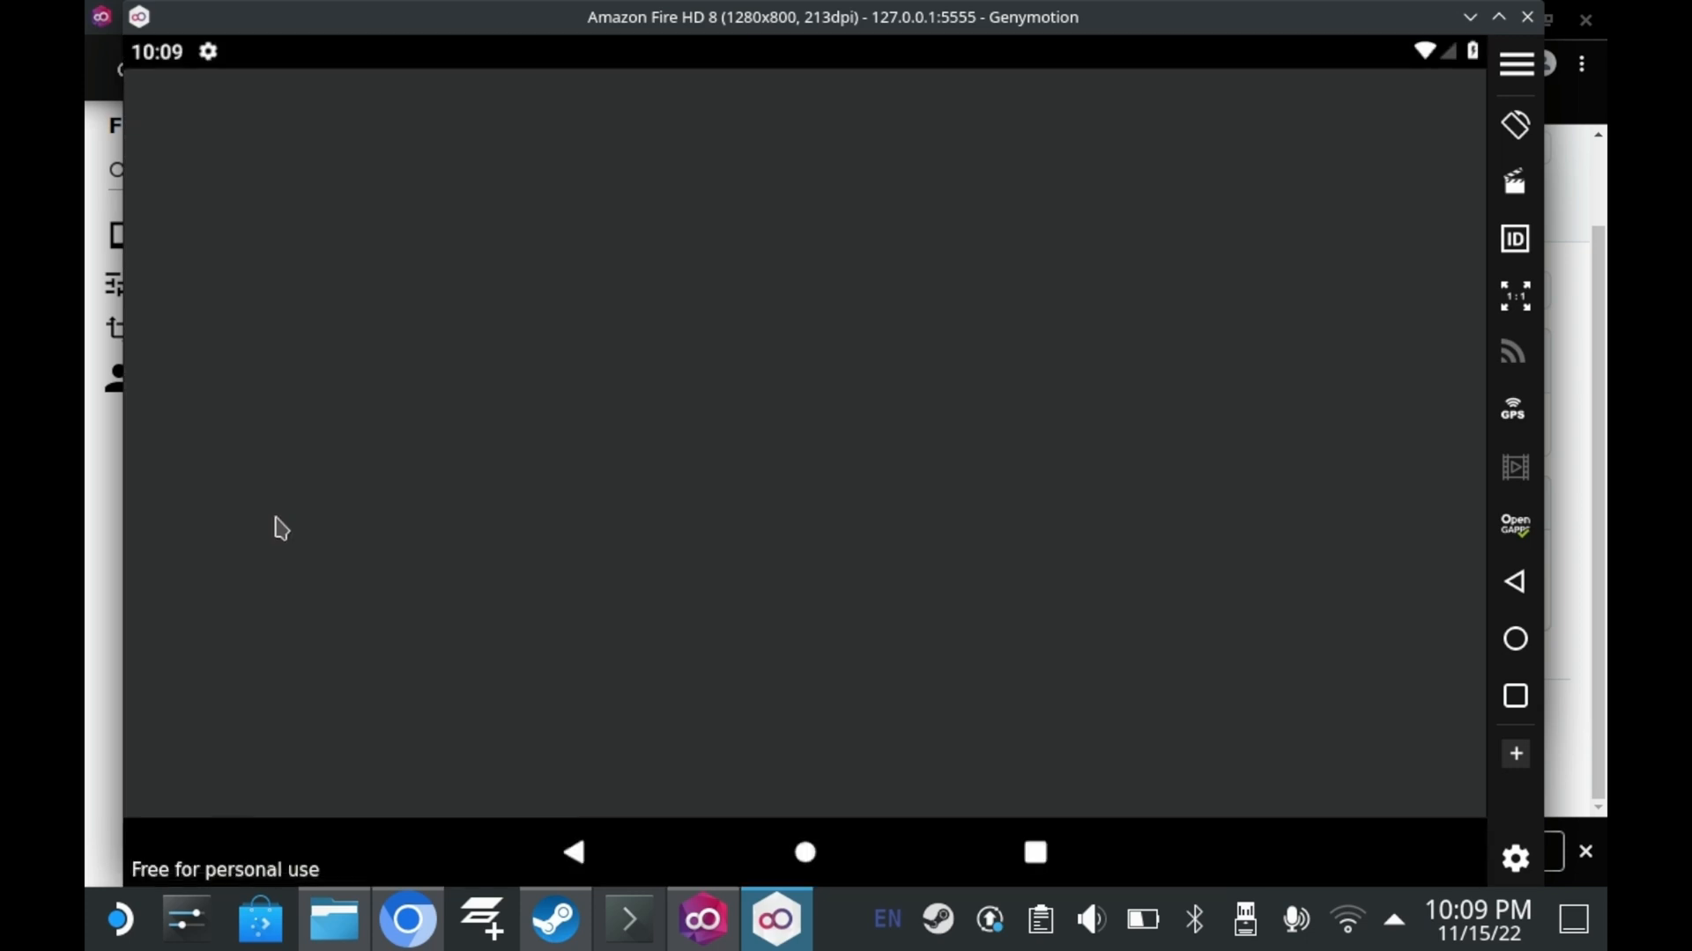
mouse_move(829, 804)
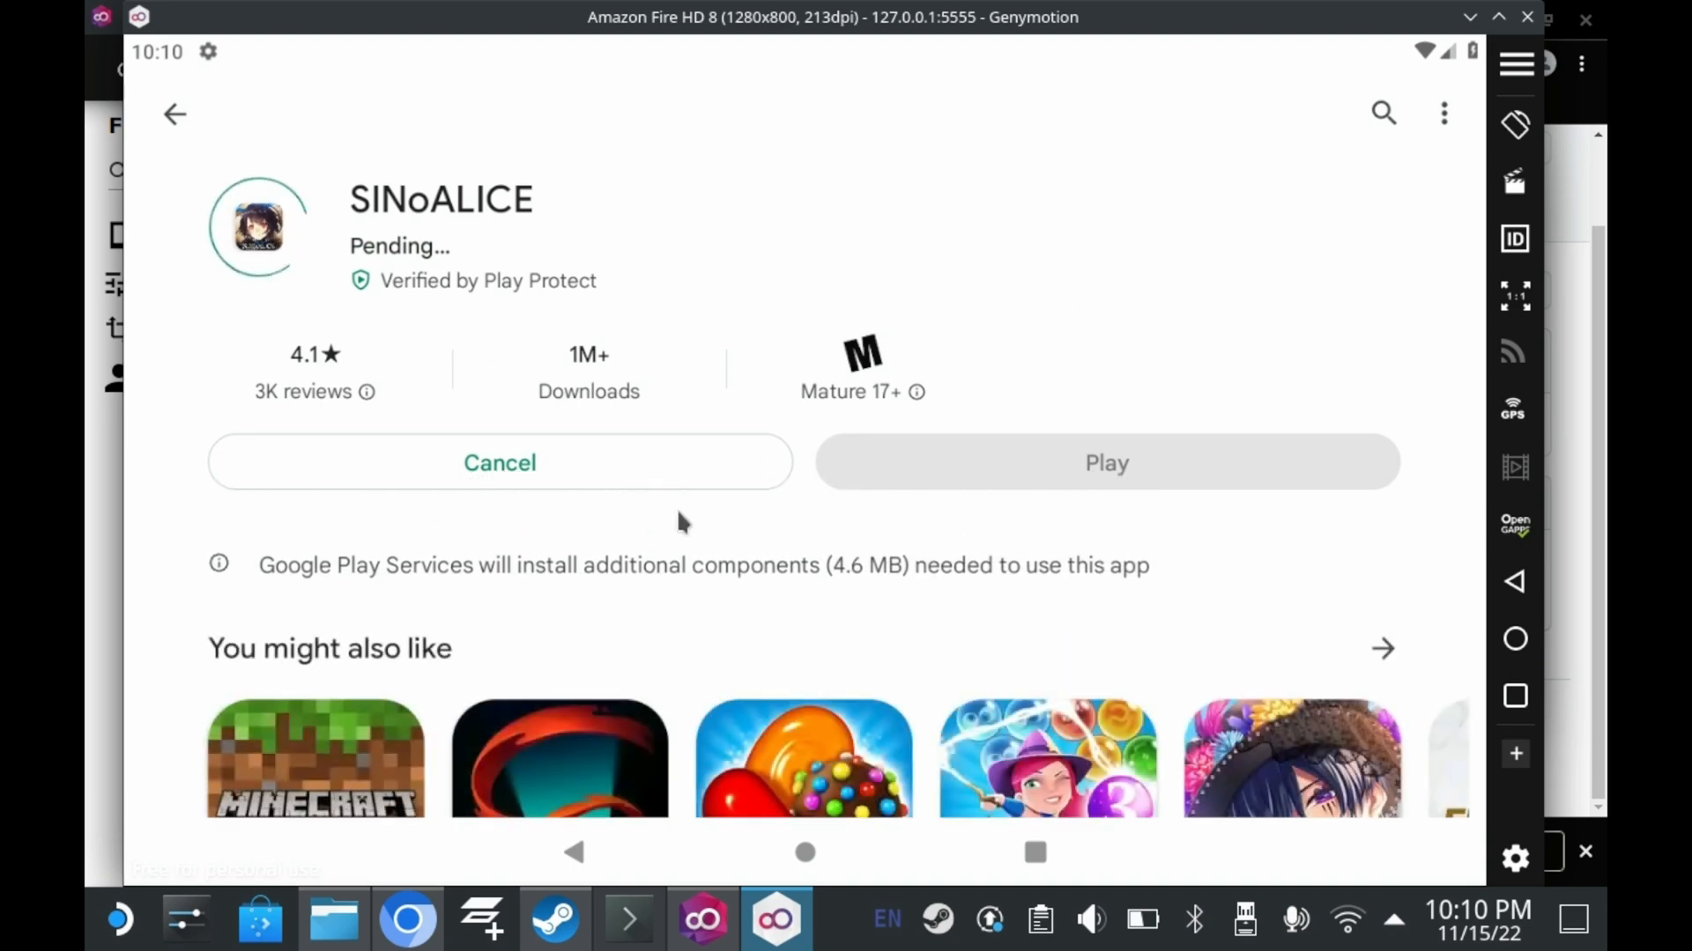
Launch SINoALICE and reach its country selection field before the device is switched off.
scroll(down, 3)
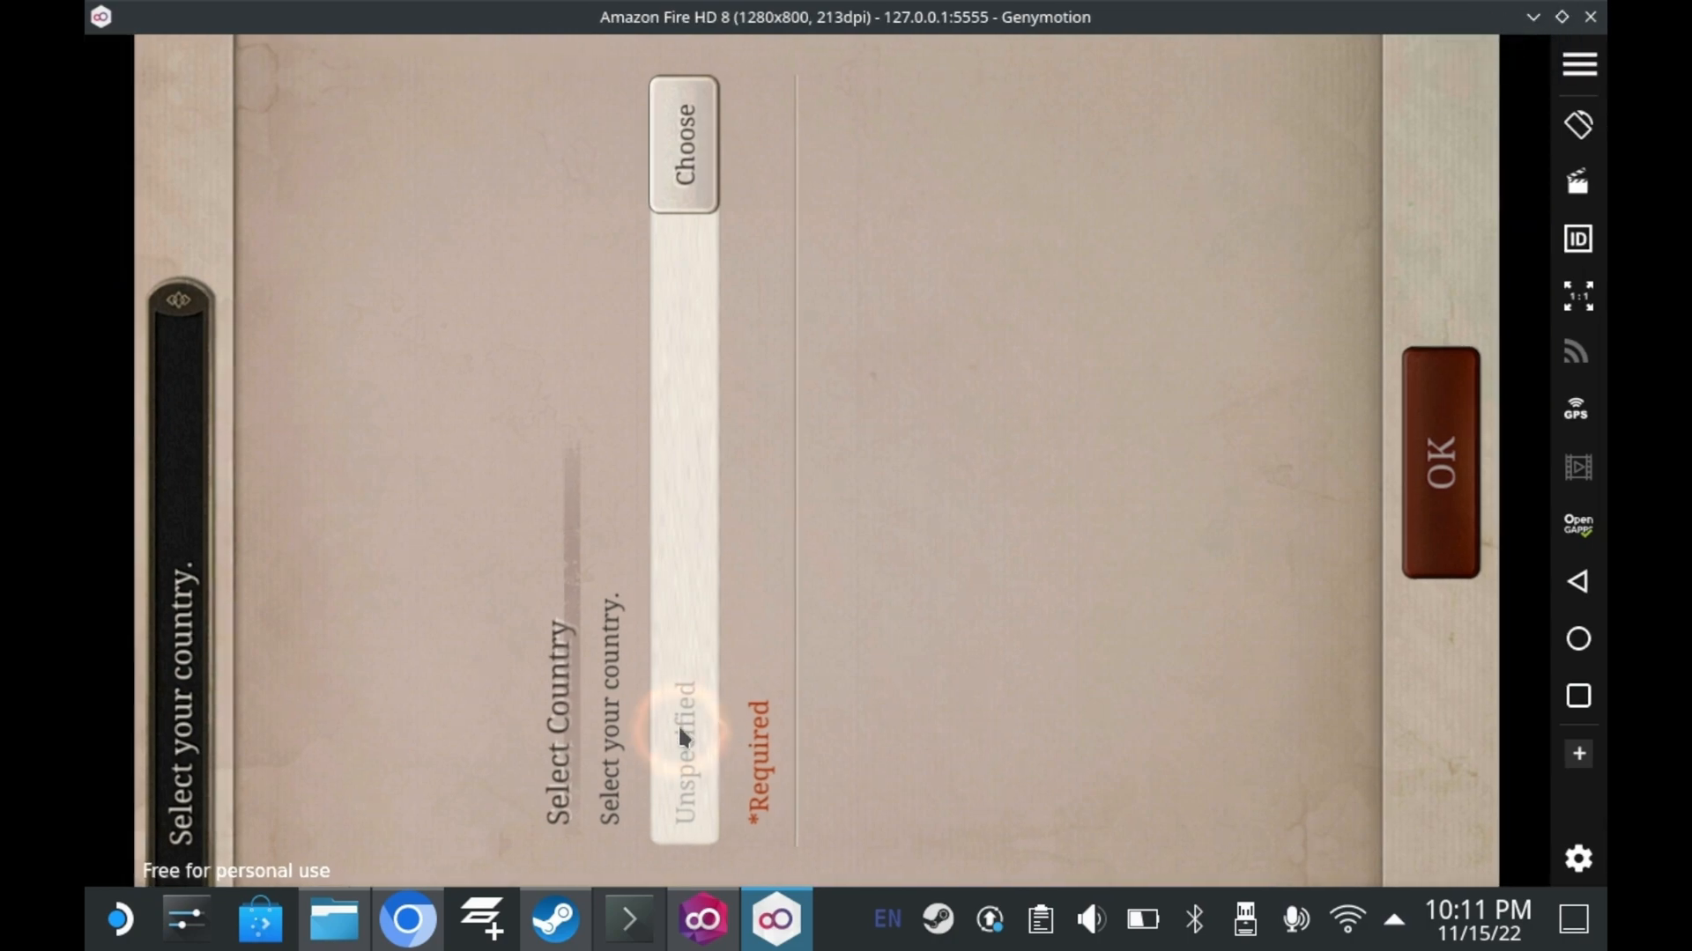
click(680, 146)
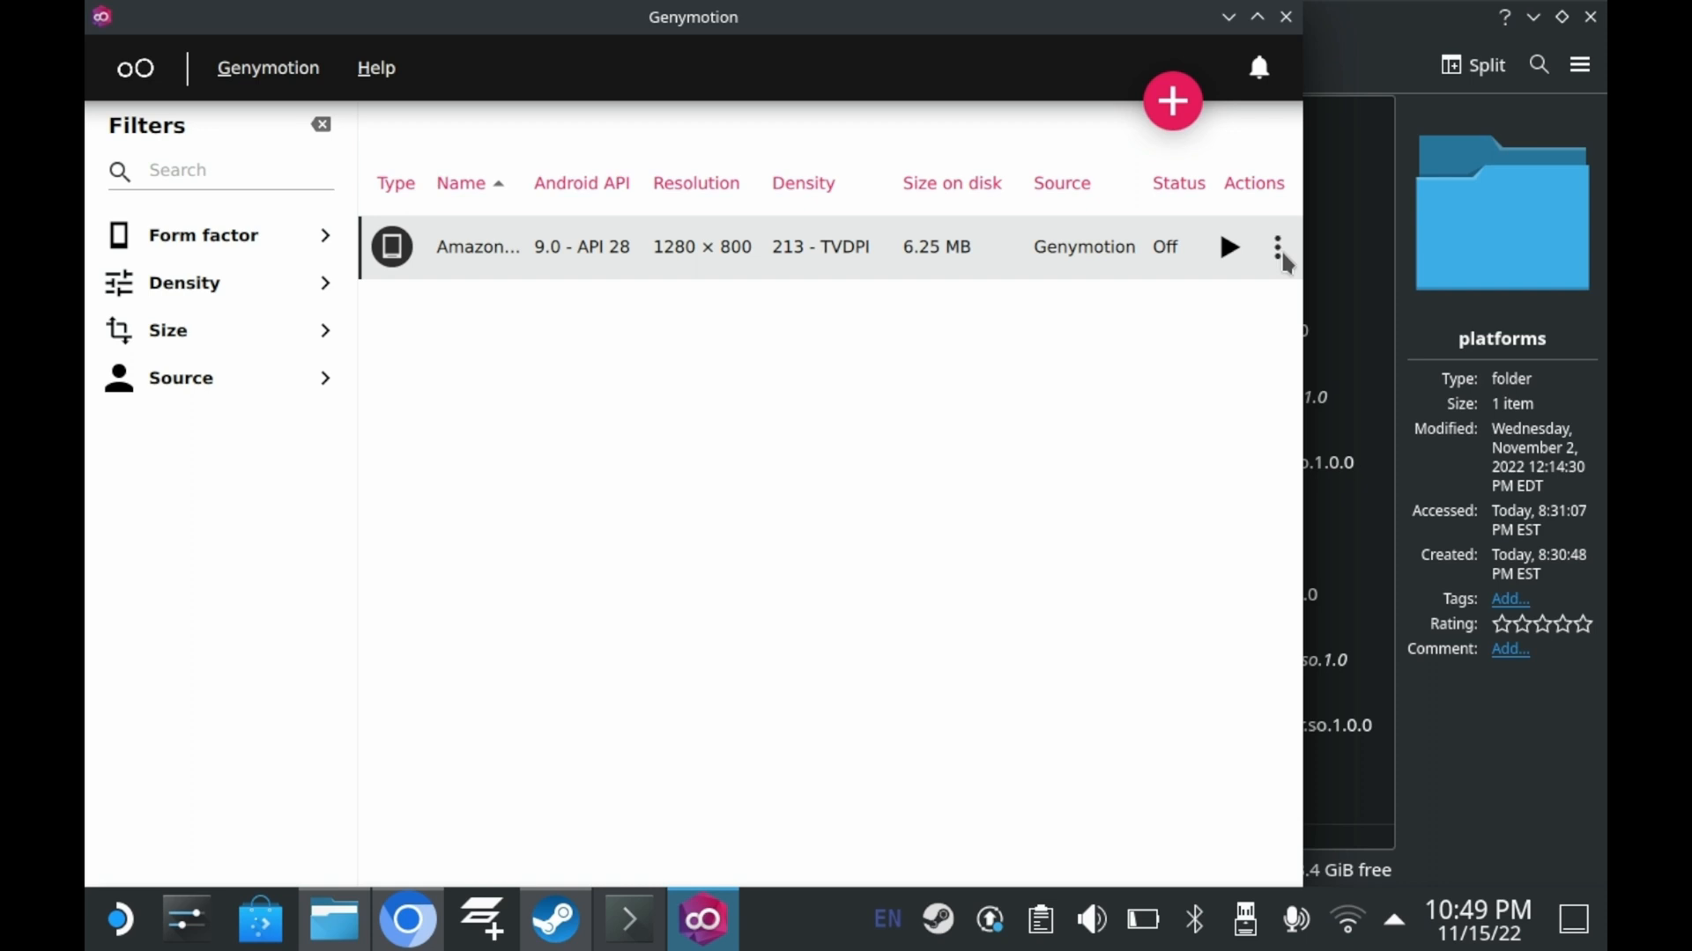
Review the Amazon Fire HD 8's General, System and Display settings (4 processors, 8192 MB memory).
click(1277, 247)
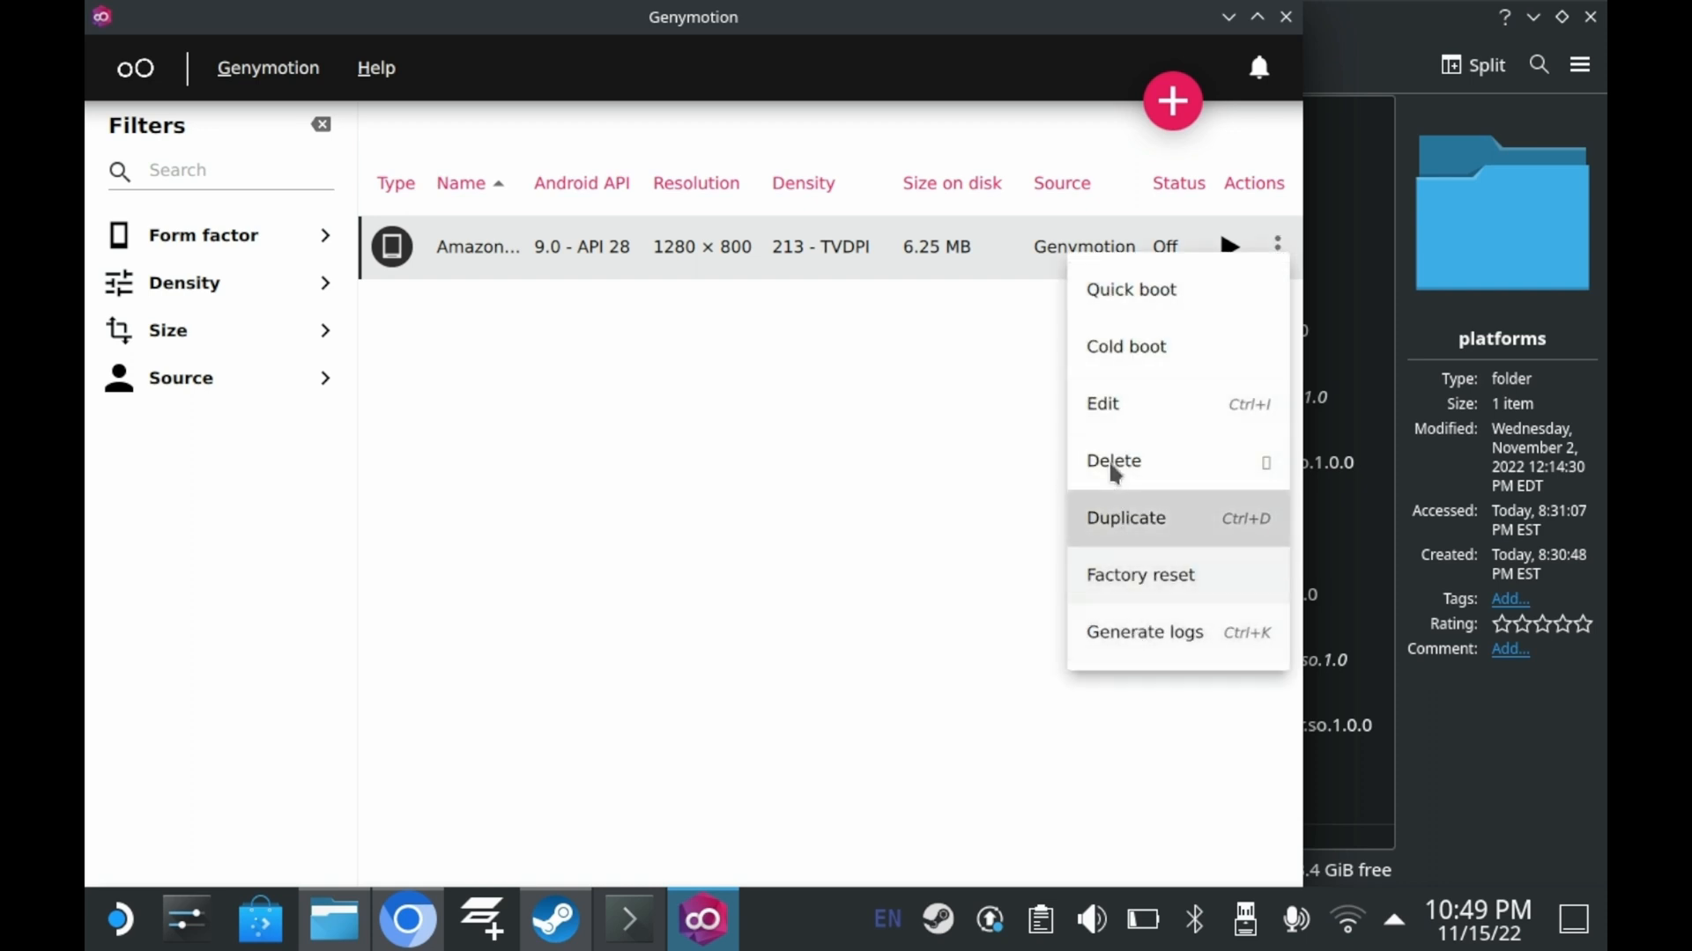
click(1103, 402)
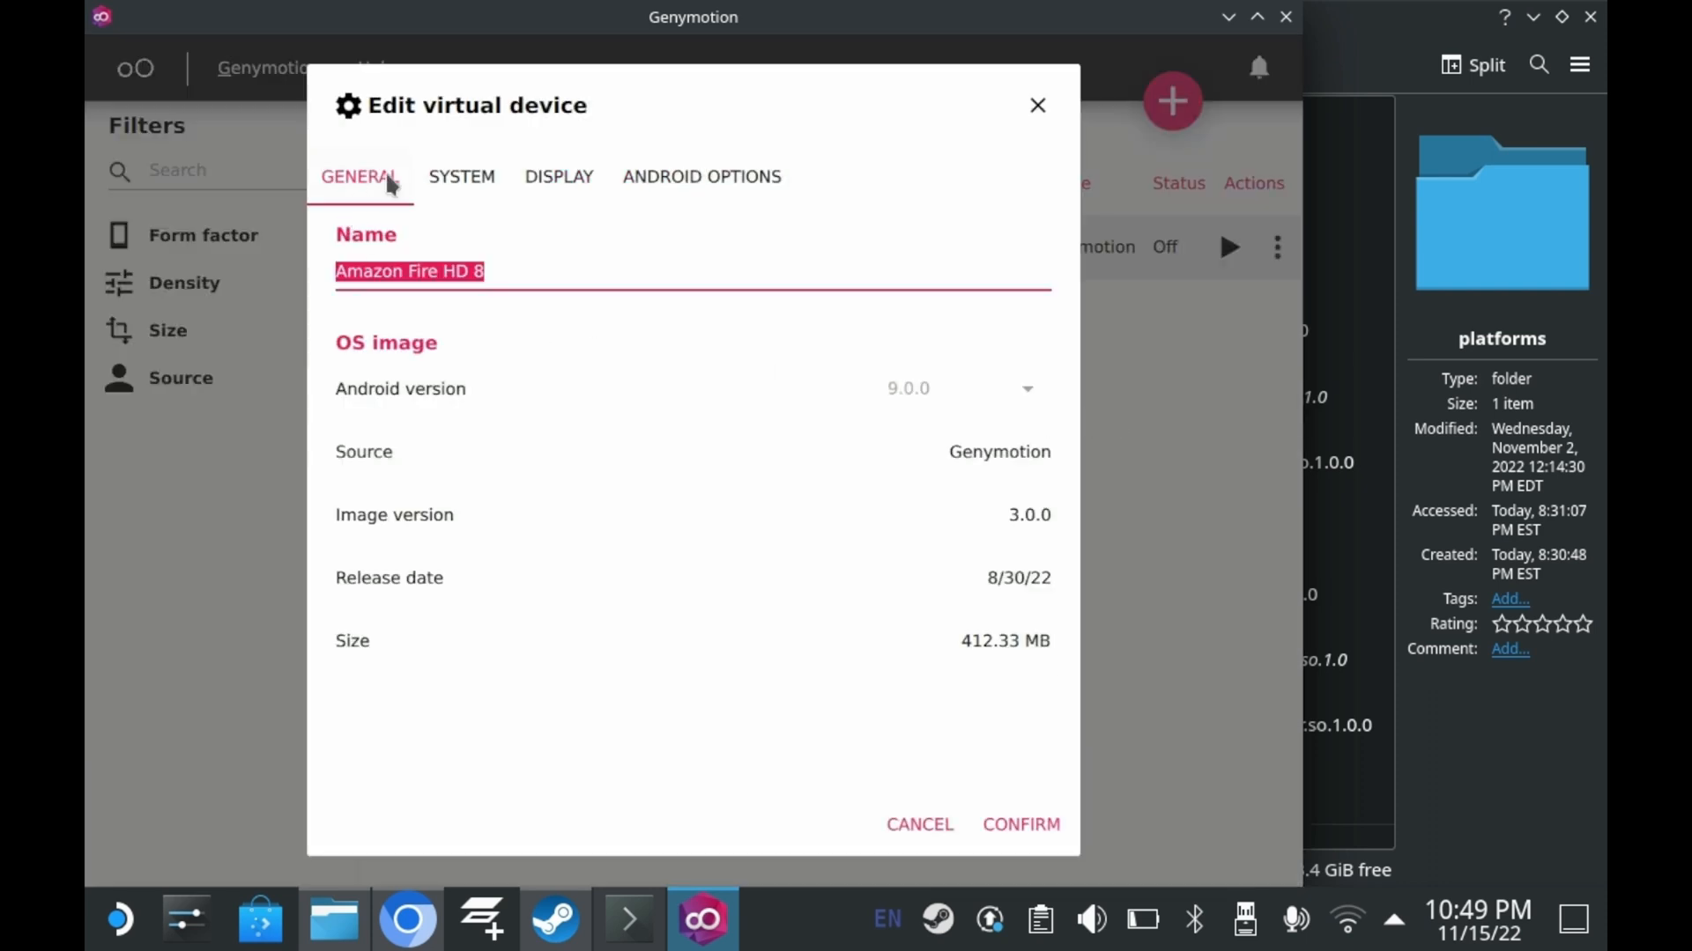
click(460, 176)
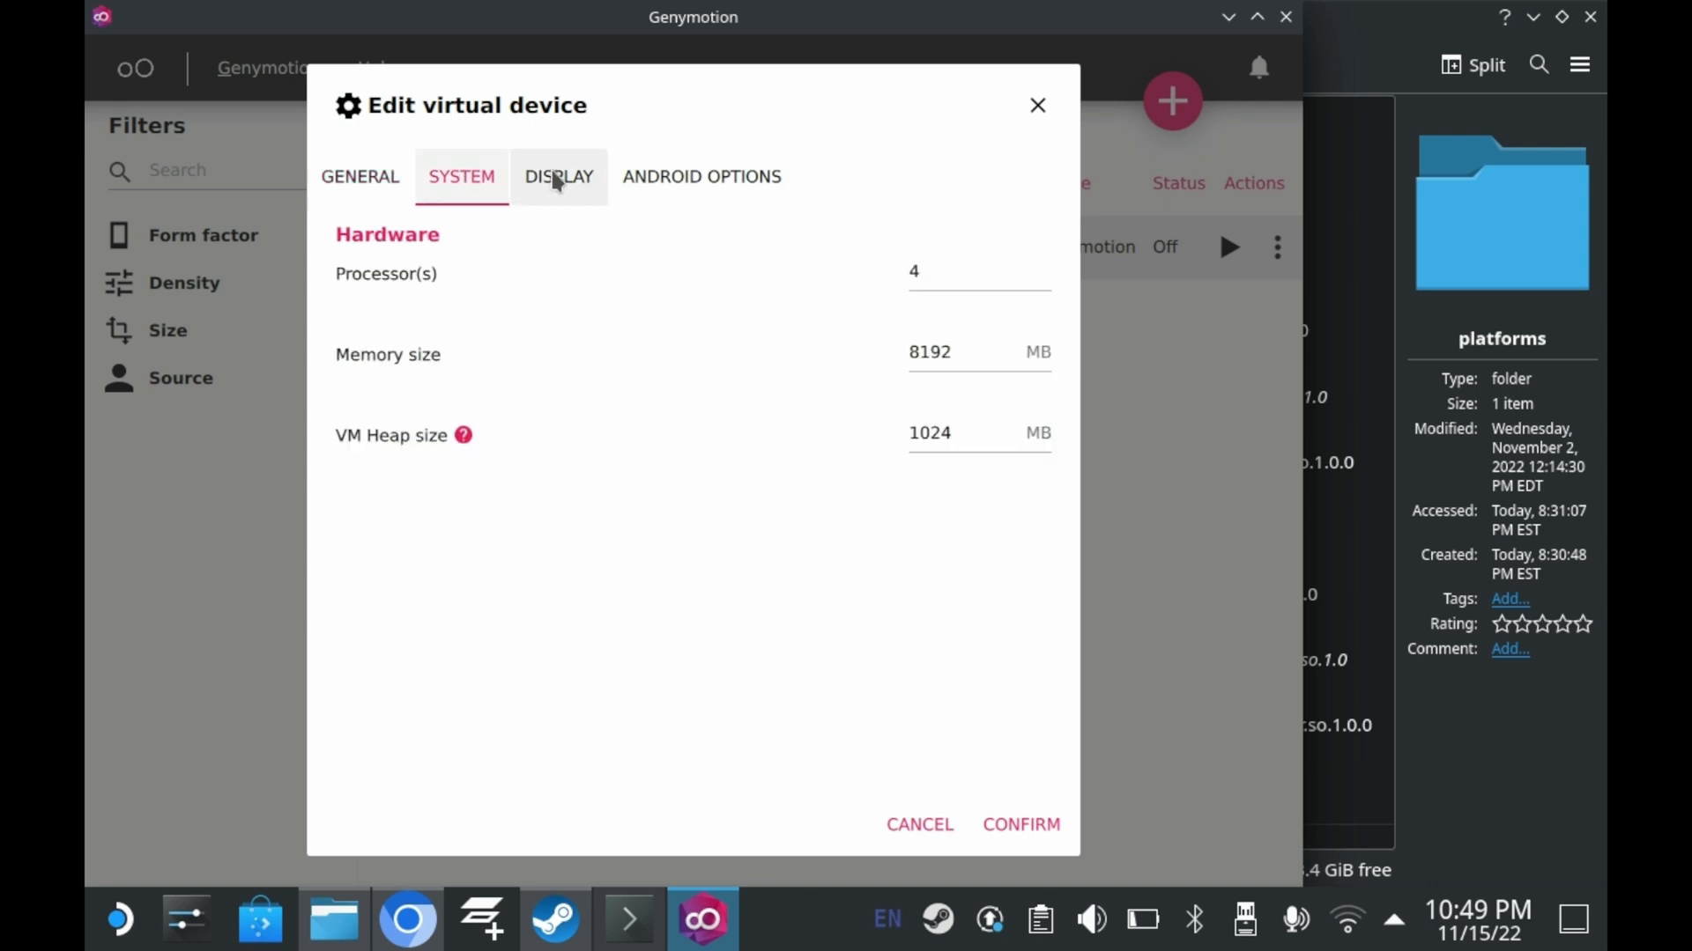
click(558, 176)
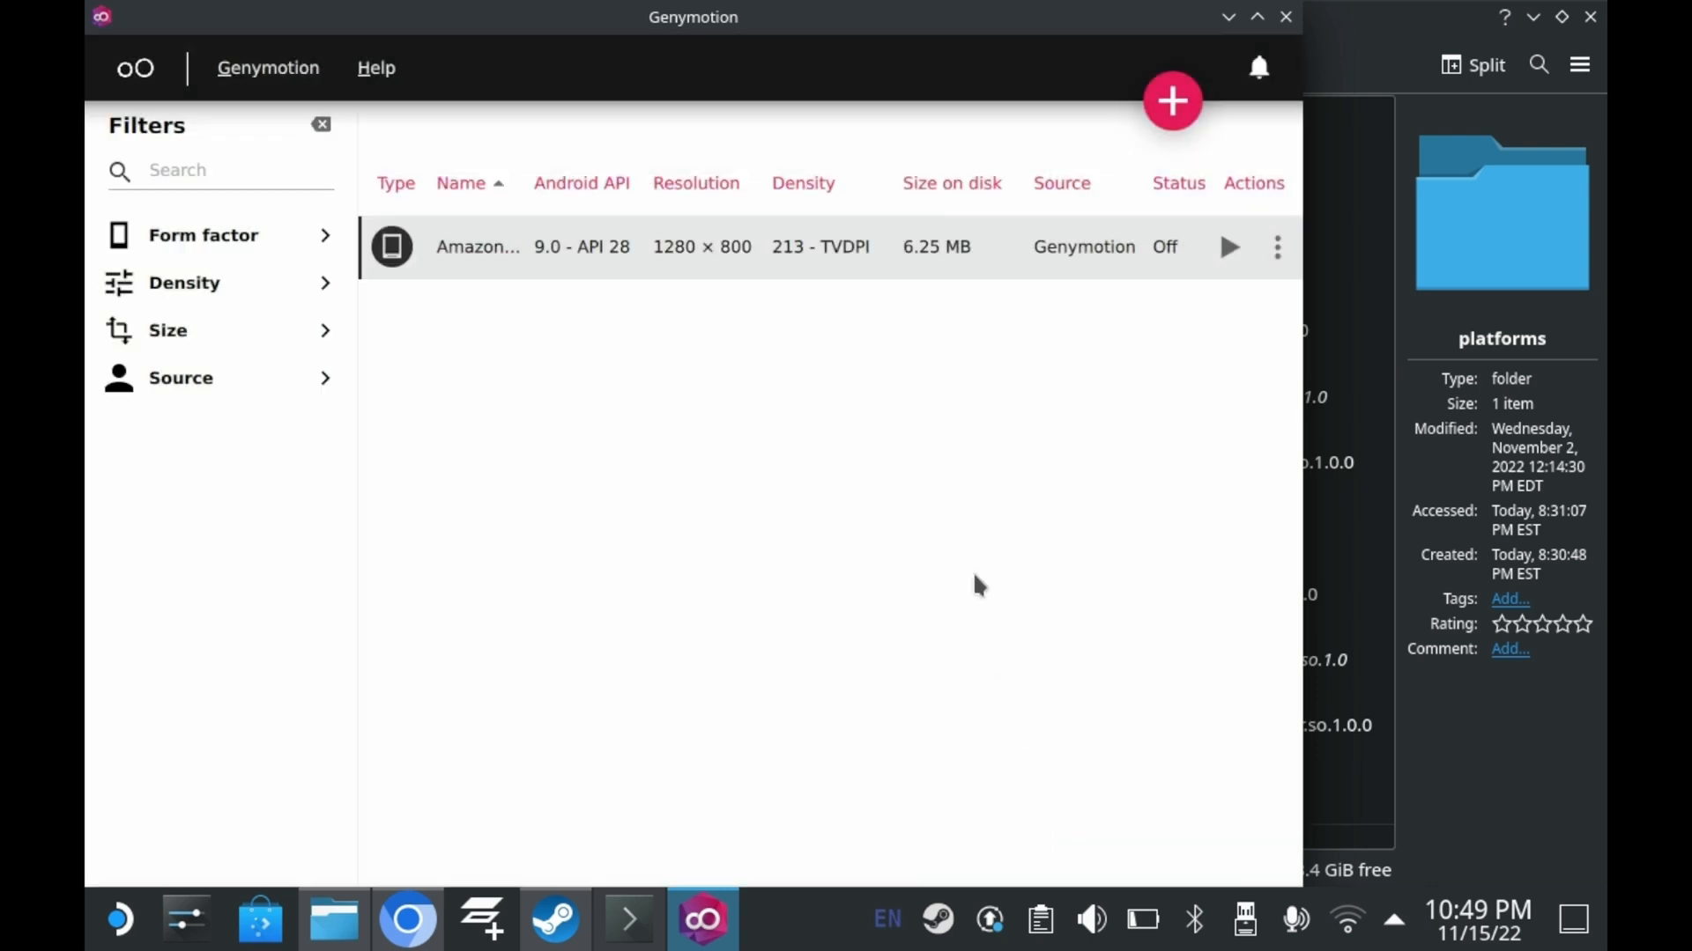
mouse_move(1285, 17)
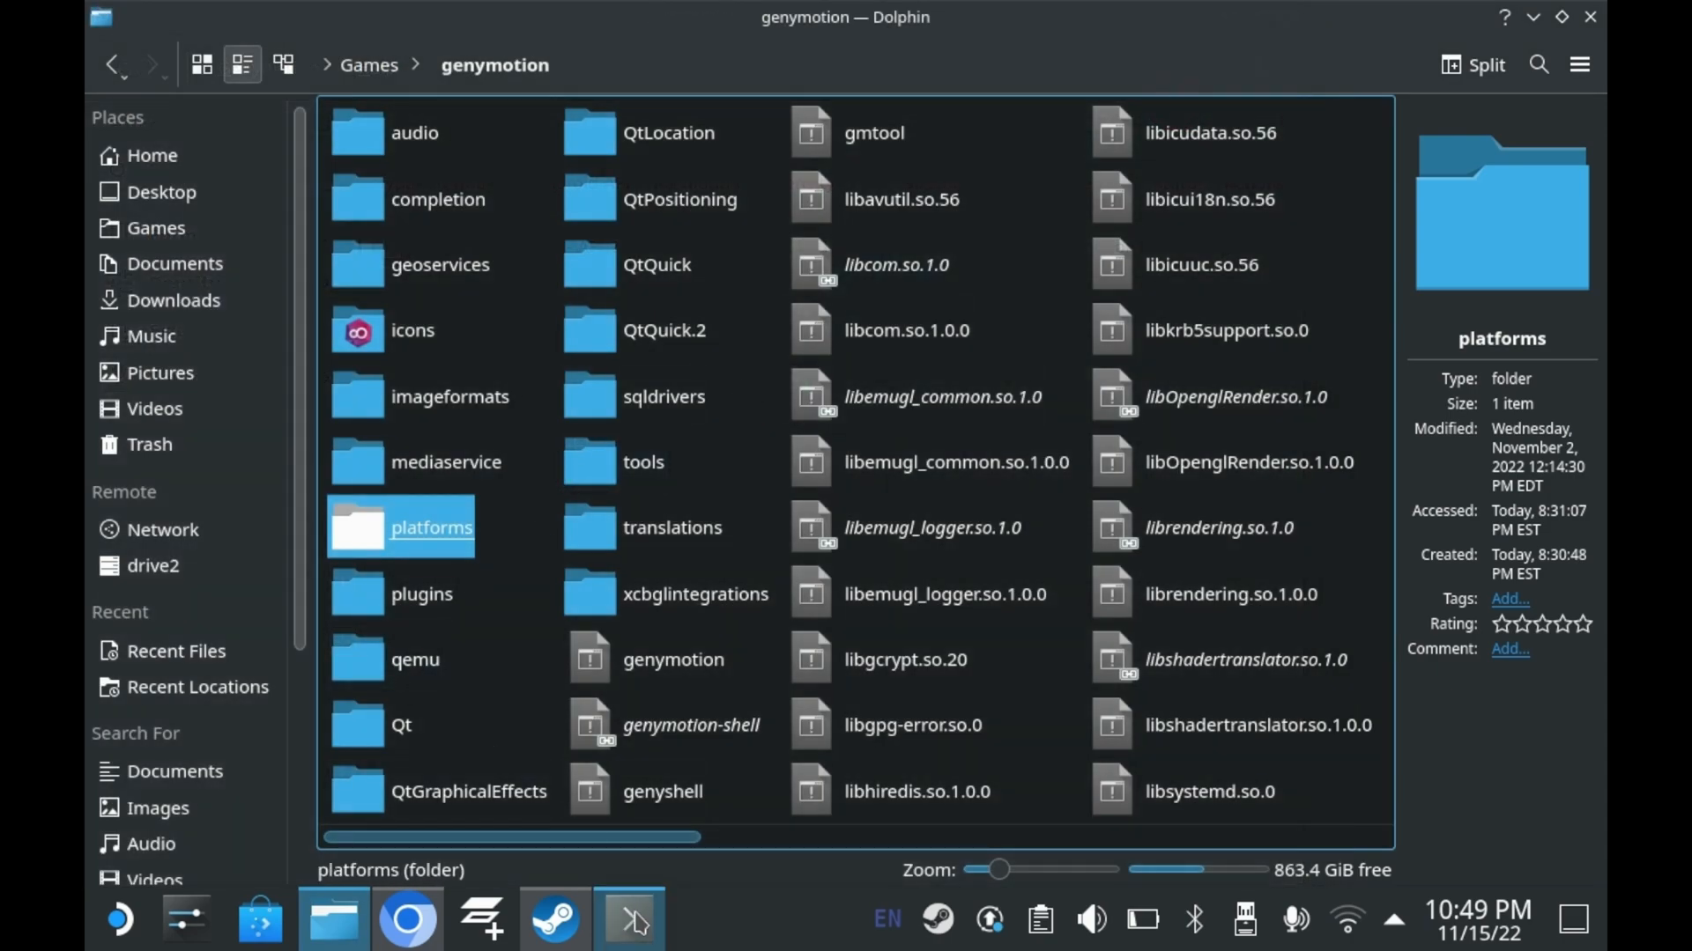
Add the genymotion executable to Steam via its Add to Steam action, then enter Game Mode.
click(629, 918)
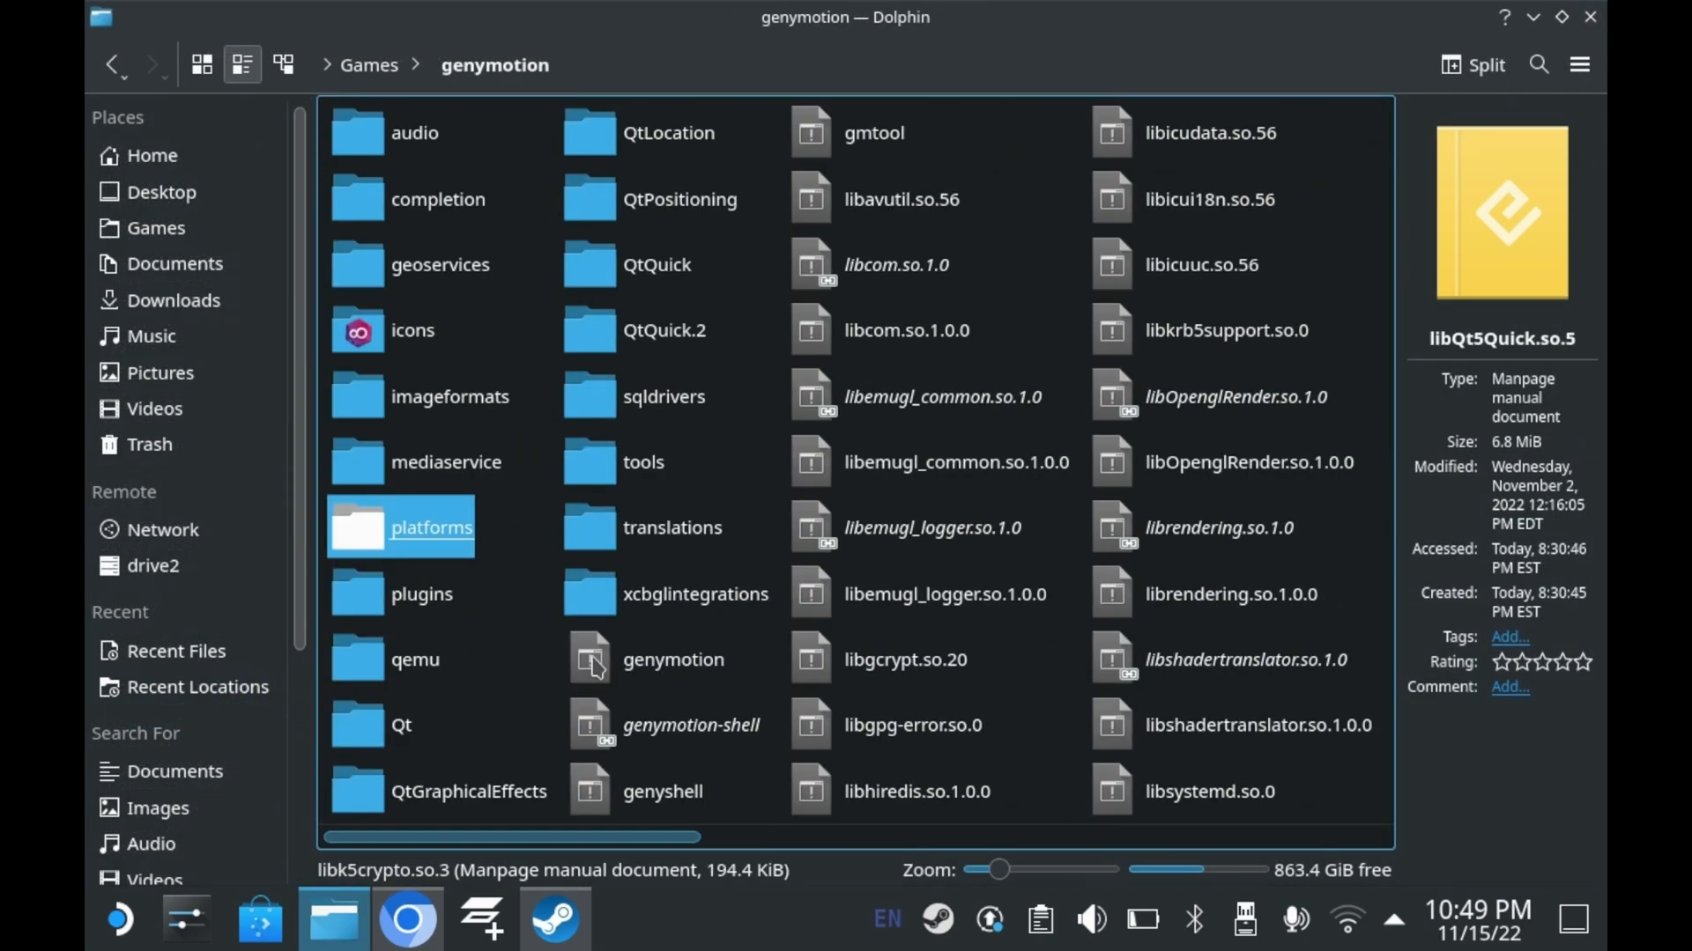
click(673, 659)
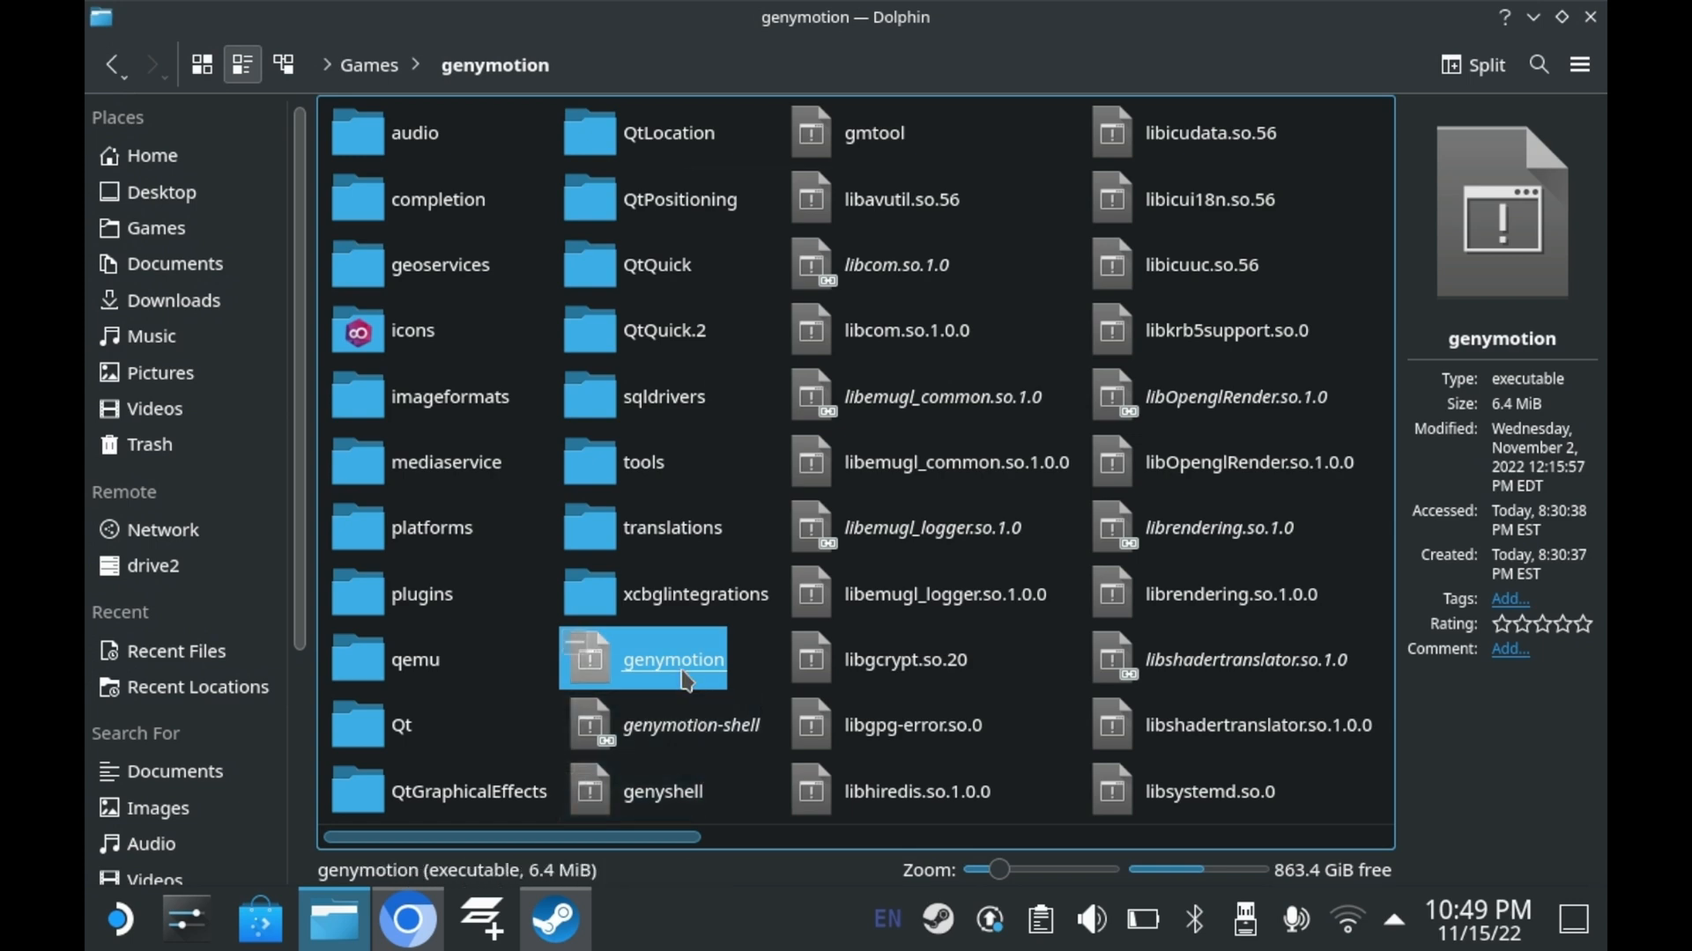
right_click(673, 659)
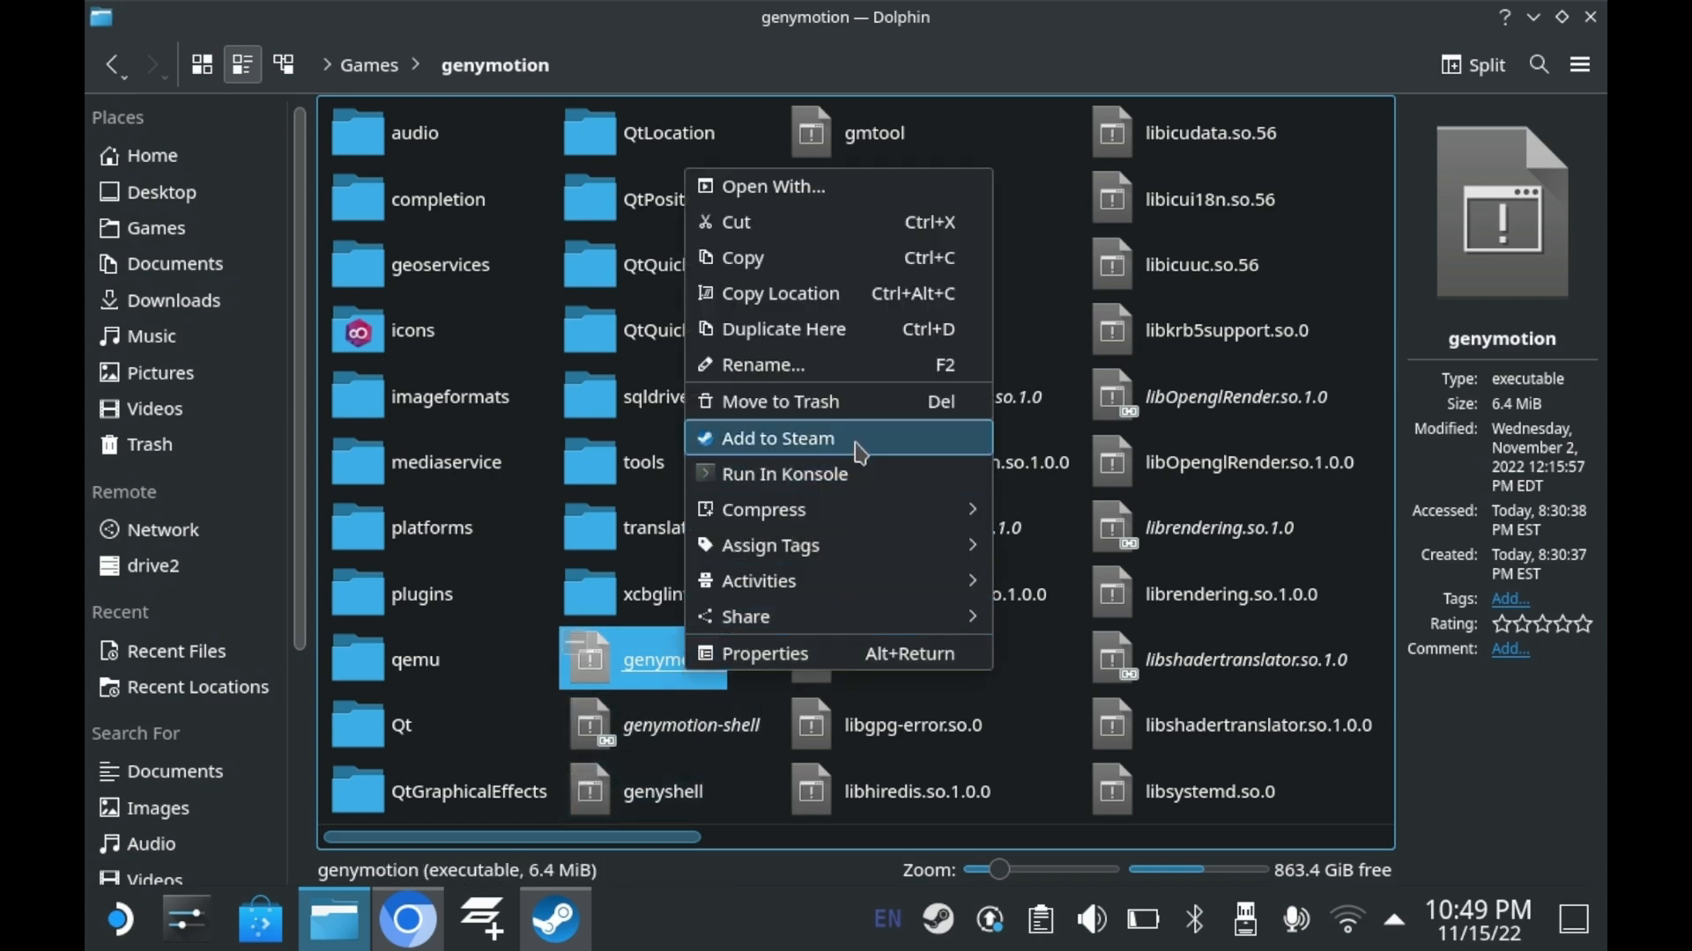
click(772, 439)
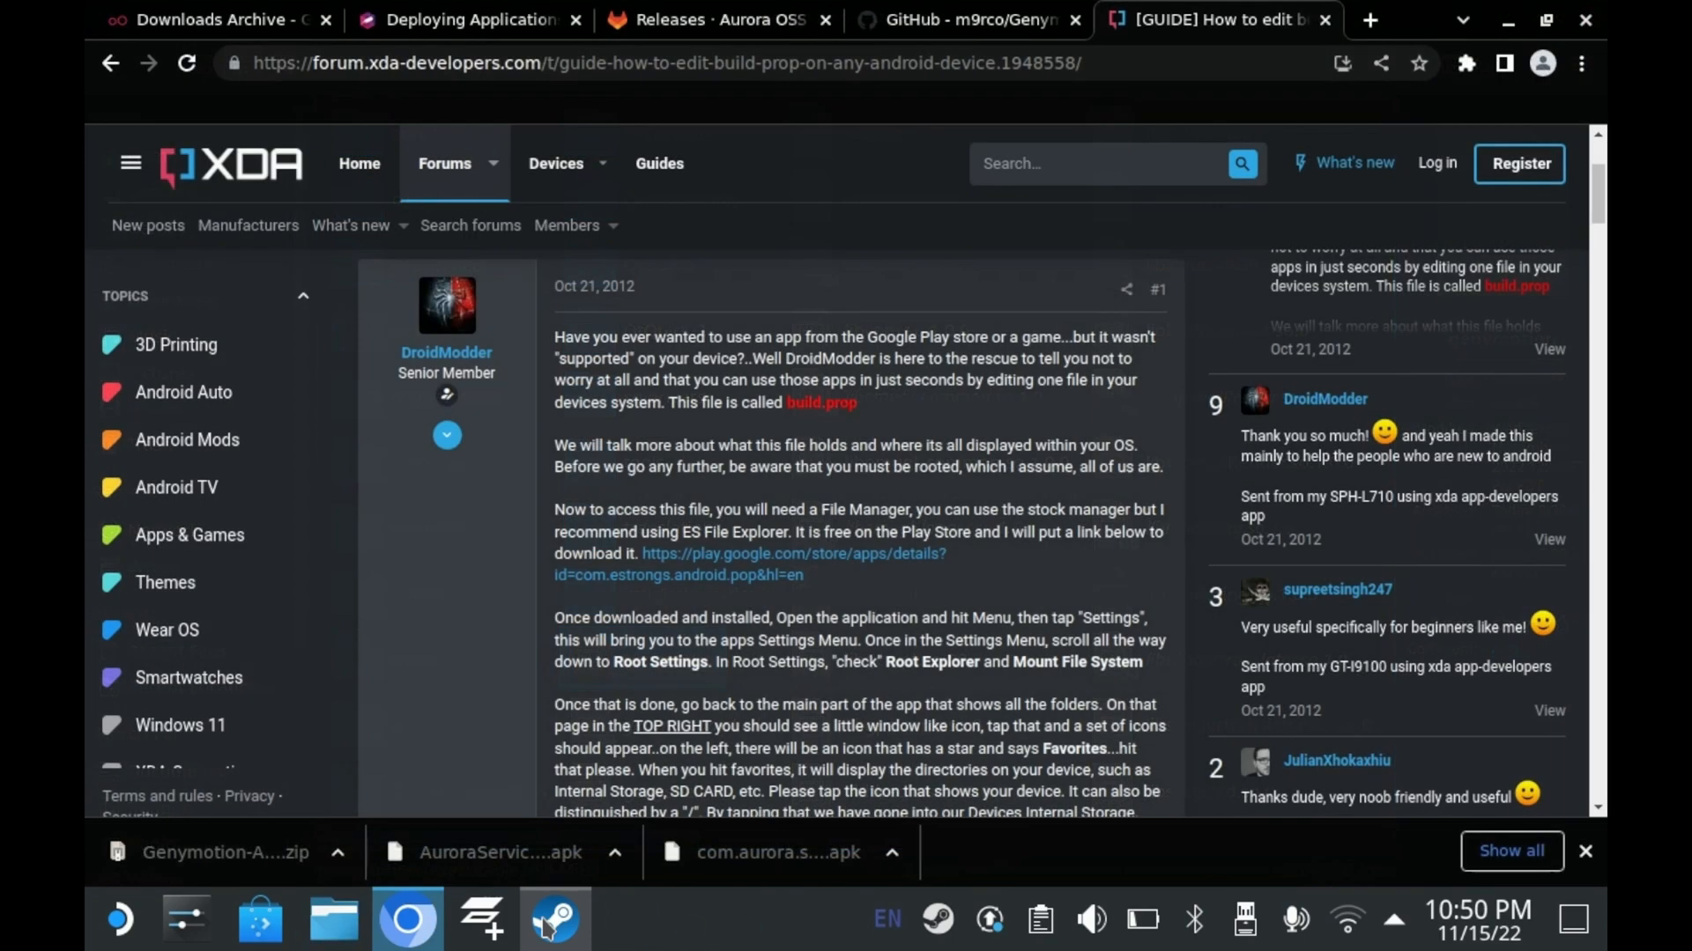
click(555, 919)
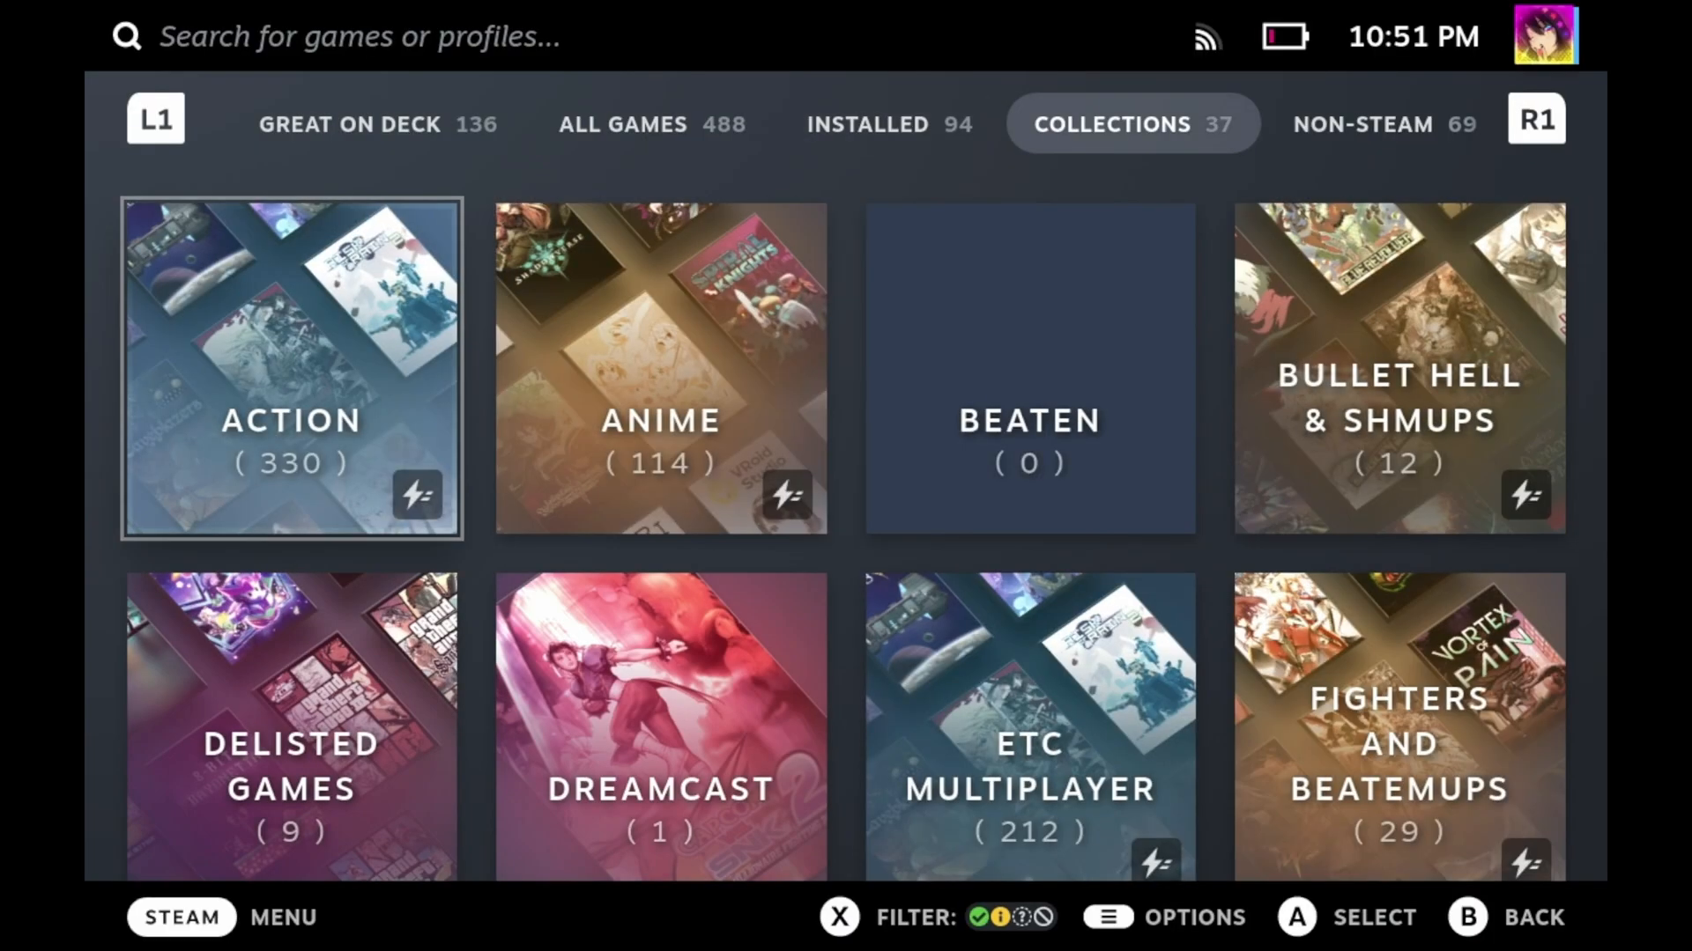
Launch the Genymotion shortcut, boot the Amazon Fire HD 8 to its home screen, and summon the Steam menu.
click(291, 366)
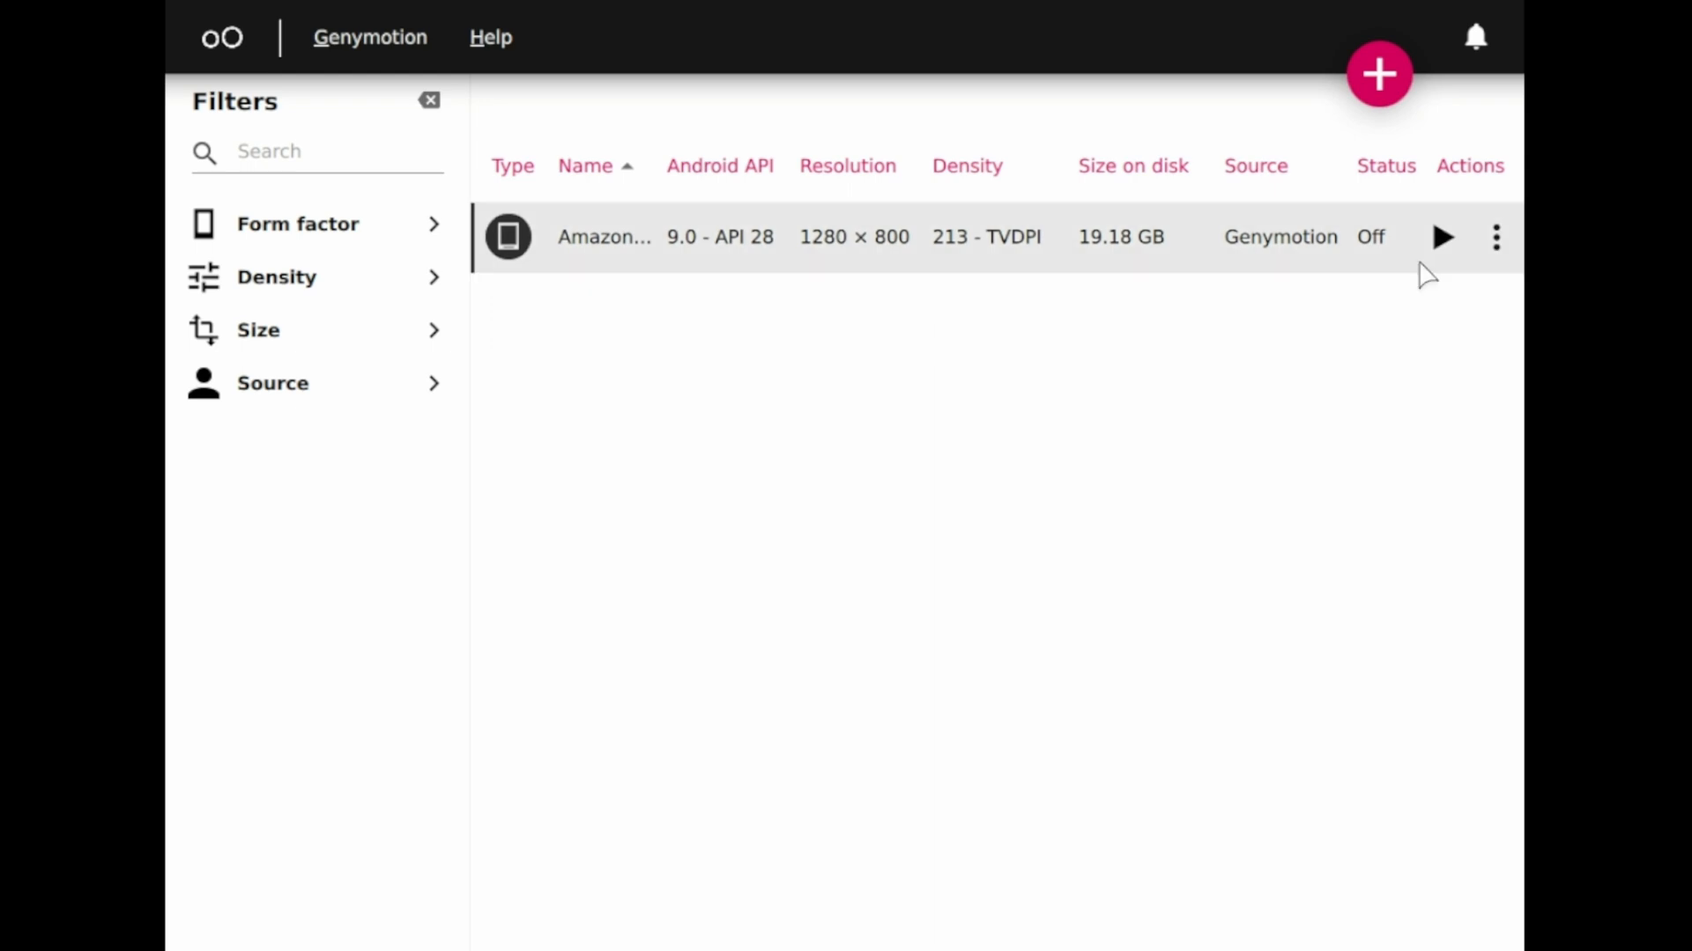
click(1443, 237)
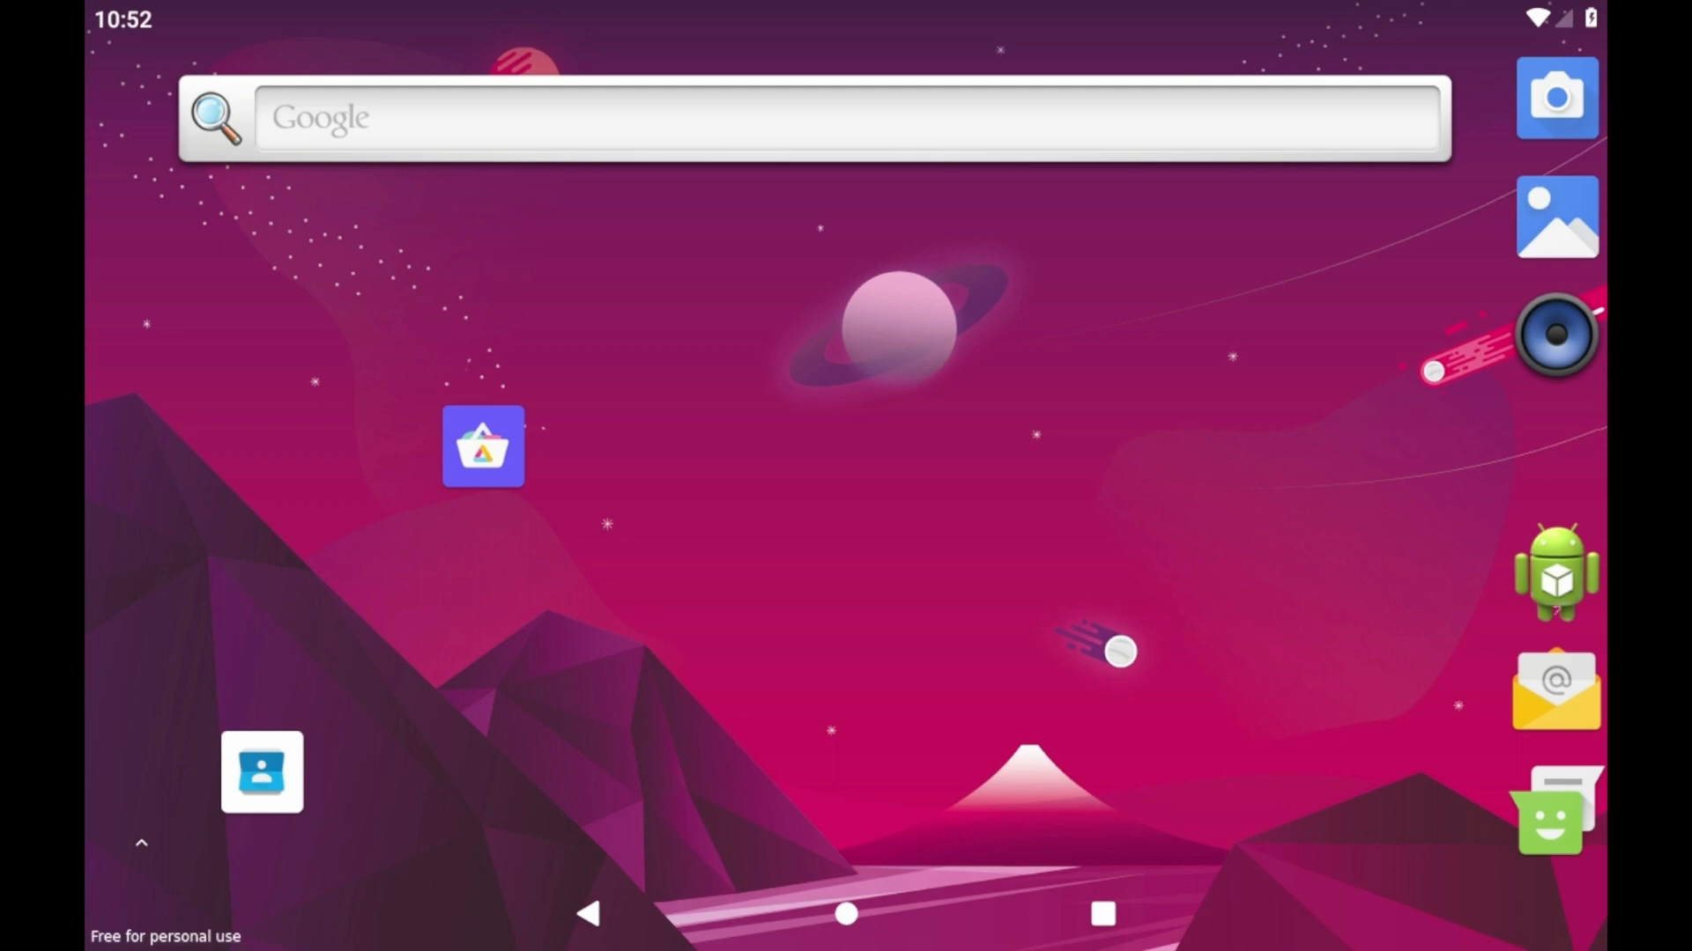
key(Steam)
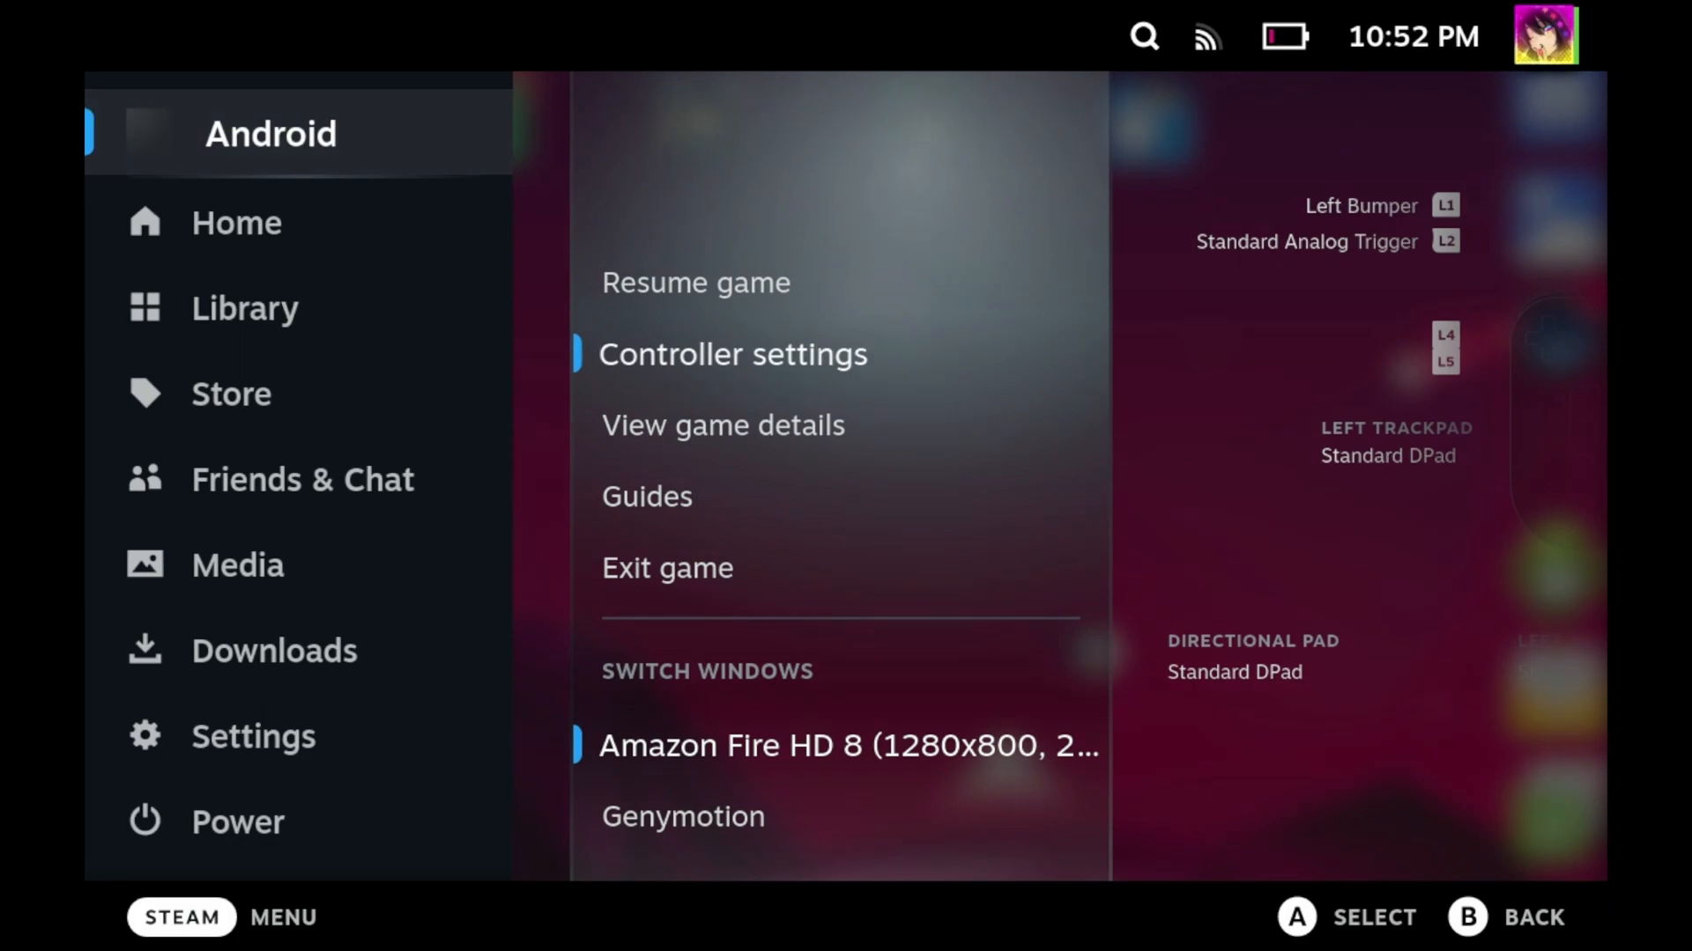
Enter the Android session's controller configuration and start editing the current layout.
click(733, 354)
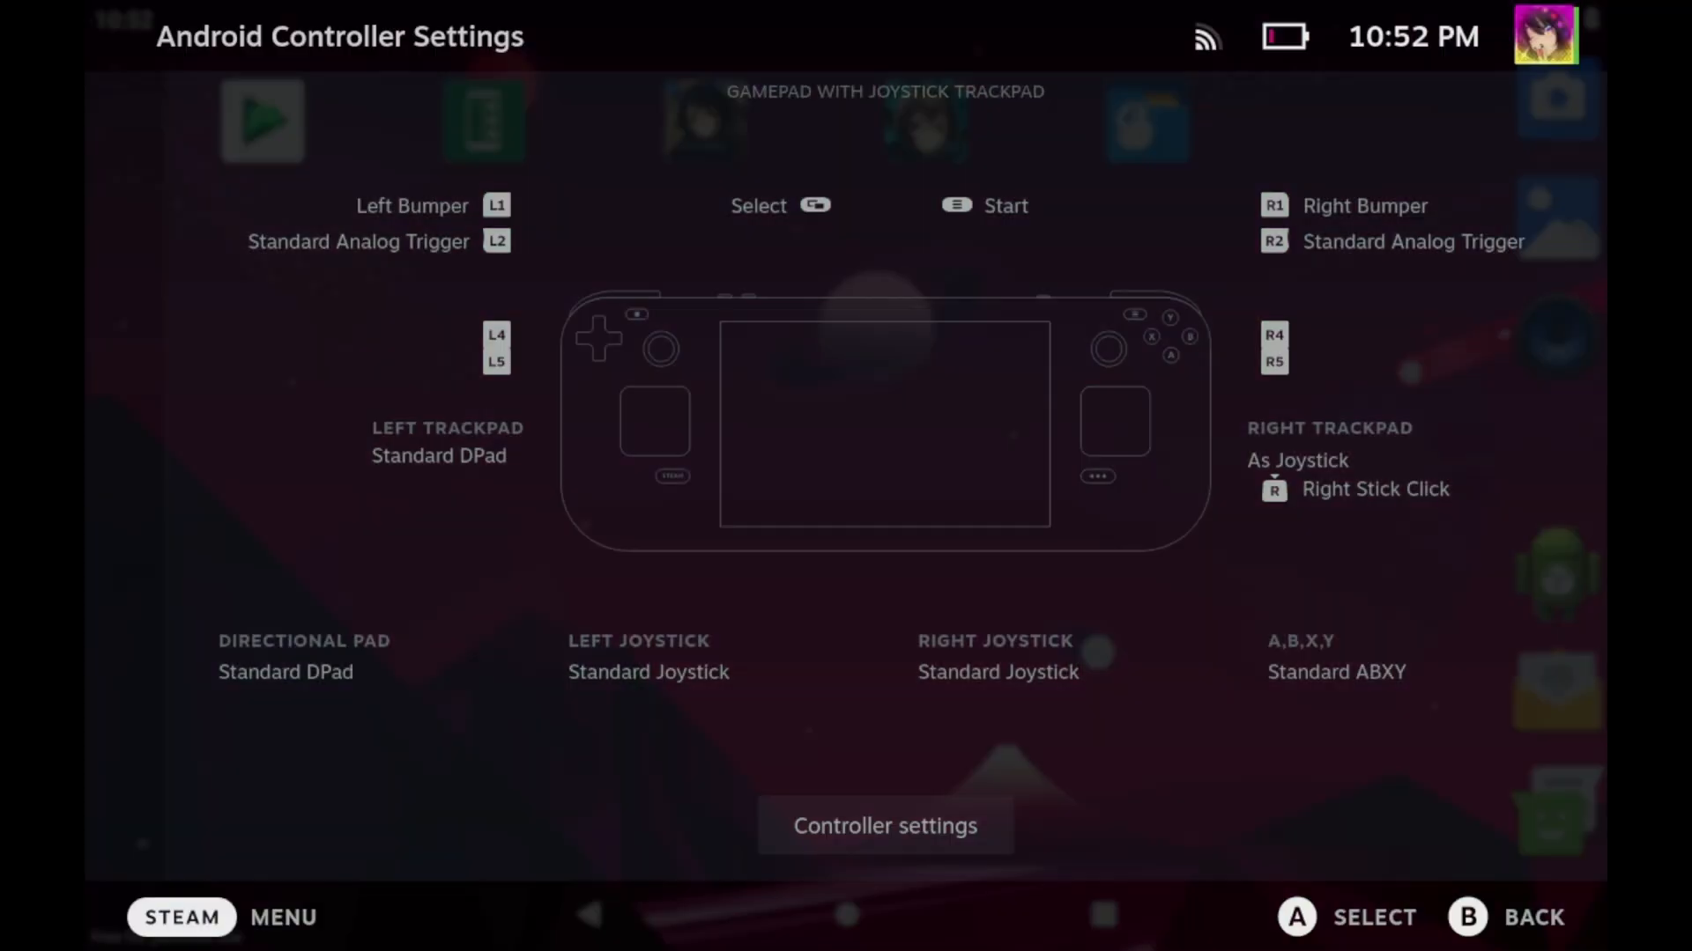
click(882, 824)
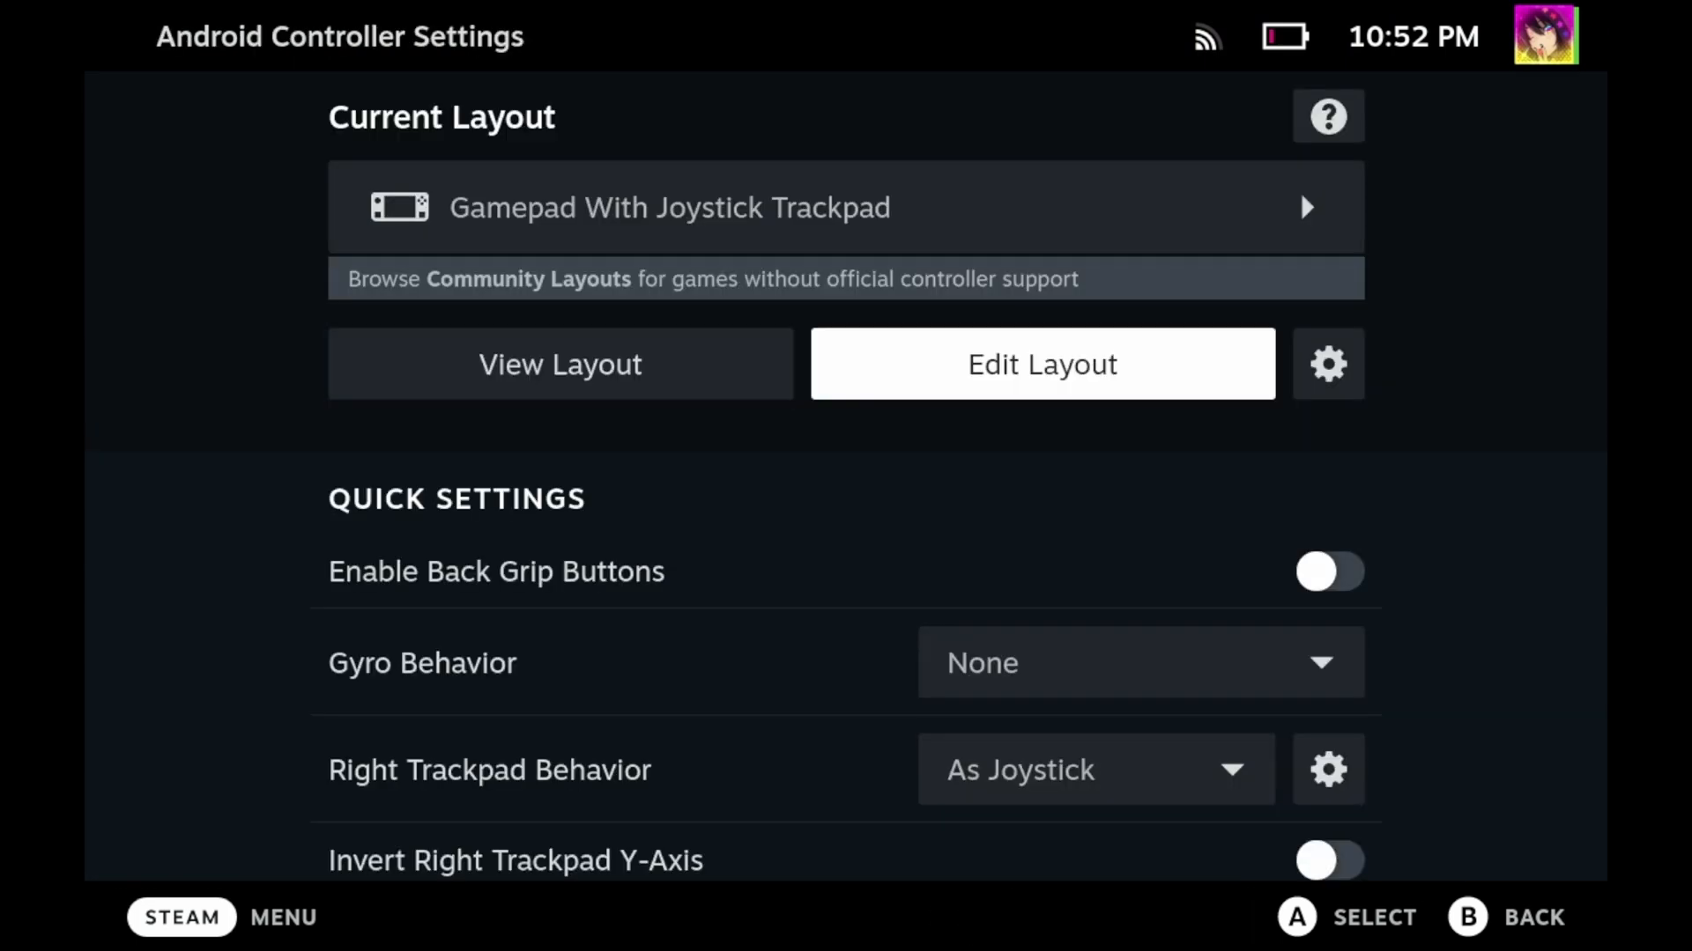
click(1039, 363)
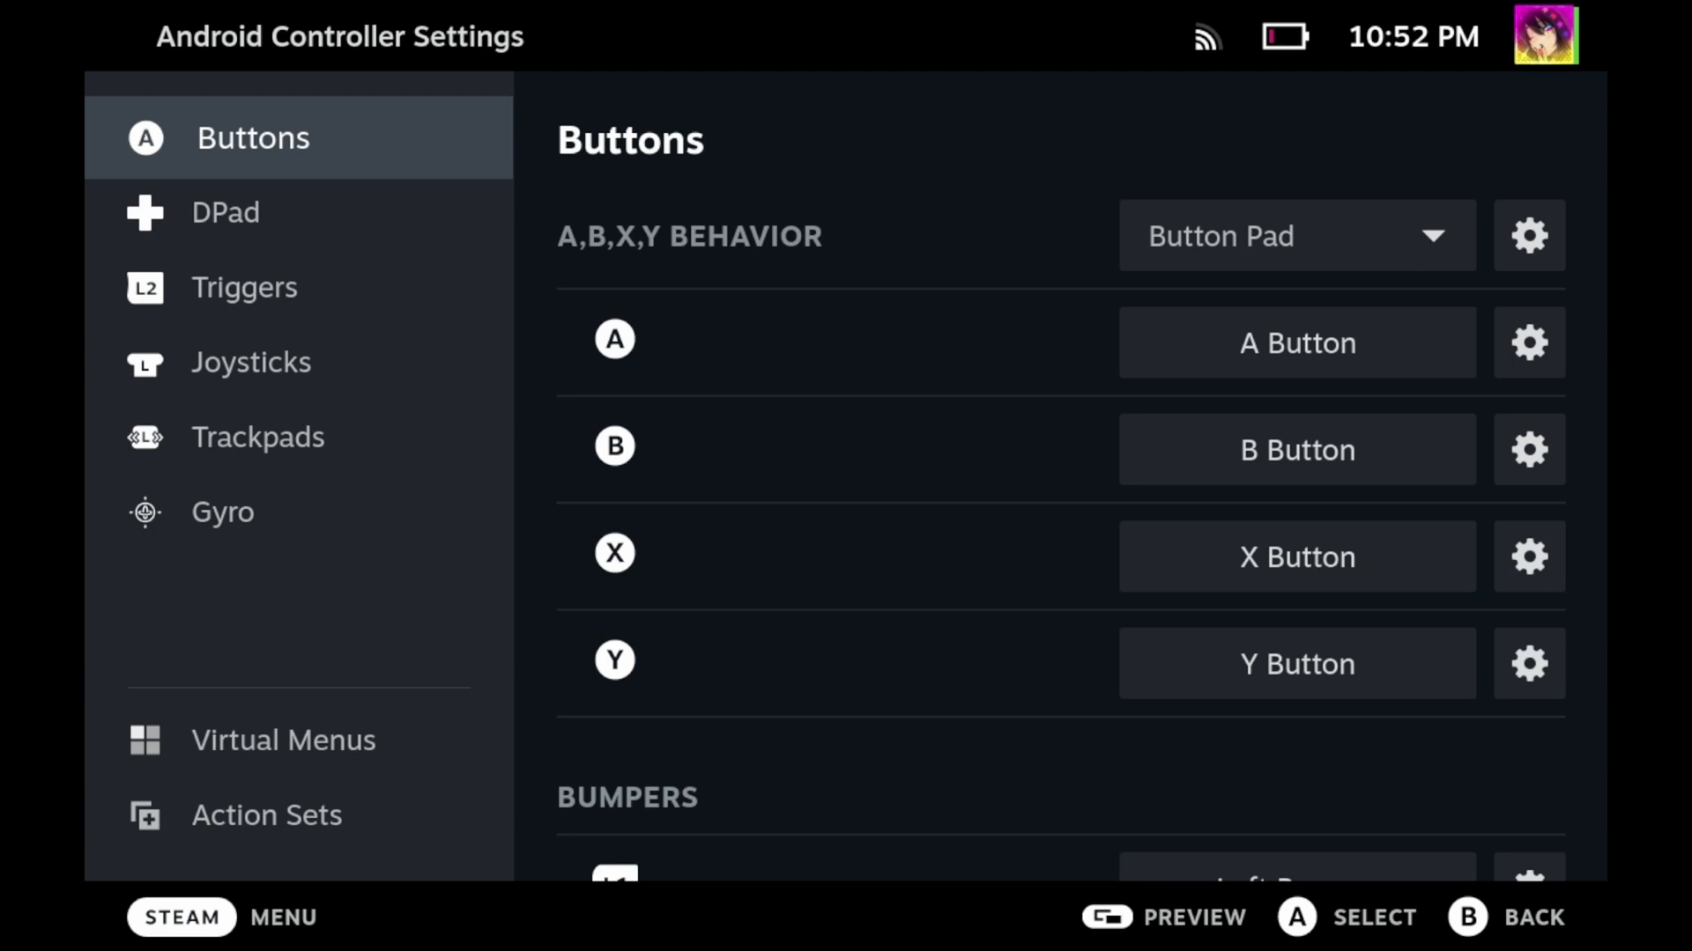
click(282, 740)
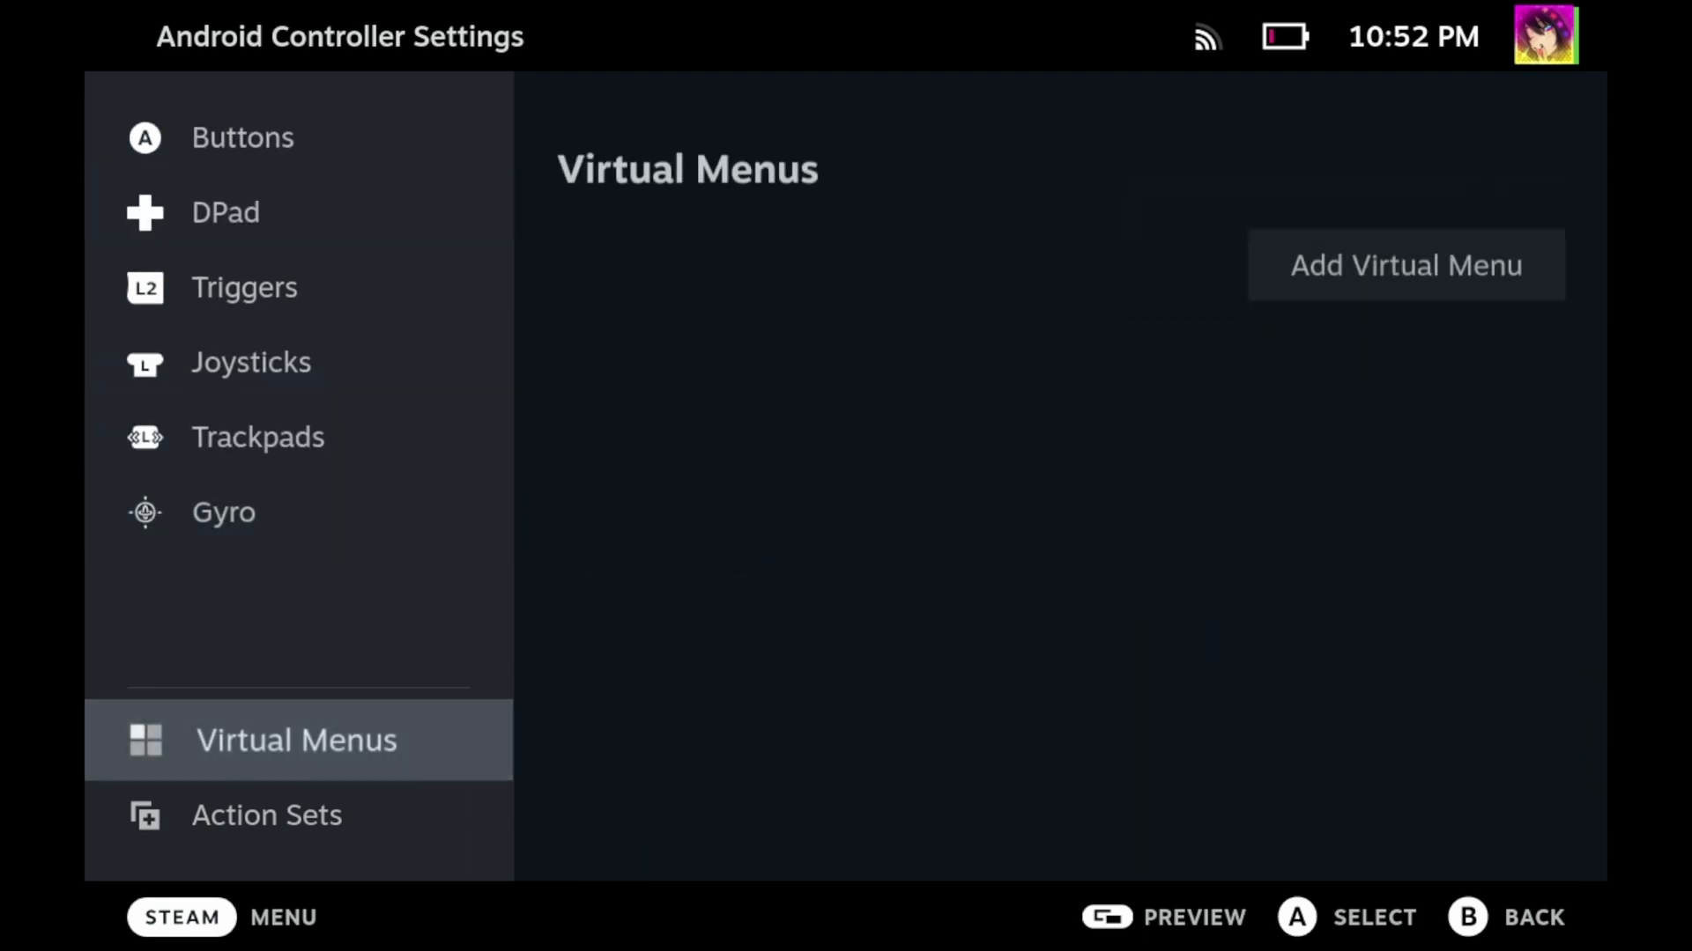
Give the Default action set an Always On Command chosen from the System commands.
click(280, 814)
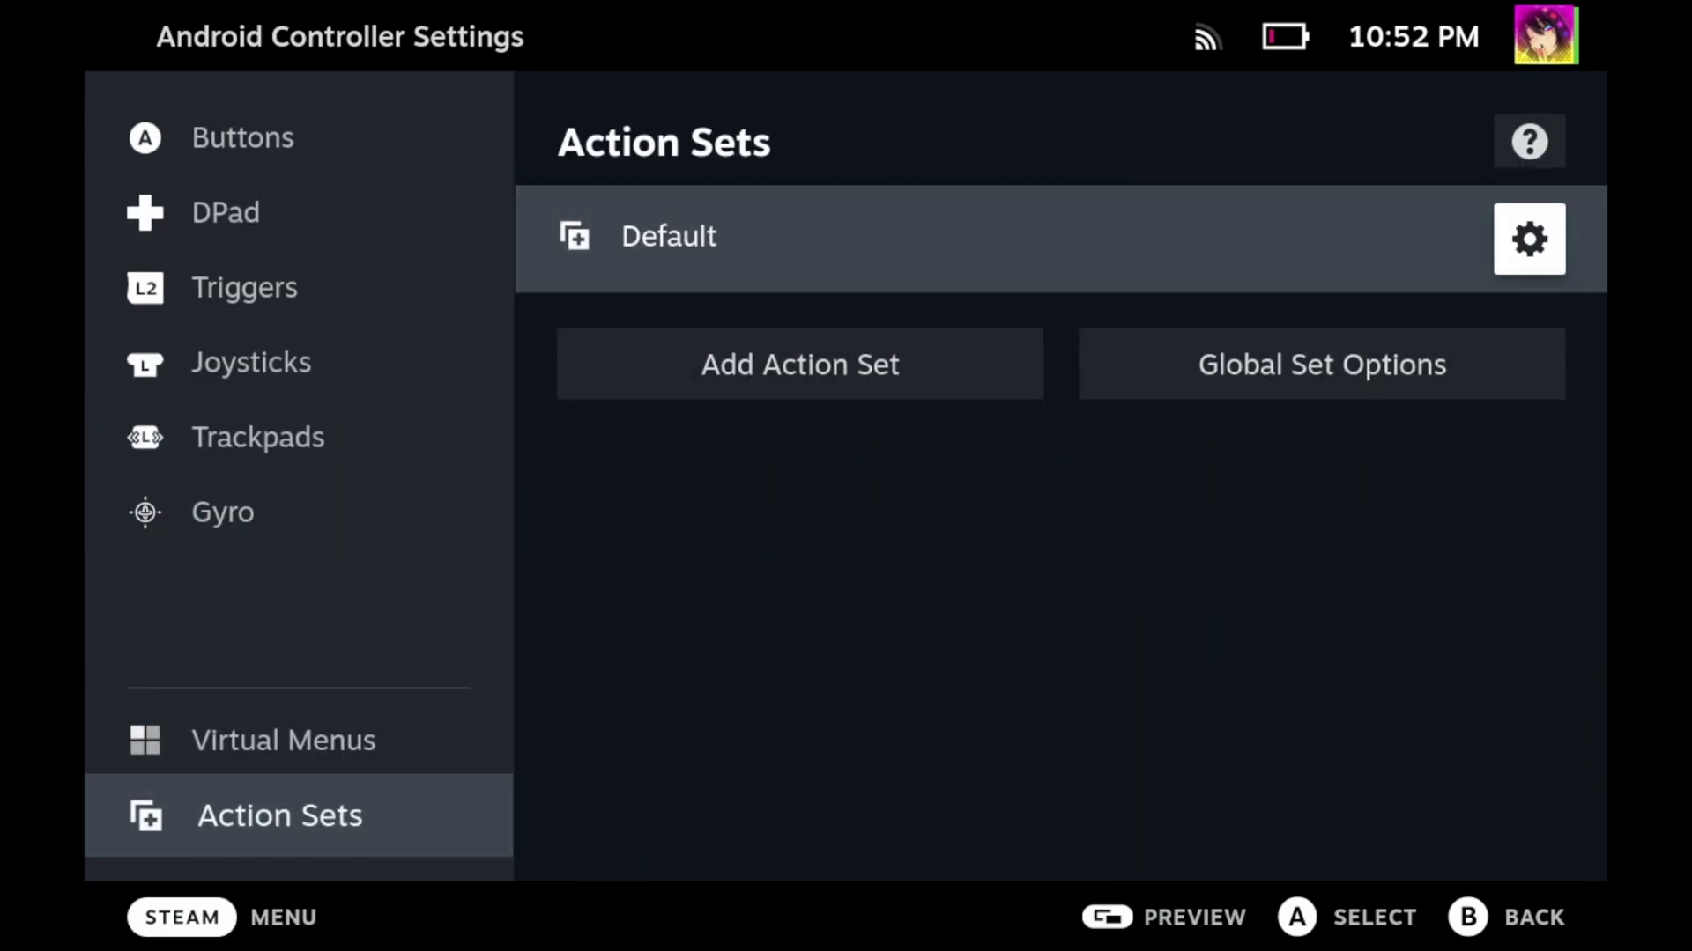
click(1527, 238)
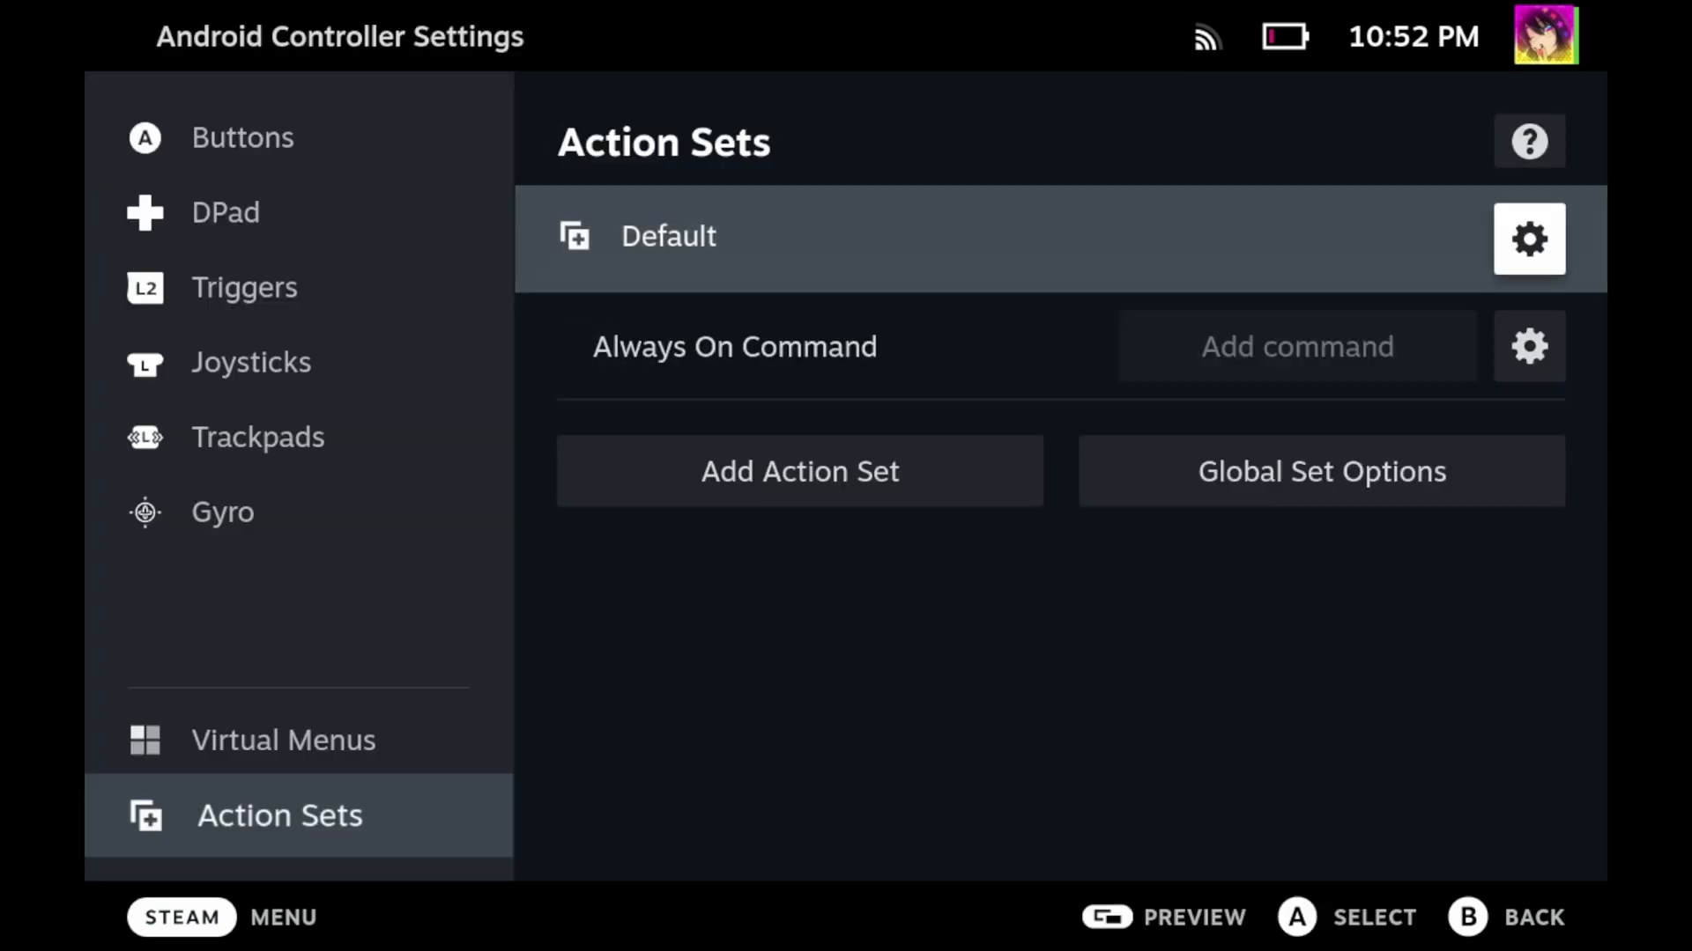
click(1295, 347)
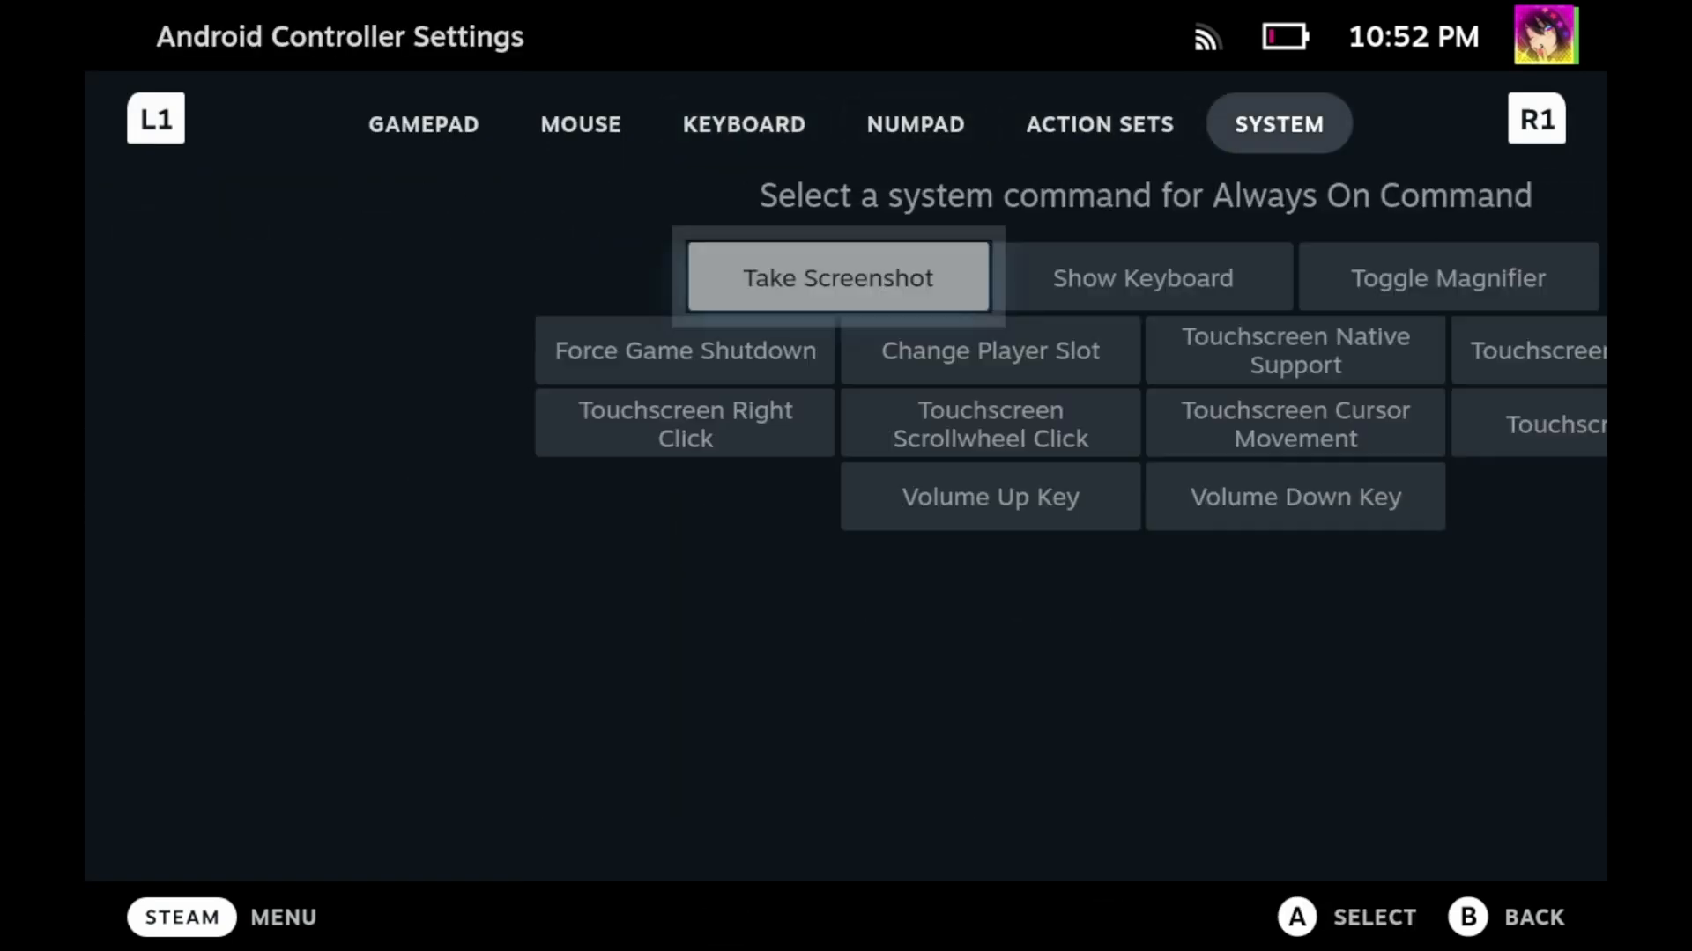
click(1291, 349)
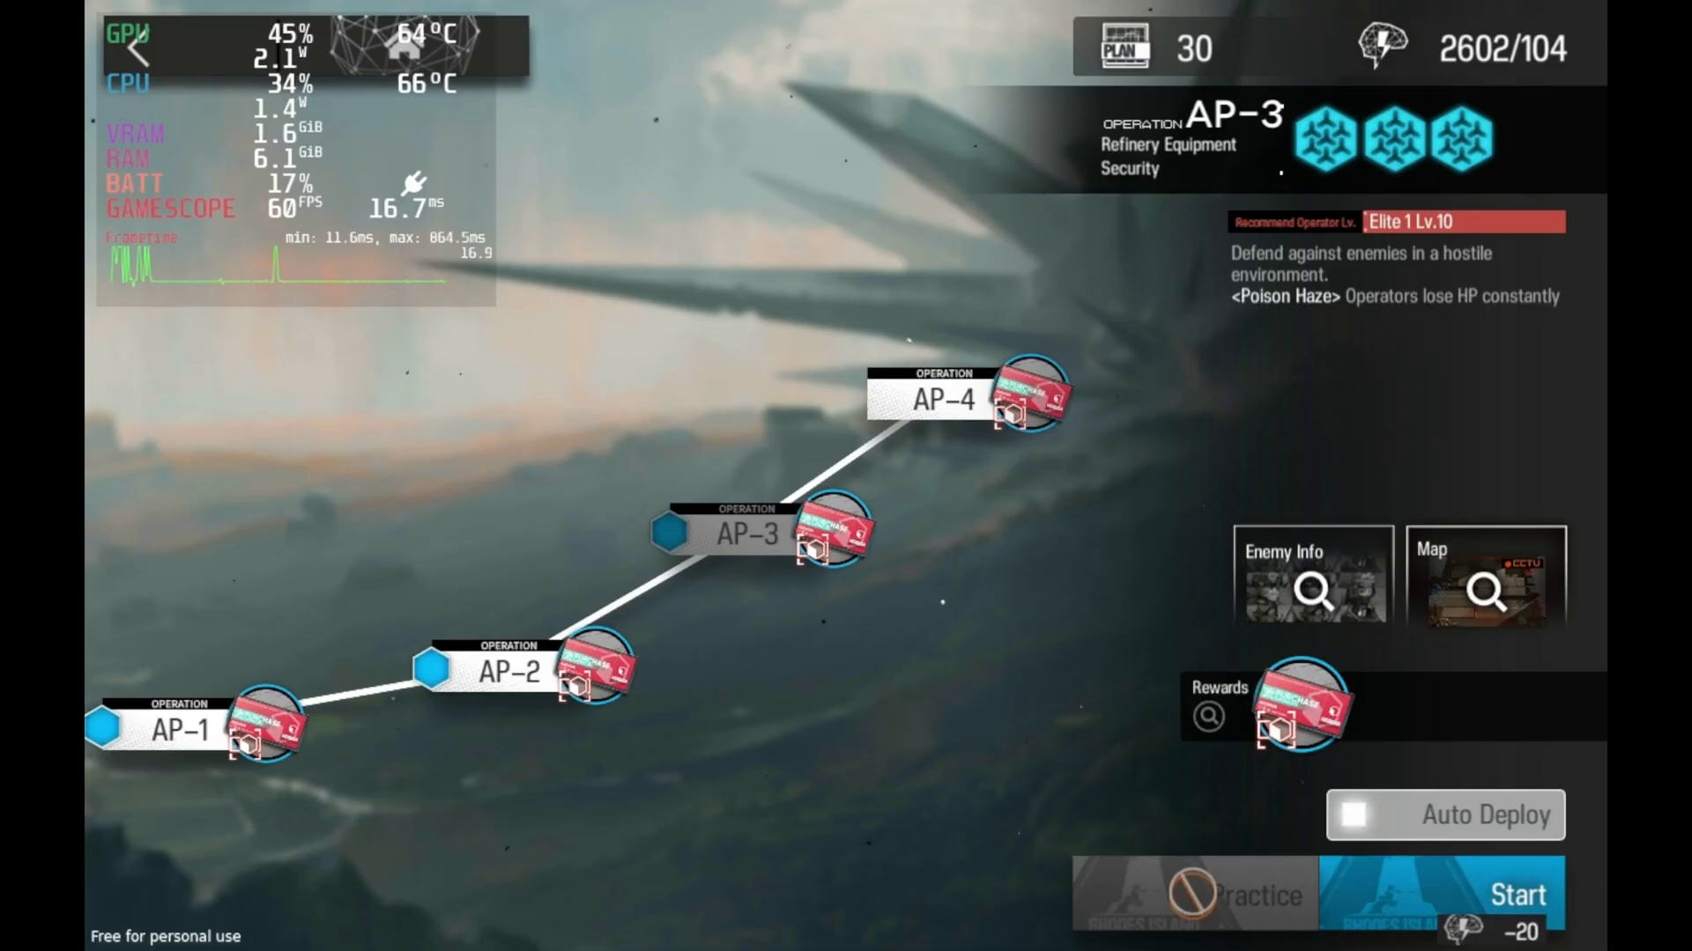
Start Arknights operation AP-3 and begin the mission with its fixed squad.
click(1515, 893)
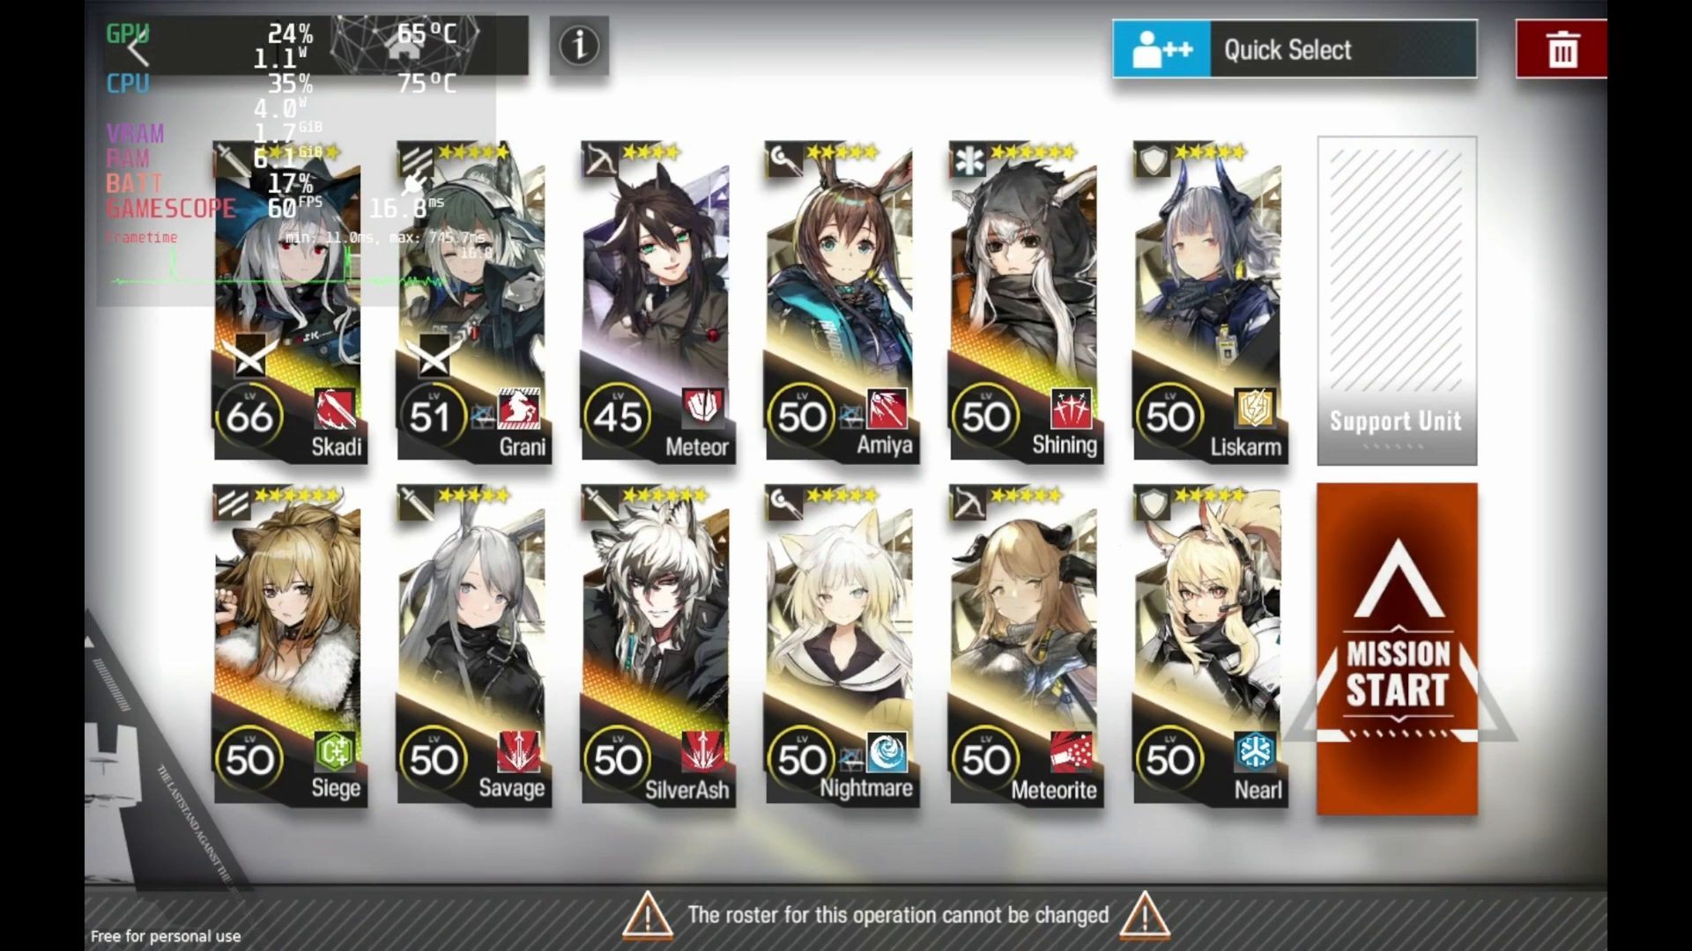
click(1395, 652)
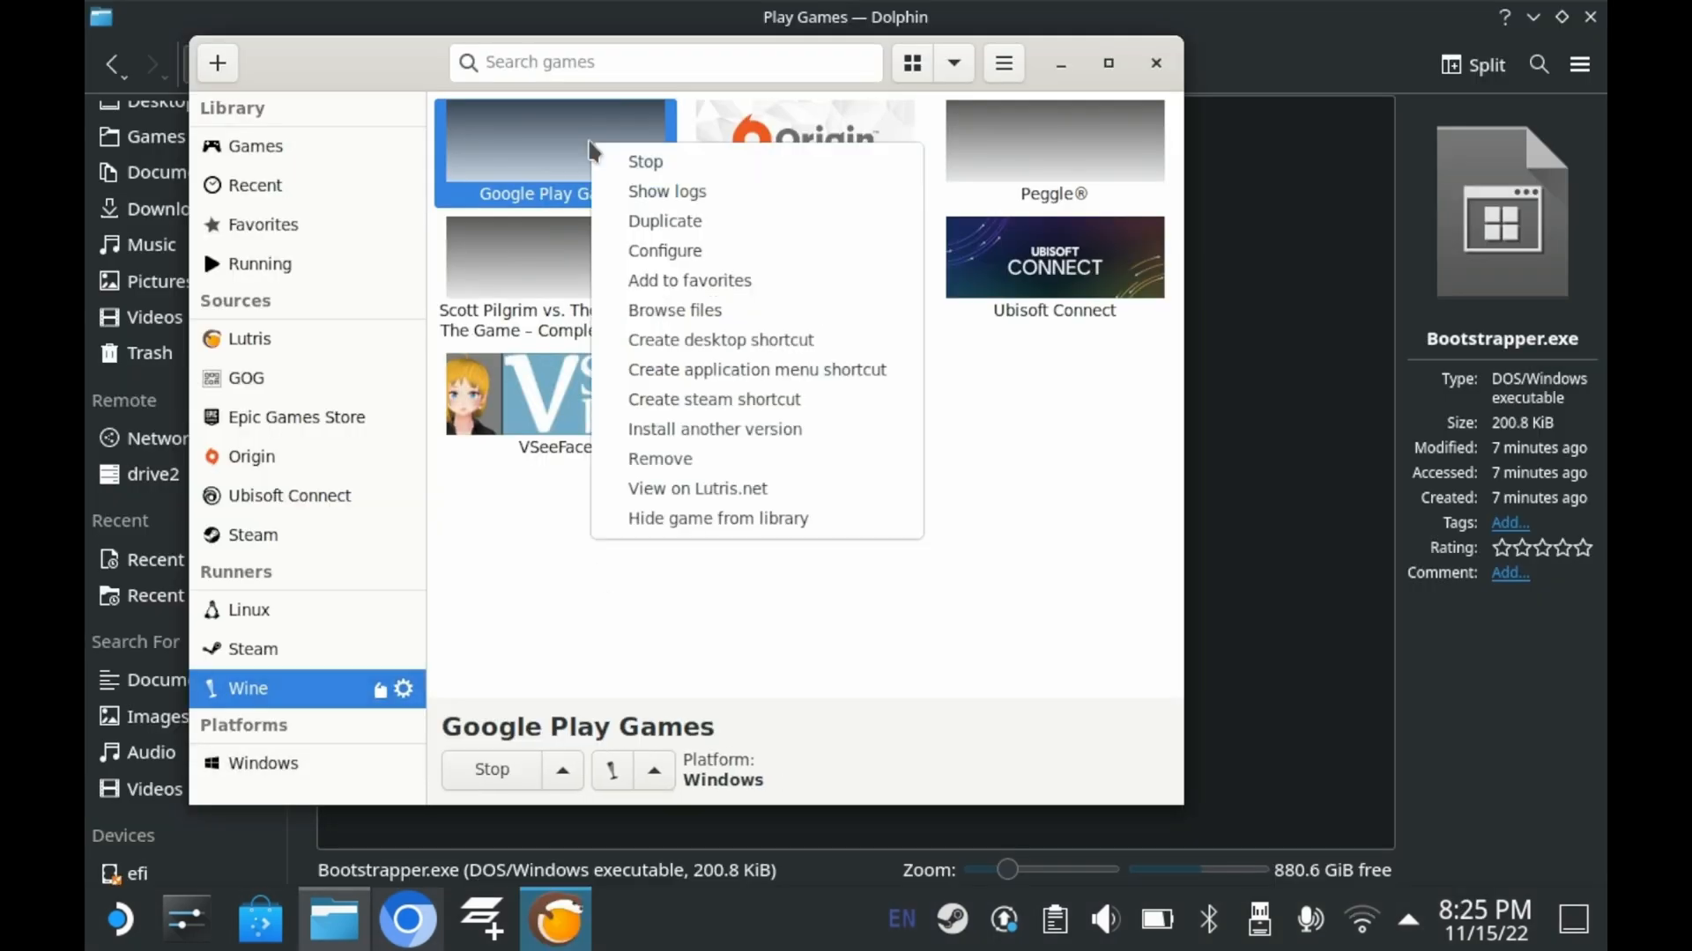
View the Google Play Games log (return code 256), then launch Google Play Games again from its actions.
click(666, 190)
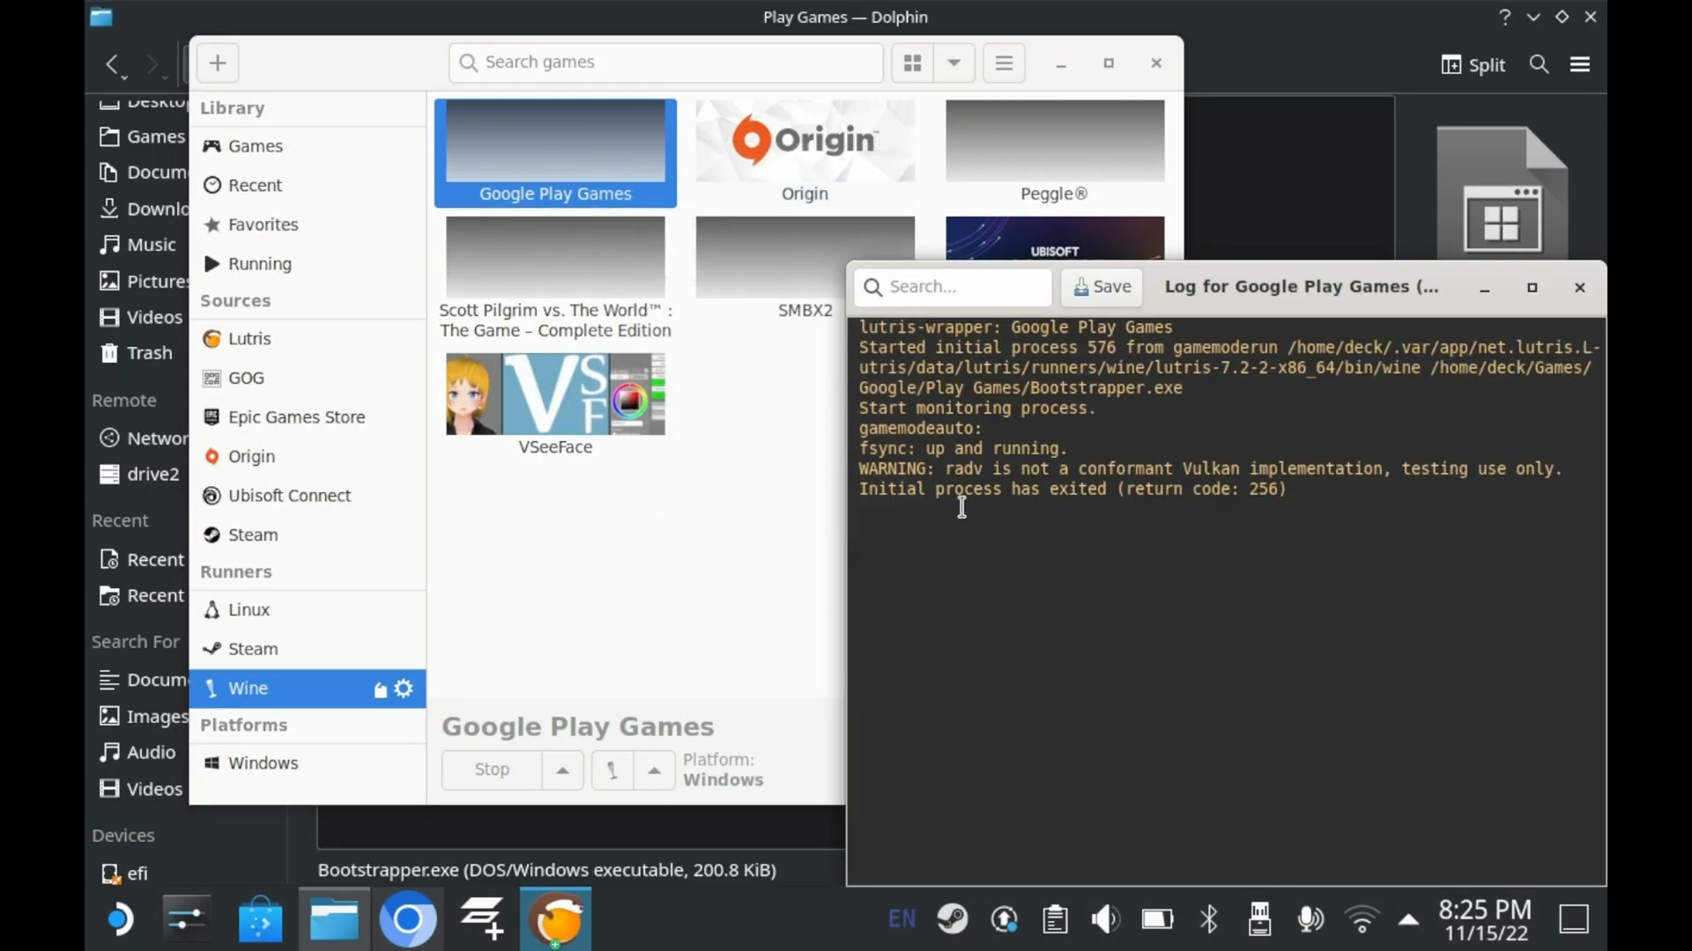
mouse_move(590, 167)
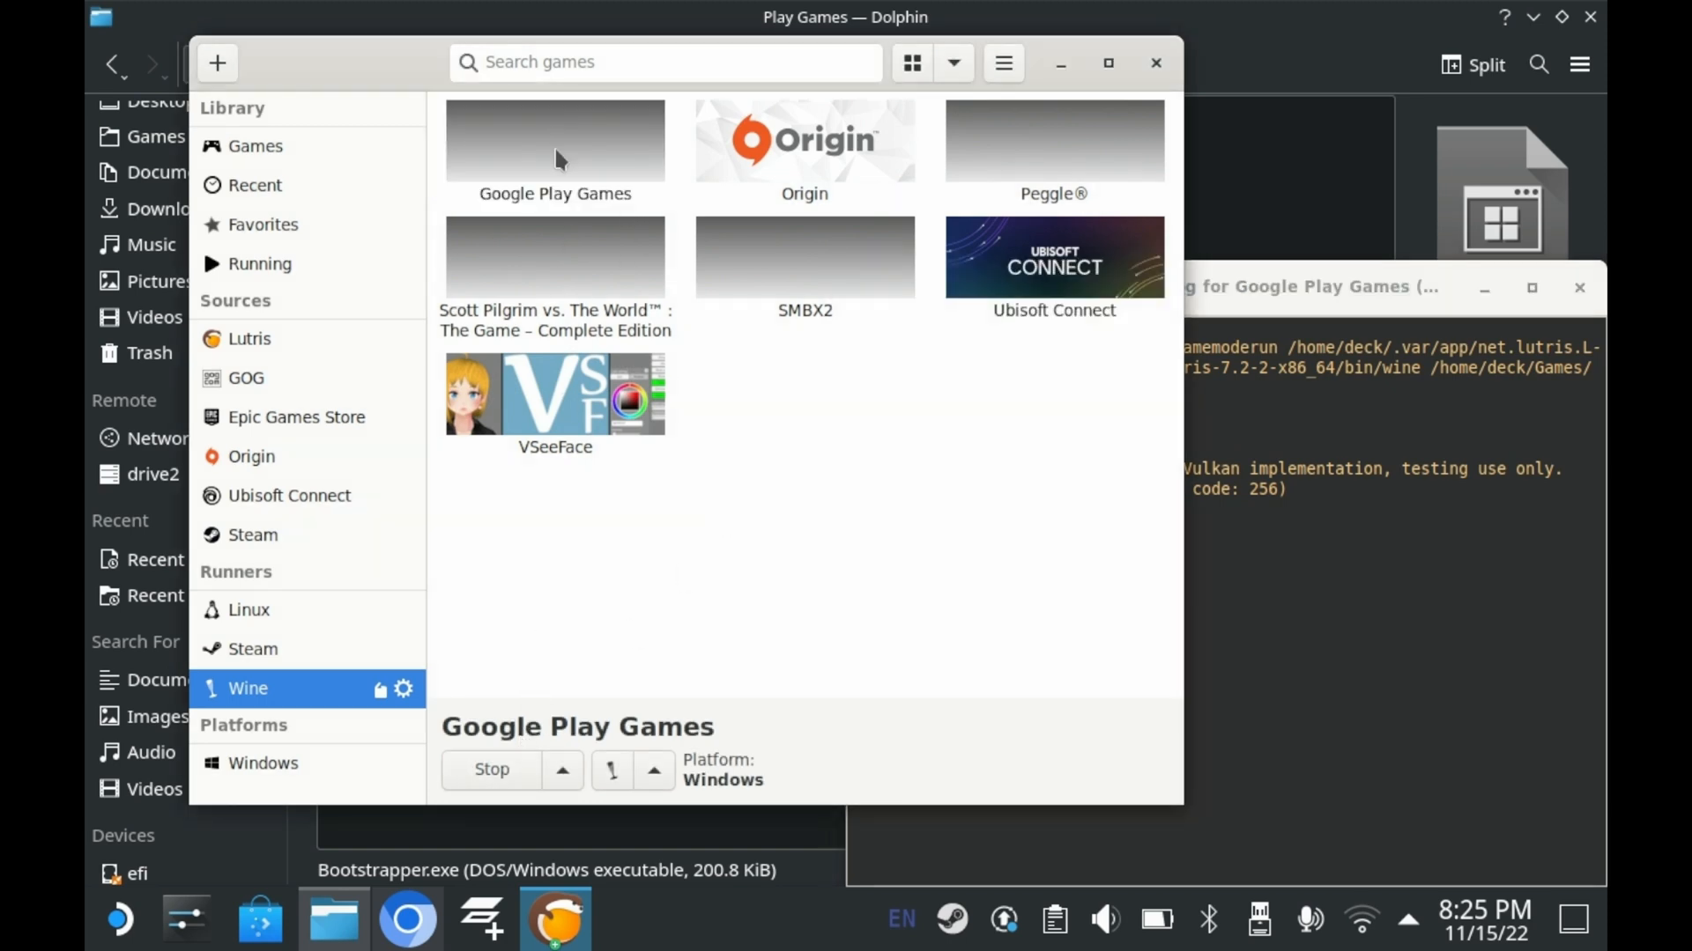
right_click(555, 141)
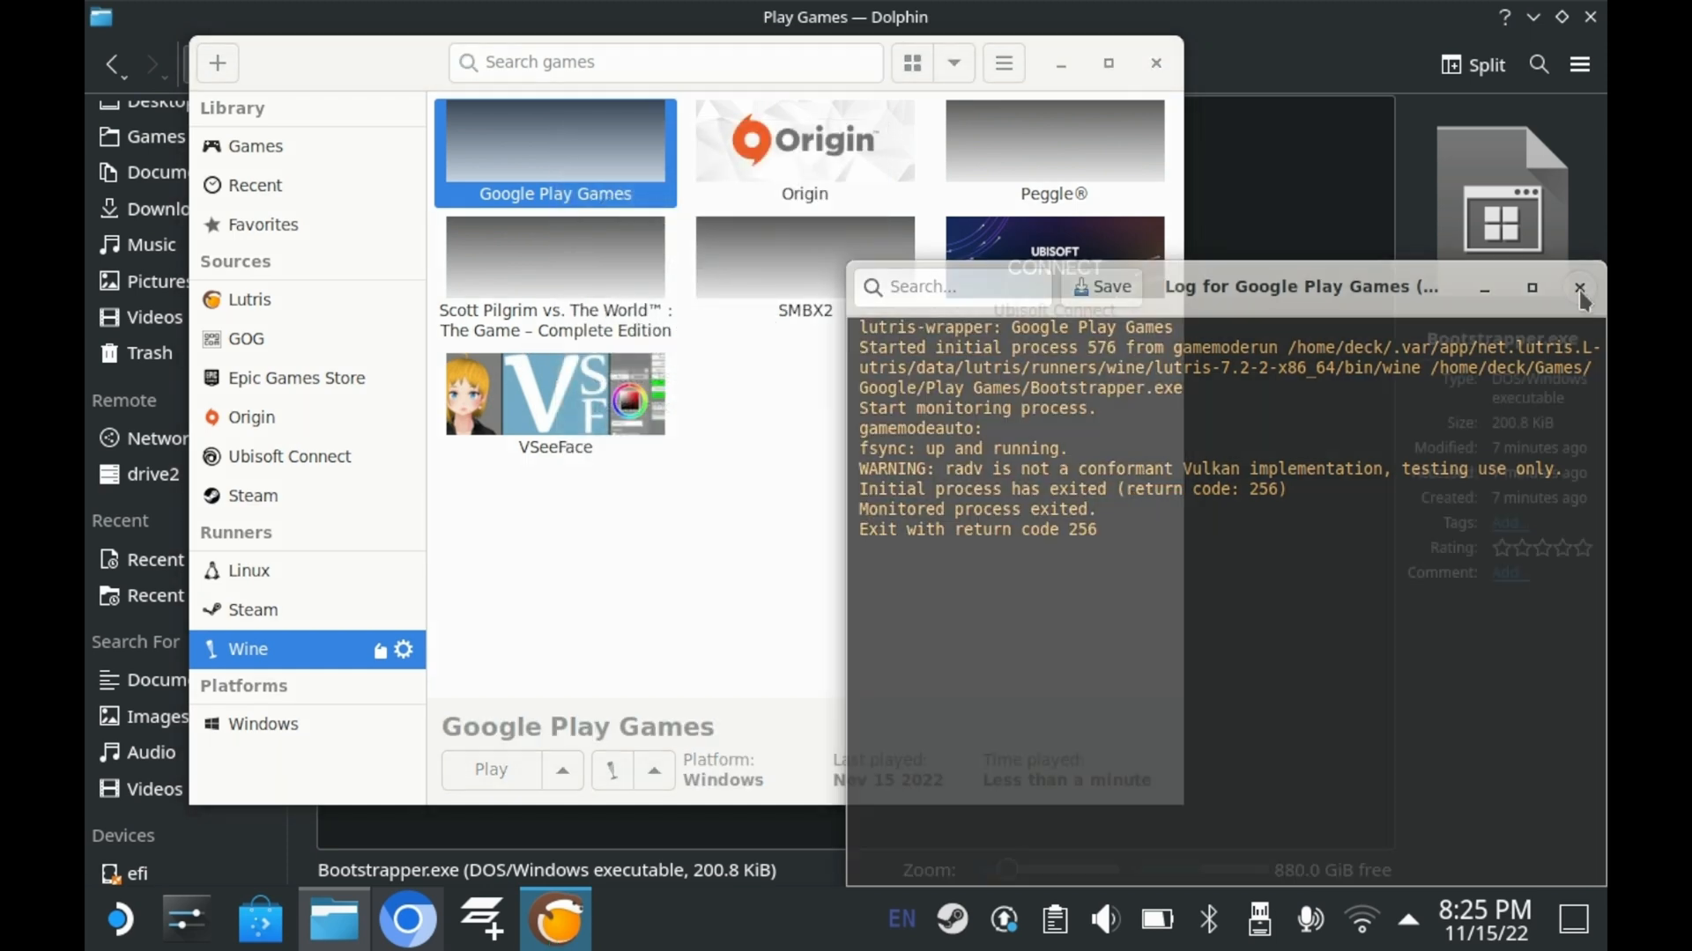
right_click(555, 152)
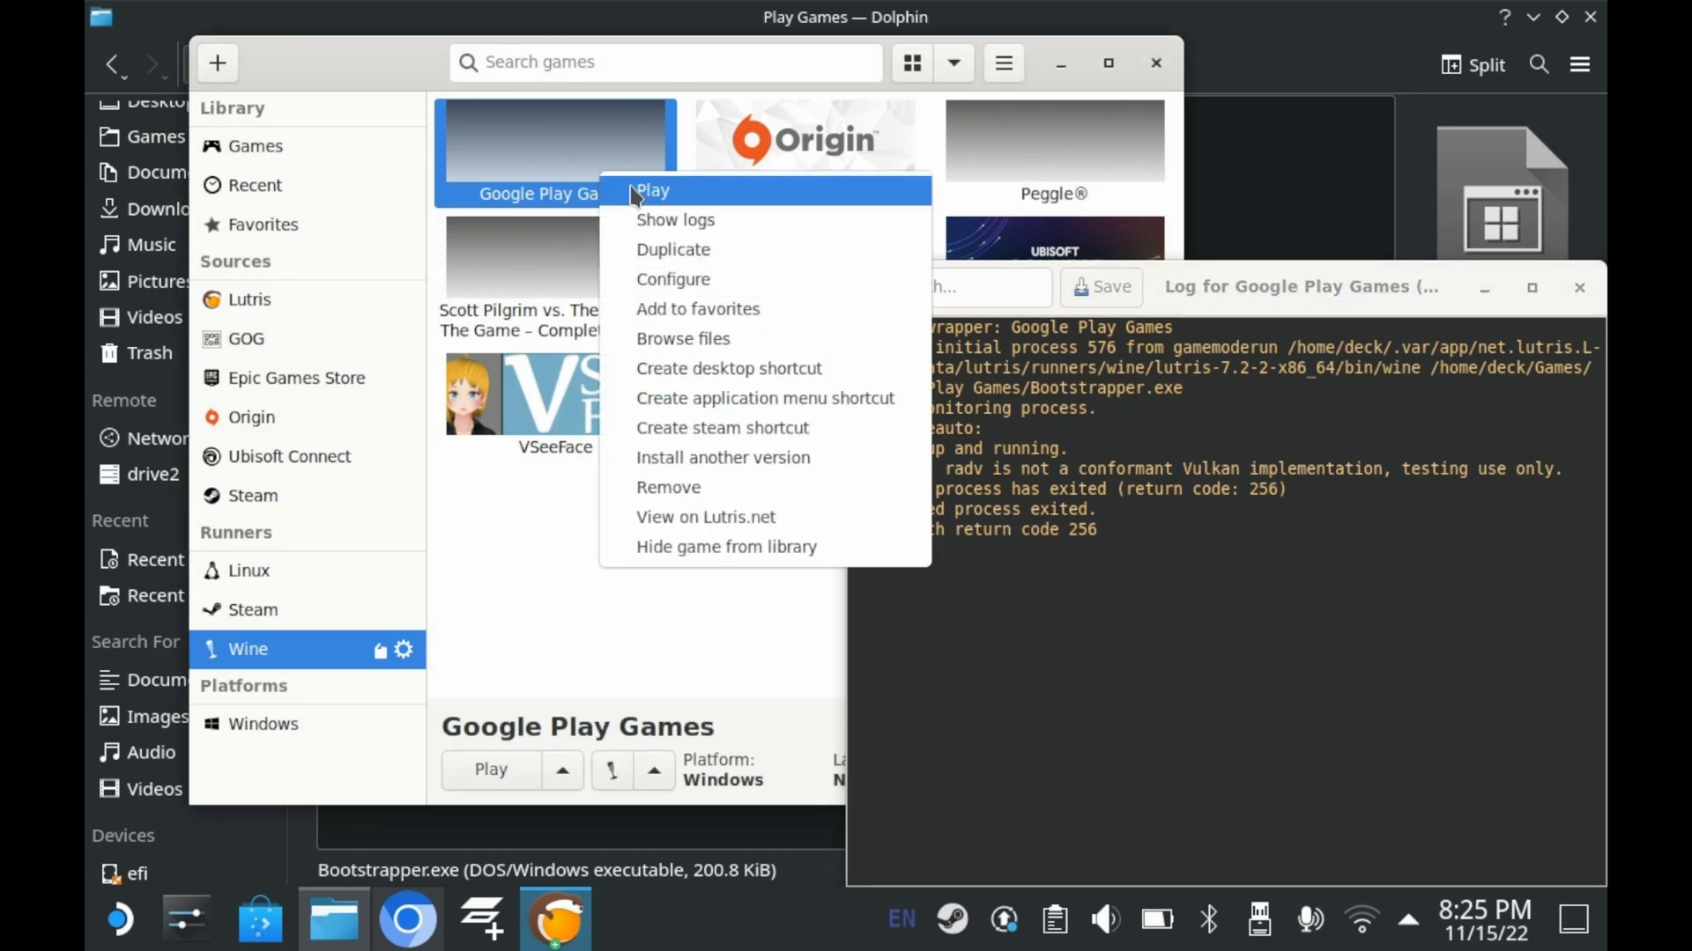
click(650, 190)
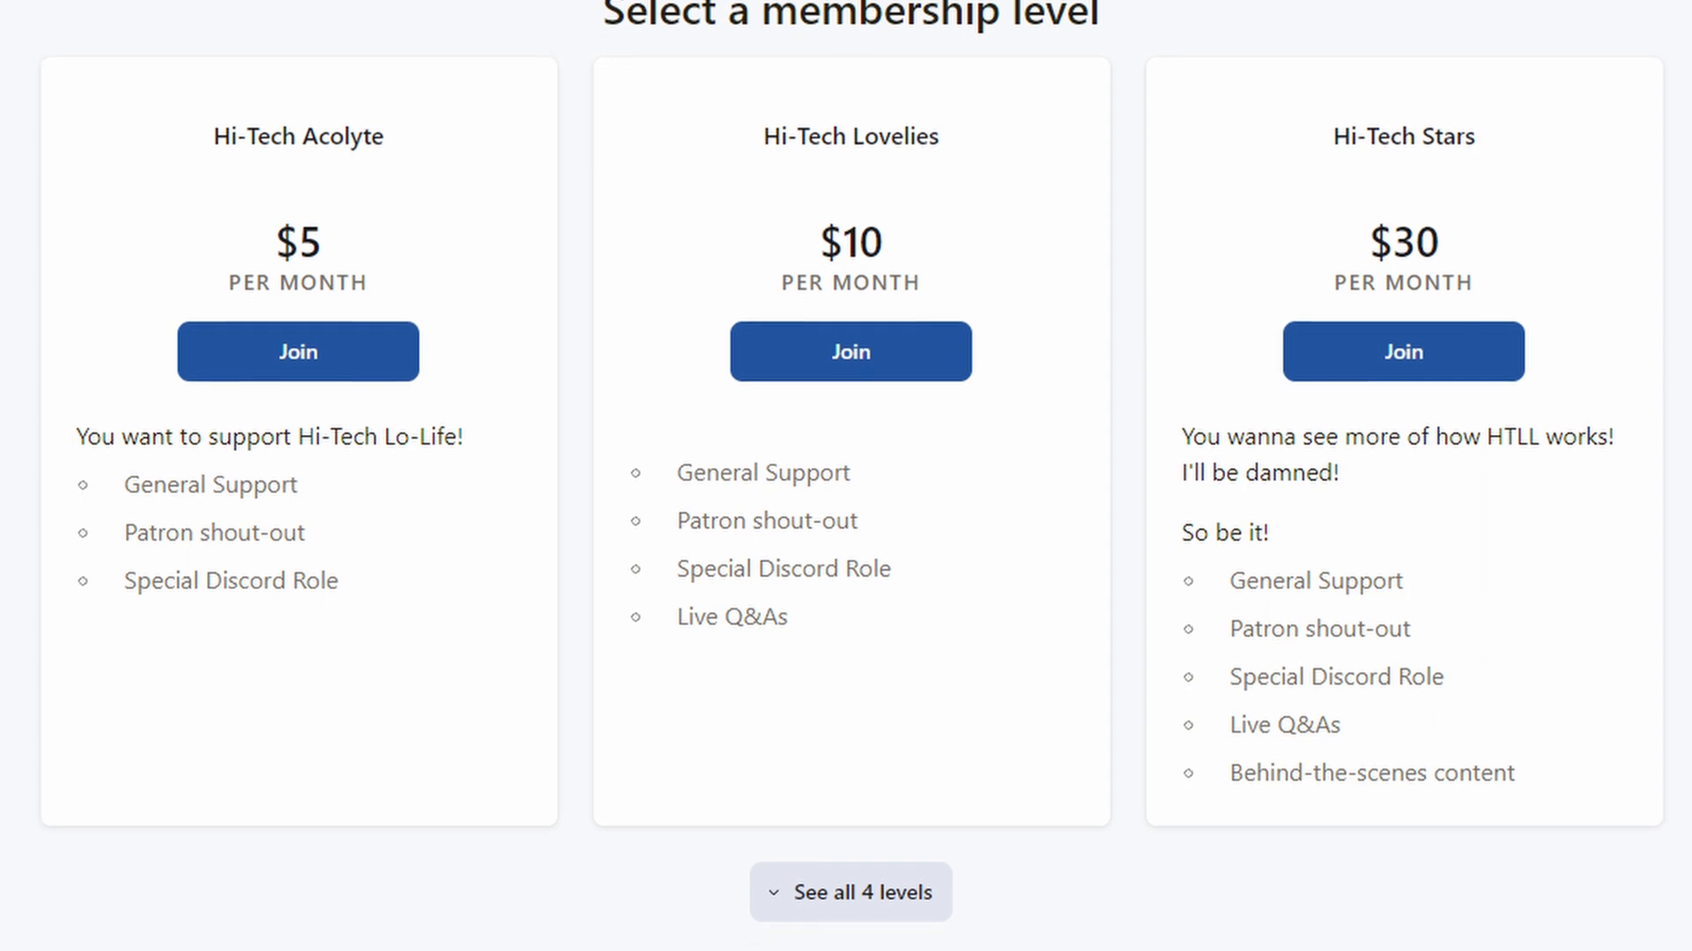
scroll(down, 3)
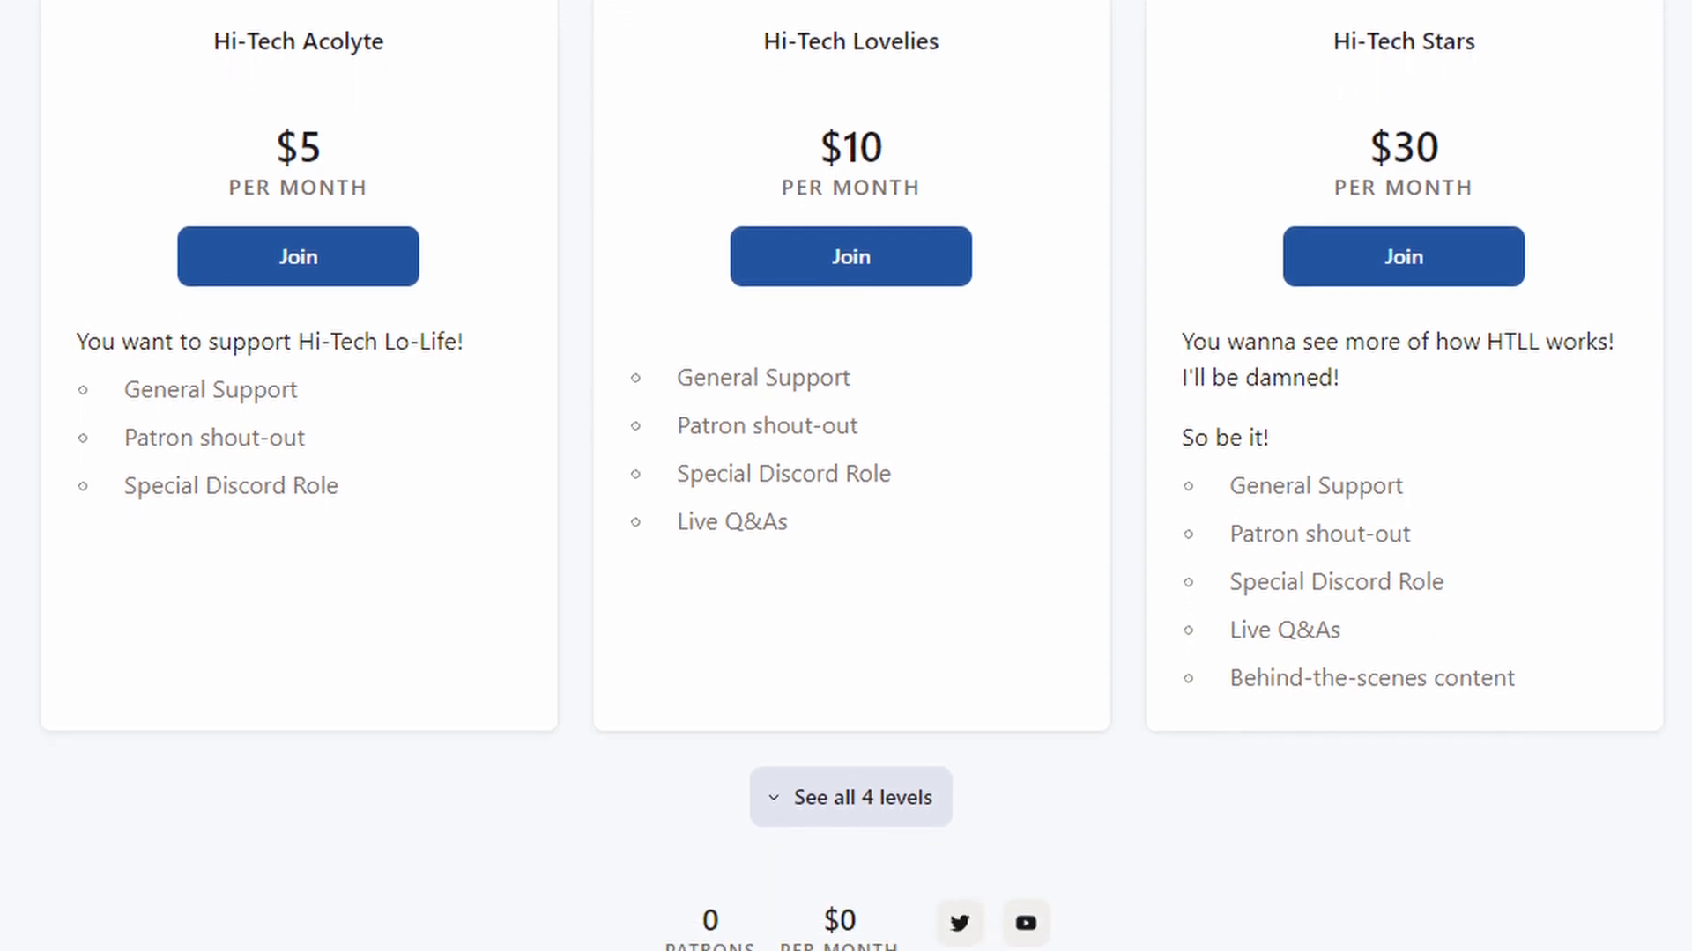